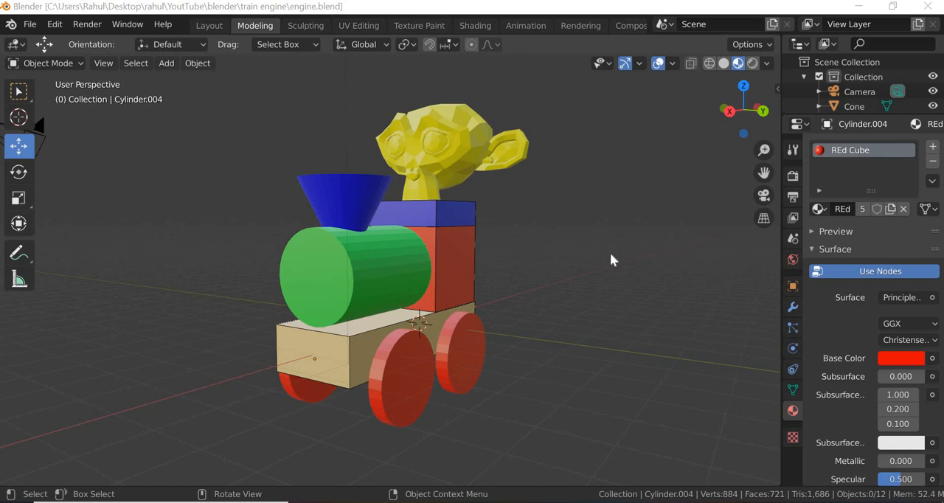
# Orbit the Blender train engine to view it from two sides against the reference photo.
pyautogui.moveTo(612, 258); pyautogui.dragTo(554, 301)
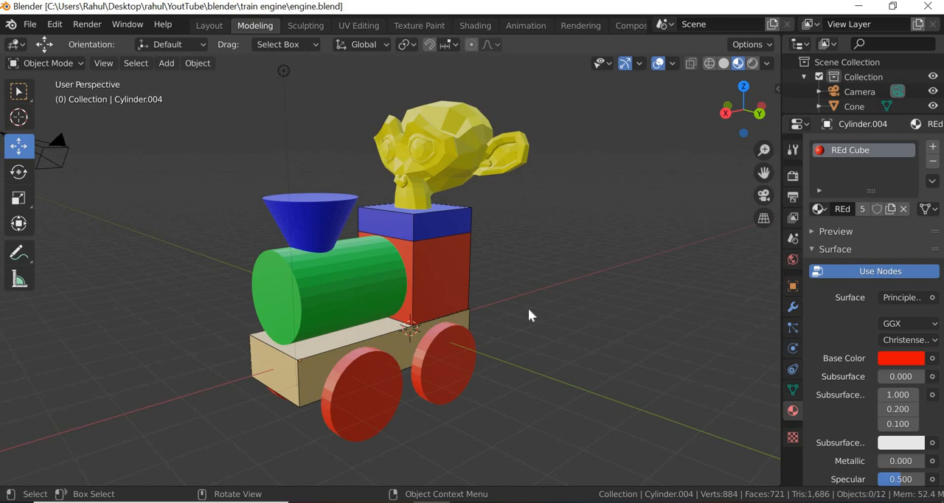
pyautogui.moveTo(511, 340)
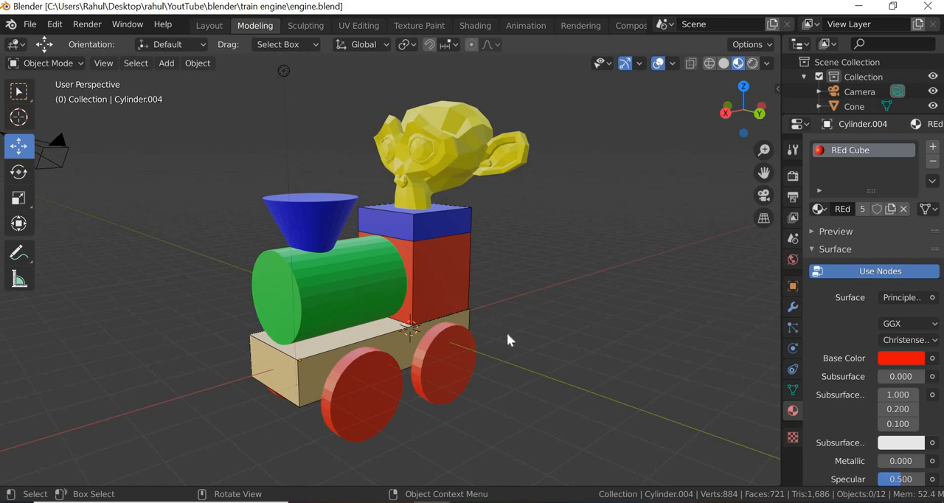
pyautogui.moveTo(217, 445)
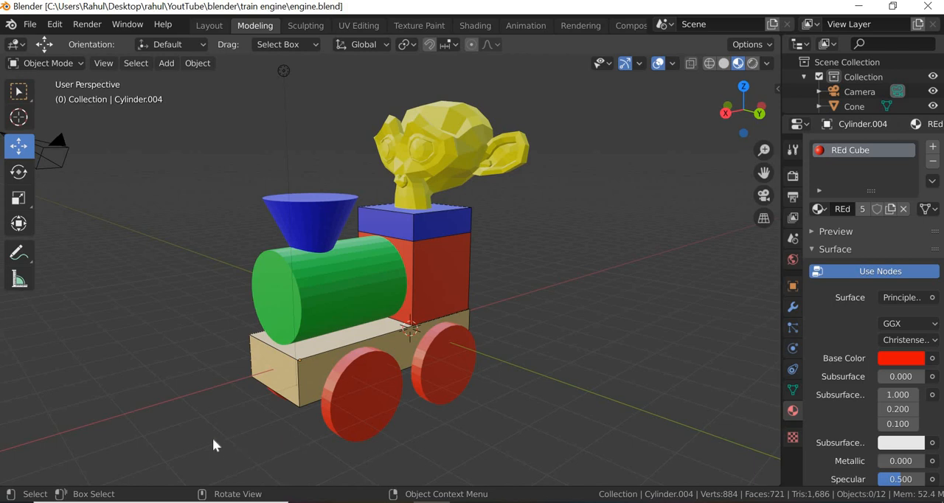
pyautogui.moveTo(214, 442); pyautogui.dragTo(369, 435)
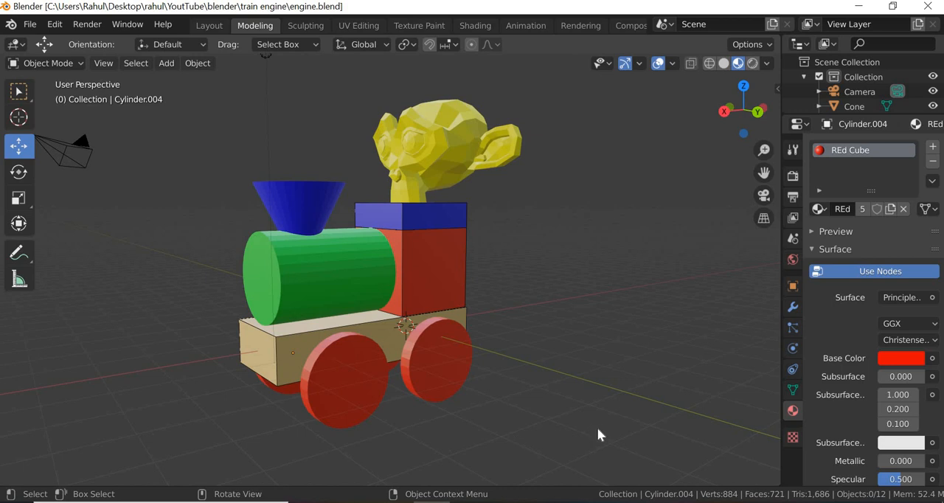
pyautogui.moveTo(528, 433)
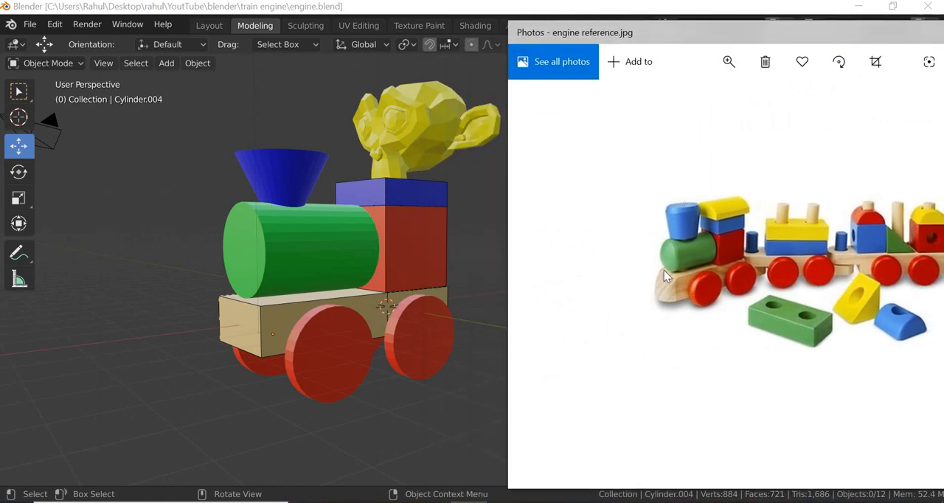
pyautogui.moveTo(421, 150)
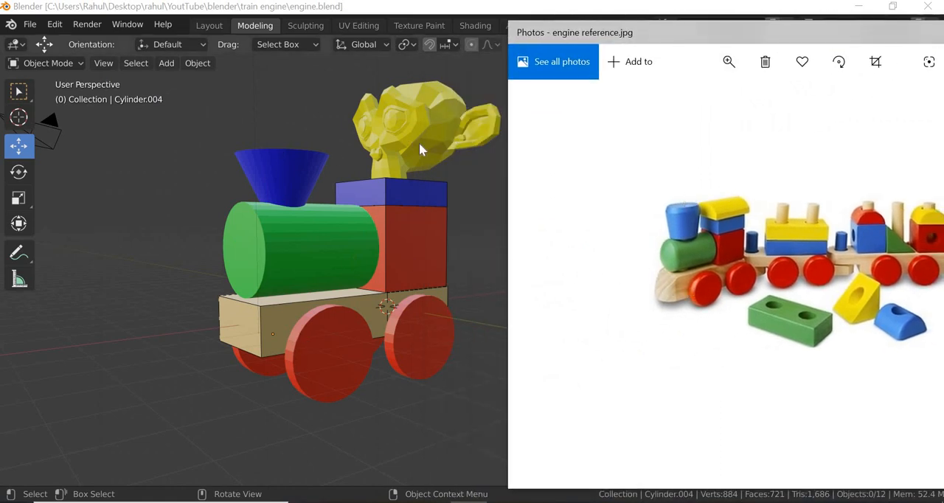
pyautogui.moveTo(368, 323)
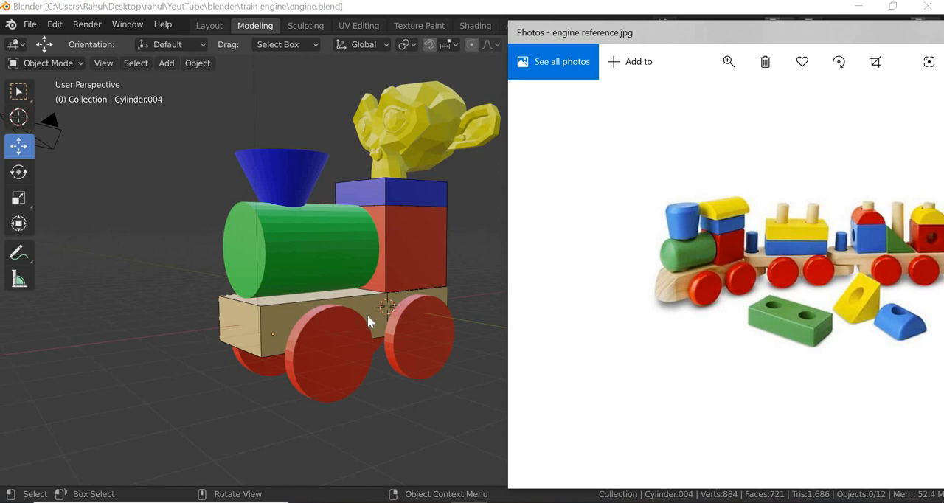
pyautogui.moveTo(267, 329)
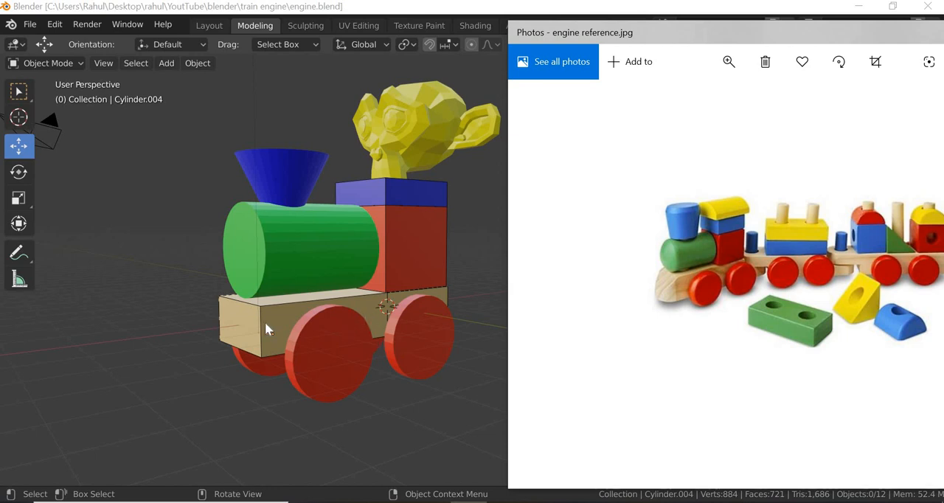
pyautogui.moveTo(451, 291)
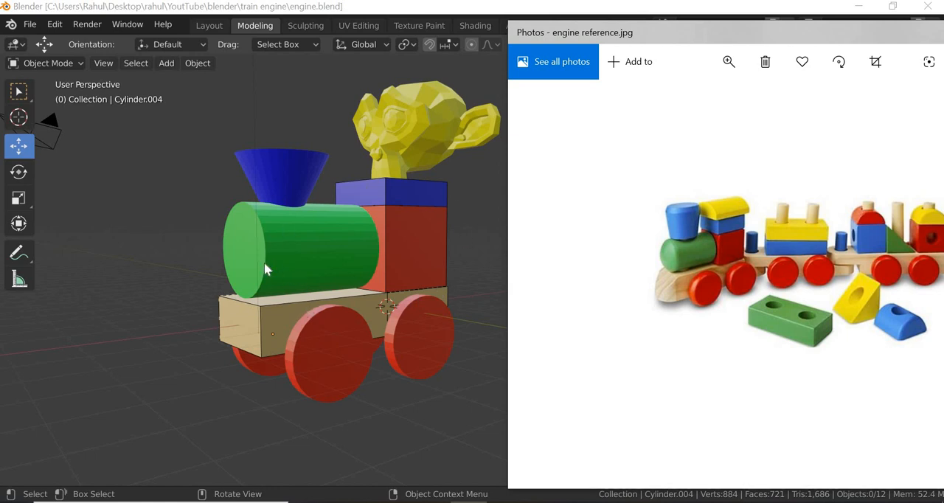
pyautogui.moveTo(346, 275)
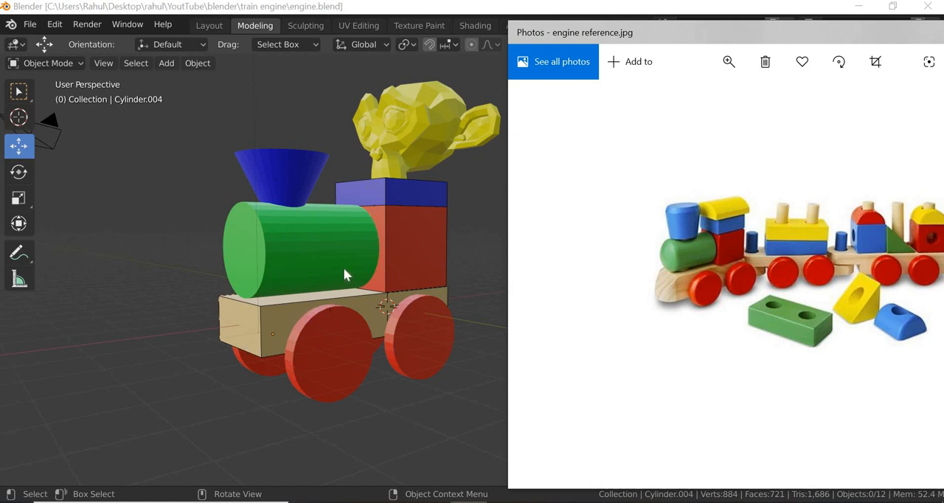
pyautogui.moveTo(331, 295)
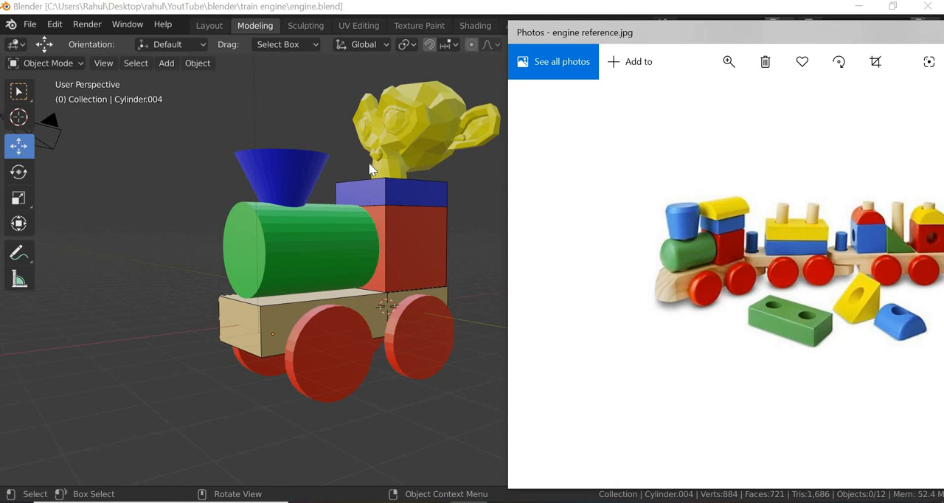
pyautogui.moveTo(295, 253)
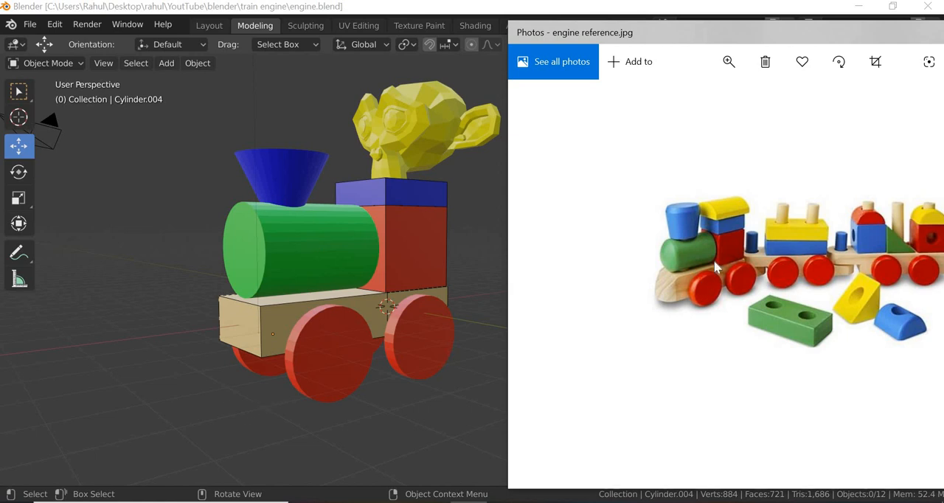
pyautogui.moveTo(682, 203)
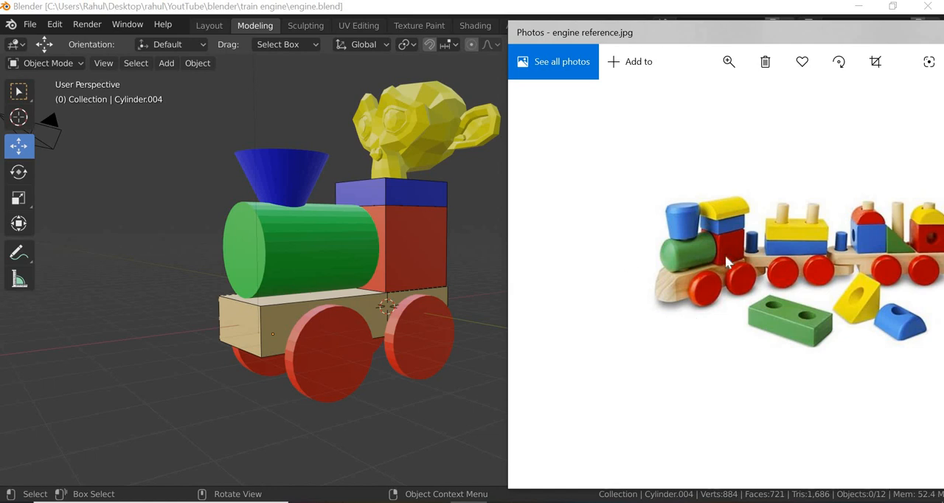
pyautogui.moveTo(690, 294)
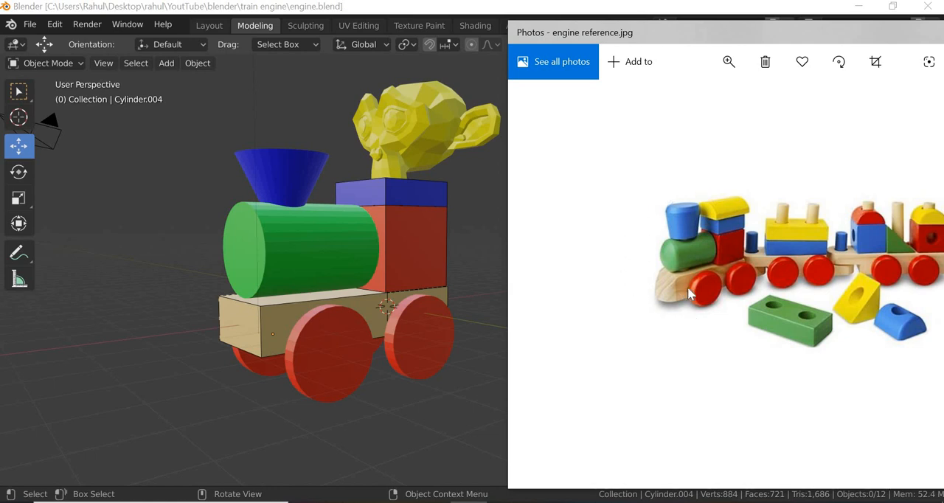
pyautogui.moveTo(754, 116)
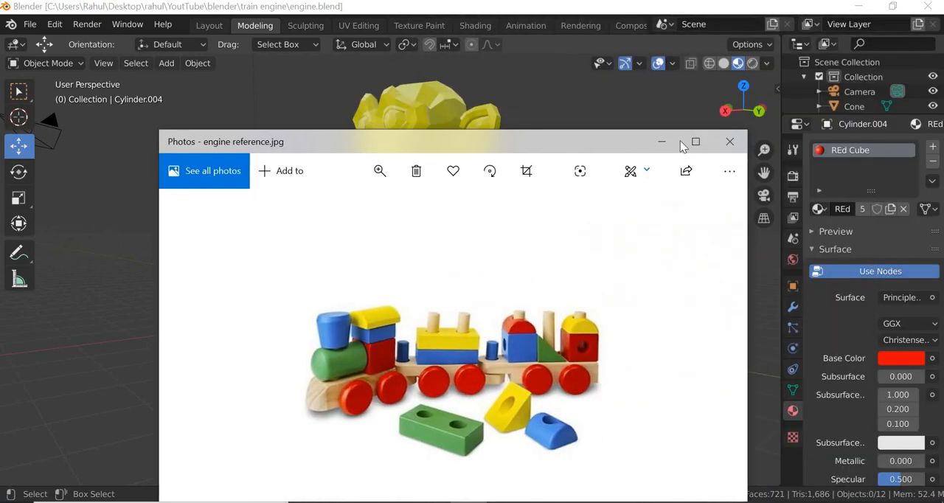
# Close the reference photo and bring up Blender's file commands.
pyautogui.click(730, 141)
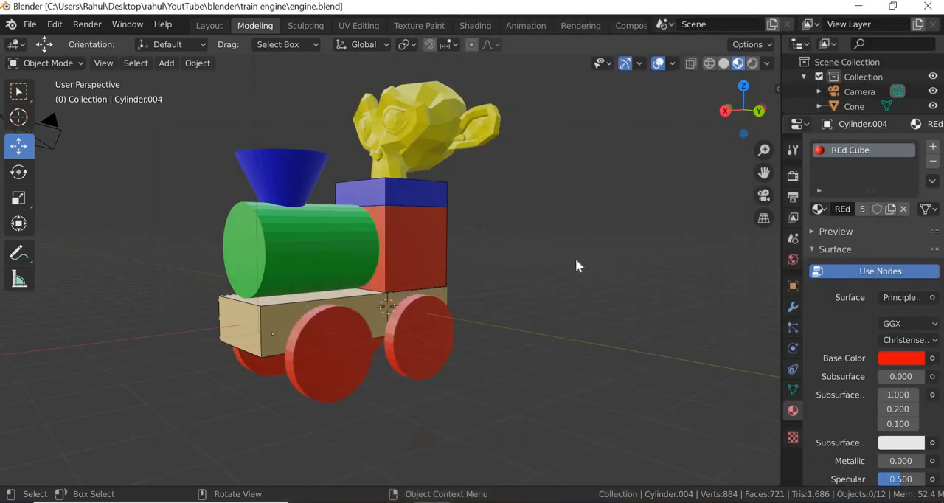
pyautogui.moveTo(542, 227)
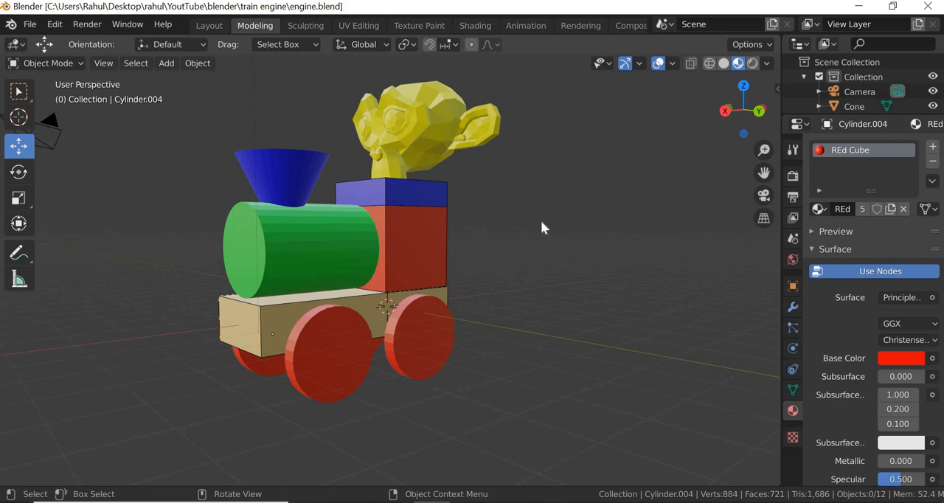
pyautogui.moveTo(464, 177)
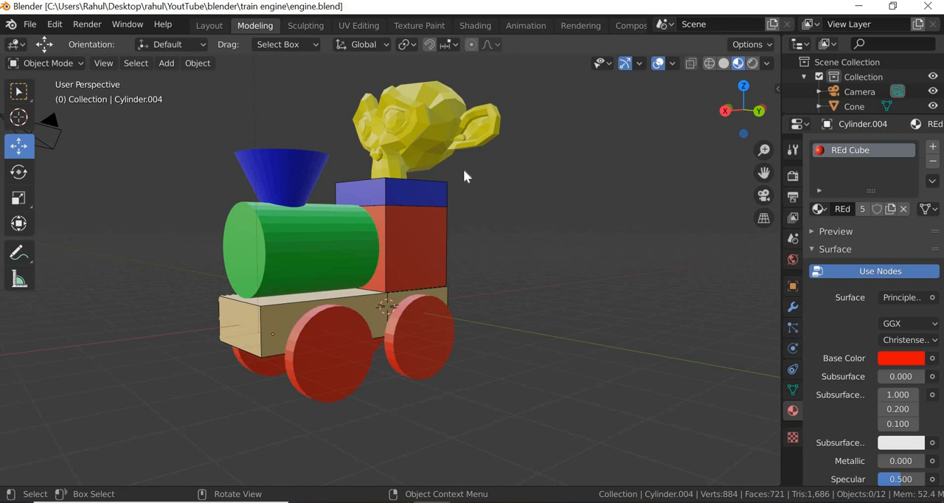
pyautogui.click(31, 25)
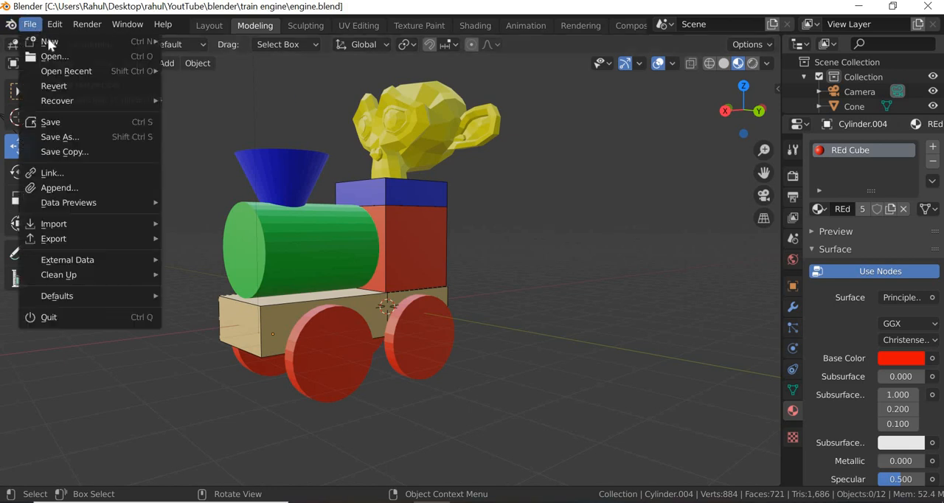
# Start a new General file and orbit around the default cube from several angles.
pyautogui.click(49, 42)
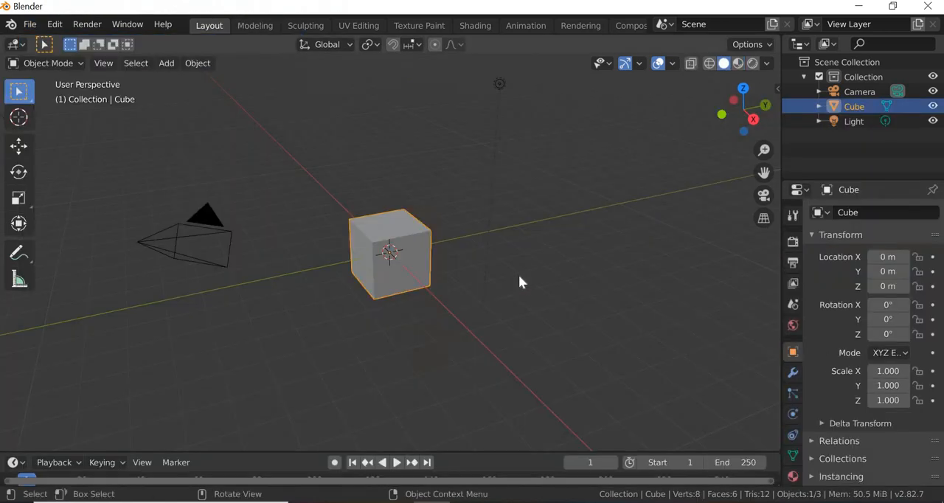
pyautogui.moveTo(515, 278)
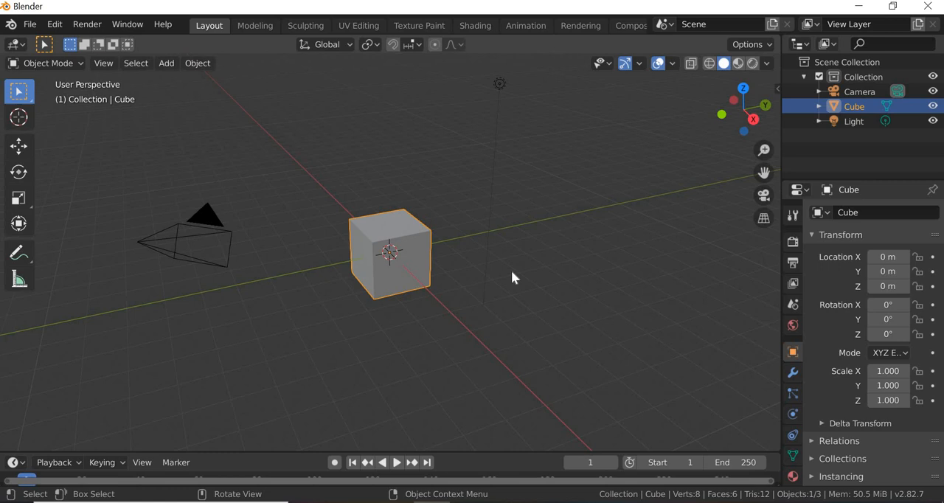
pyautogui.moveTo(369, 308)
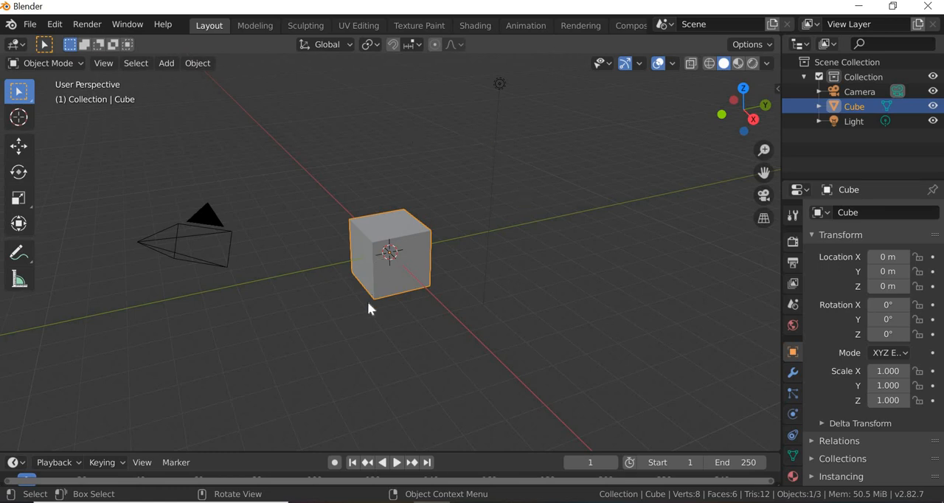
pyautogui.moveTo(251, 92)
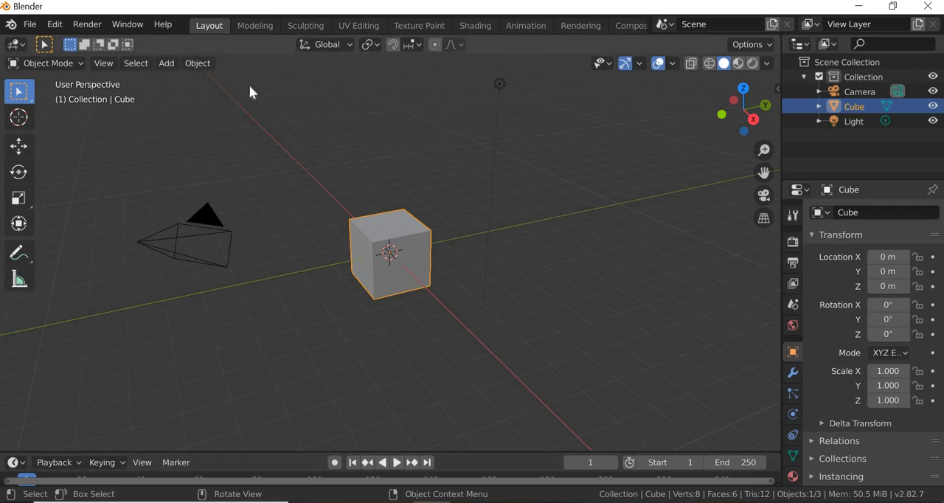
pyautogui.moveTo(251, 92); pyautogui.dragTo(424, 371)
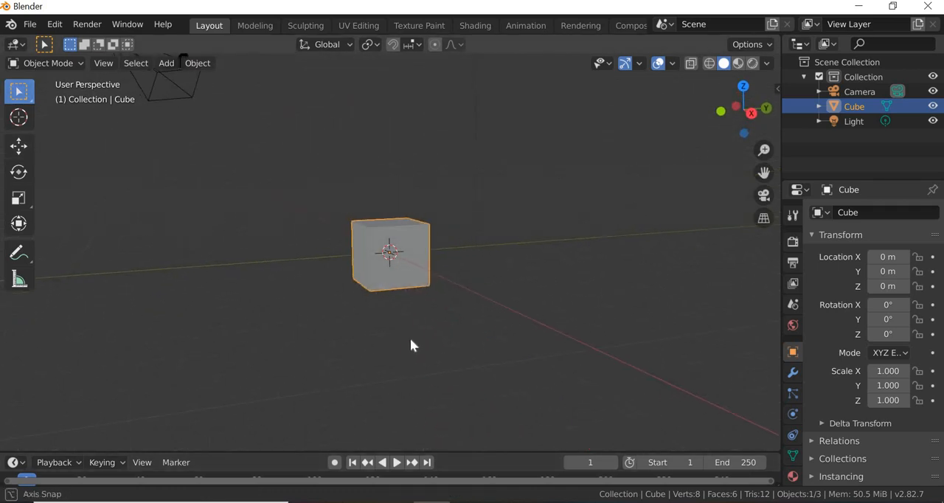
pyautogui.moveTo(413, 345); pyautogui.dragTo(458, 356)
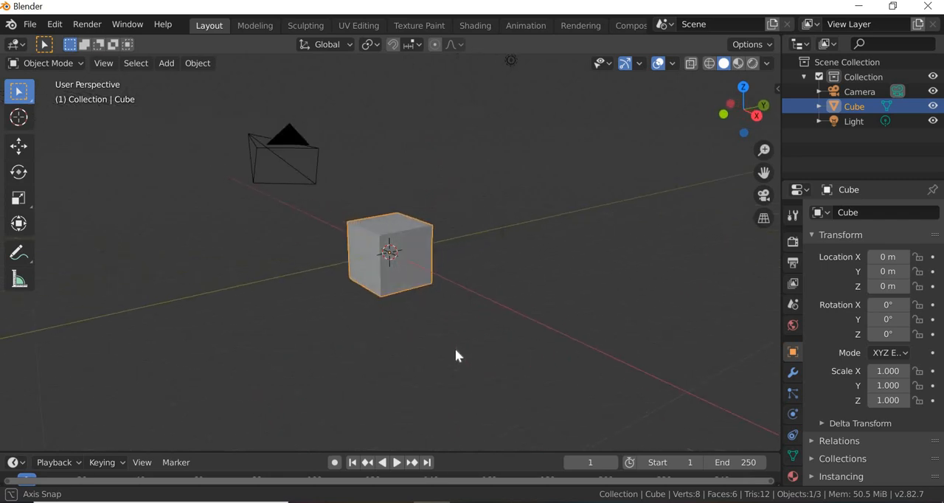
pyautogui.moveTo(458, 357); pyautogui.dragTo(520, 348)
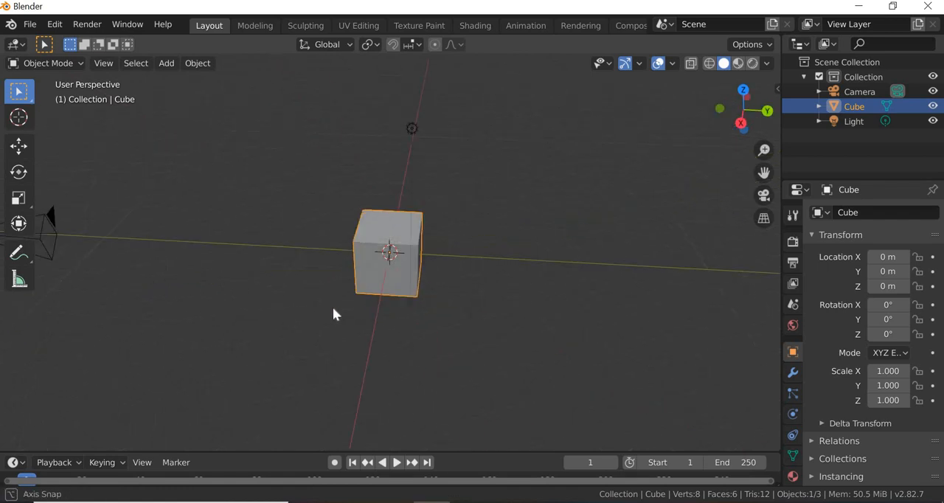
pyautogui.moveTo(335, 313); pyautogui.dragTo(428, 319)
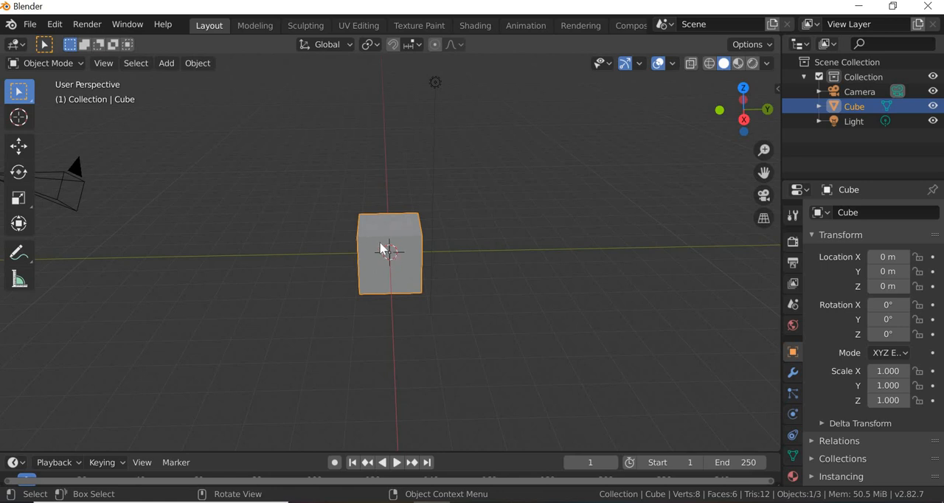
pyautogui.moveTo(485, 119)
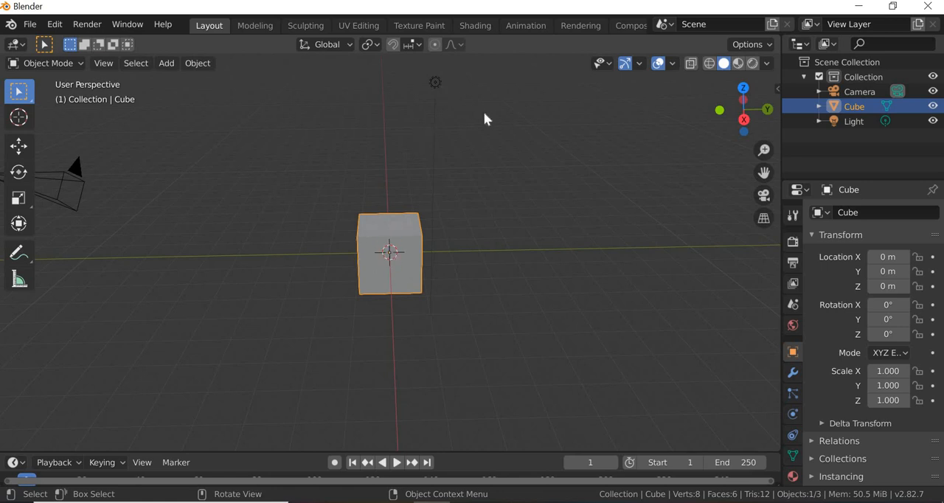
pyautogui.click(853, 121)
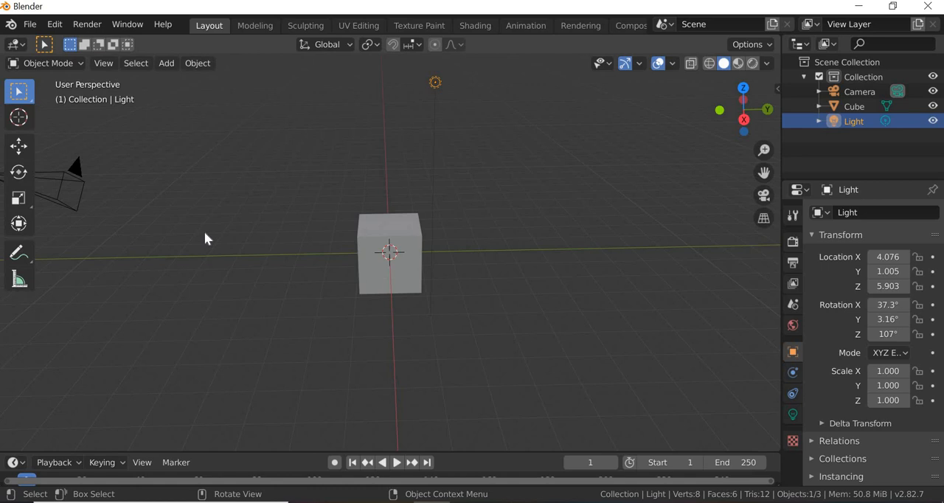
pyautogui.moveTo(389, 251); pyautogui.dragTo(206, 235)
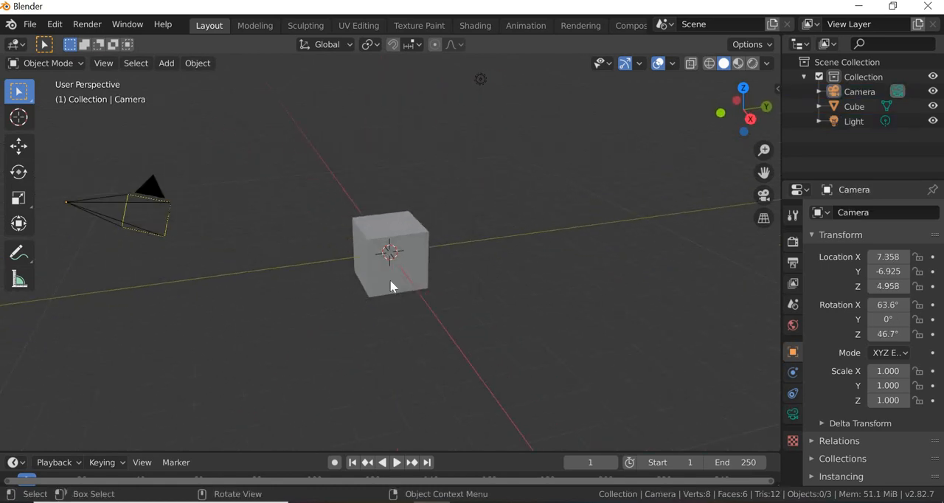
pyautogui.click(390, 254)
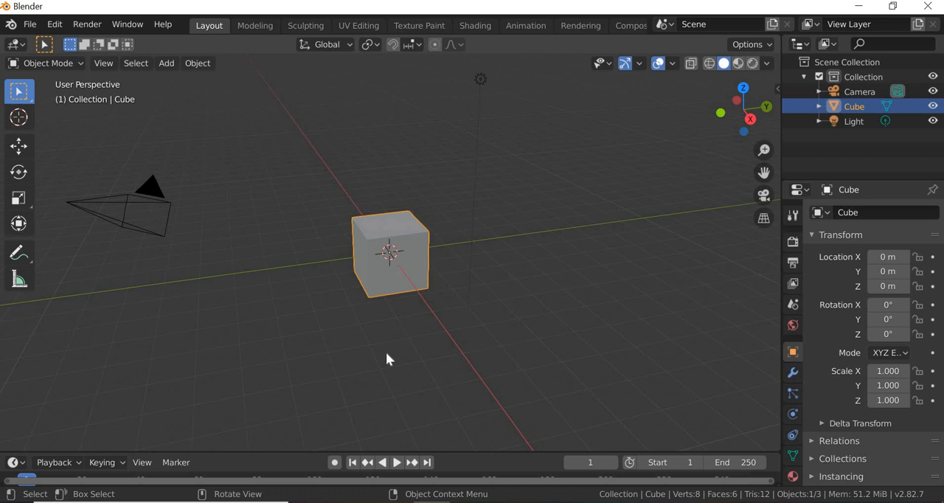
pyautogui.click(382, 325)
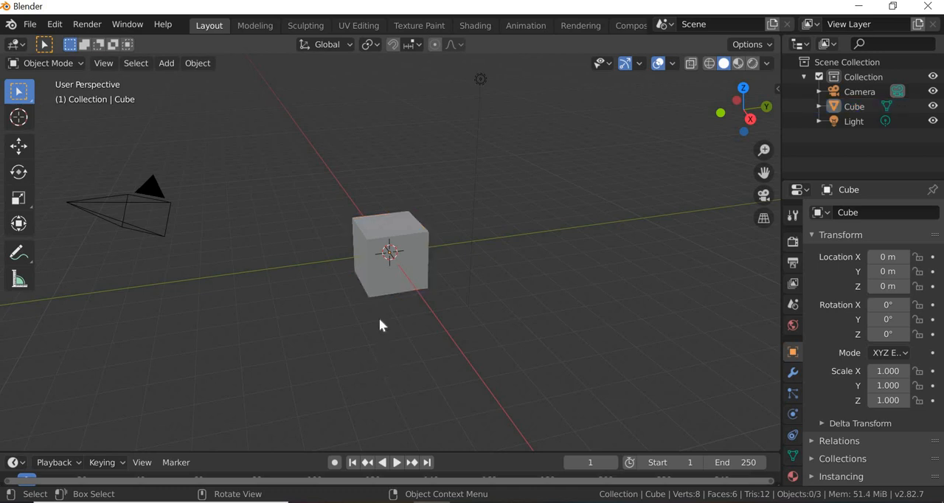
pyautogui.moveTo(380, 295)
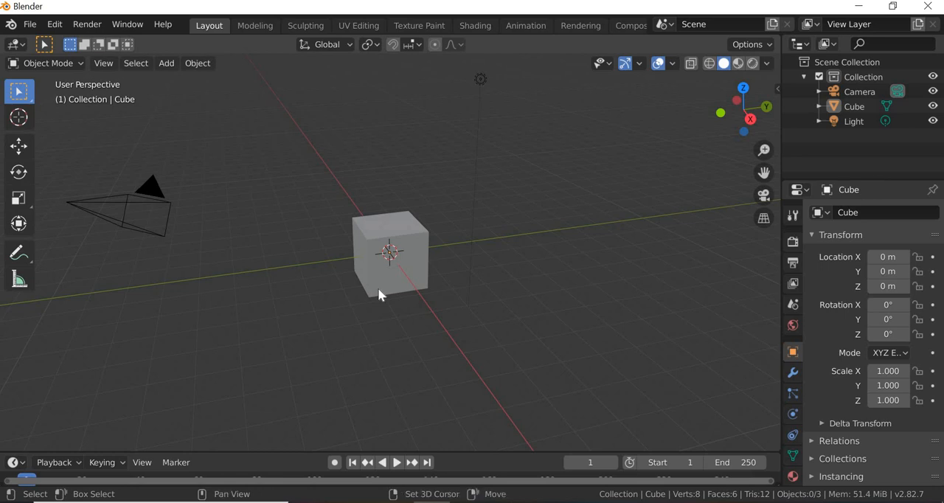
pyautogui.moveTo(411, 336)
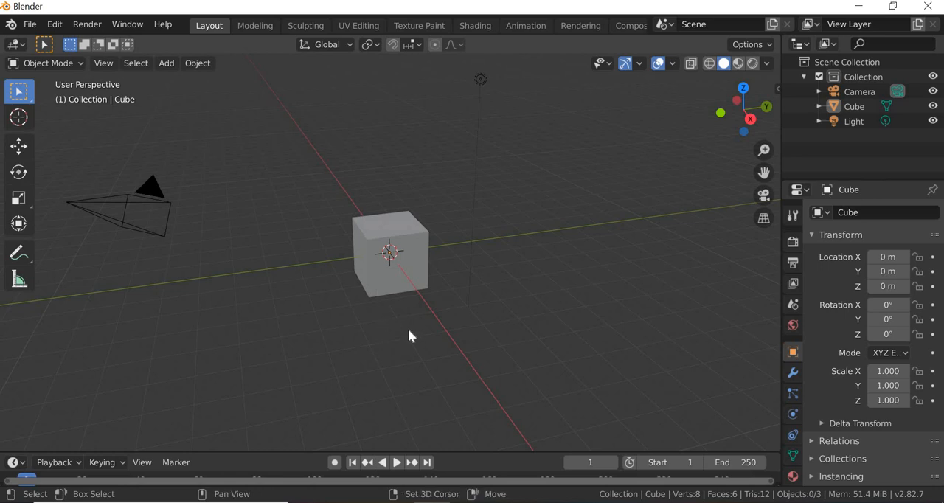
pyautogui.moveTo(412, 335); pyautogui.dragTo(508, 334)
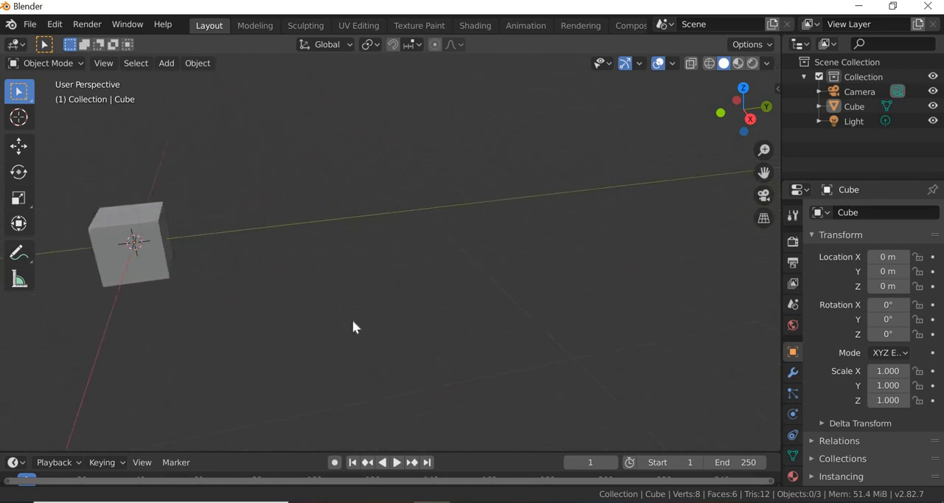
pyautogui.moveTo(354, 327); pyautogui.dragTo(609, 375)
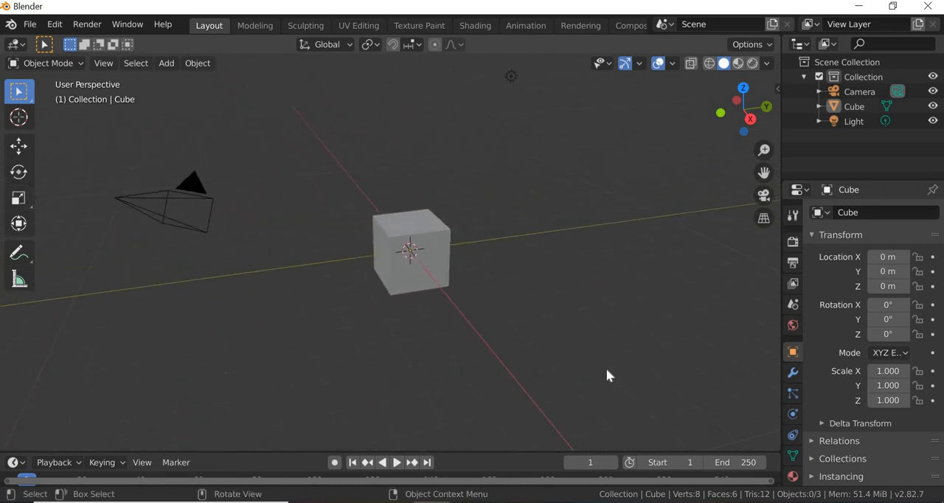
pyautogui.moveTo(609, 375); pyautogui.dragTo(575, 338)
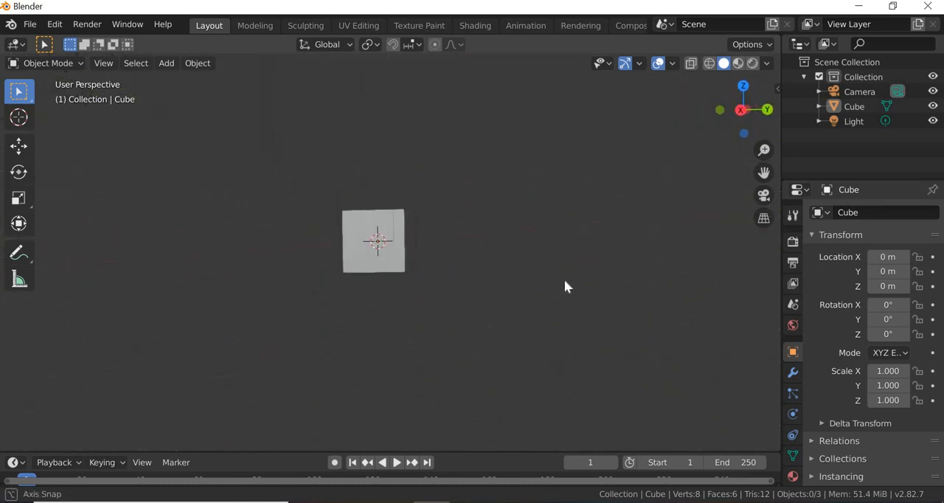
pyautogui.moveTo(568, 286); pyautogui.dragTo(457, 316)
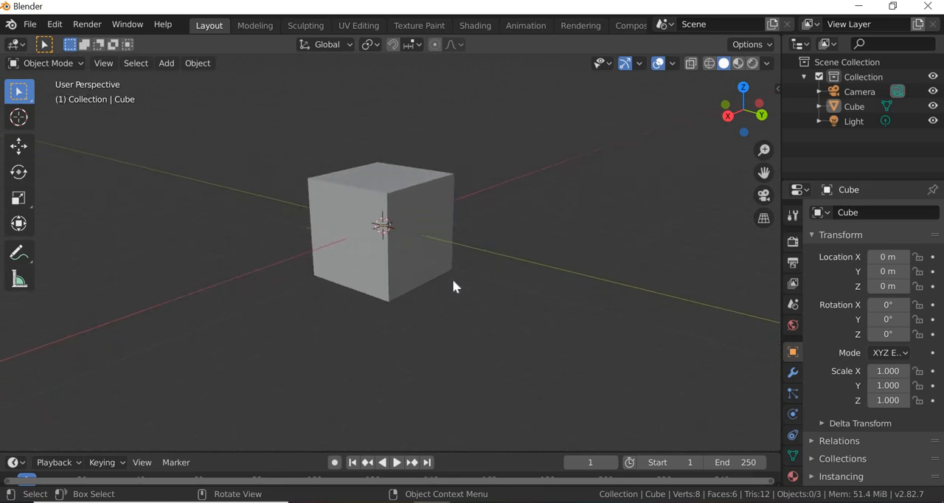
pyautogui.moveTo(454, 287); pyautogui.dragTo(424, 313)
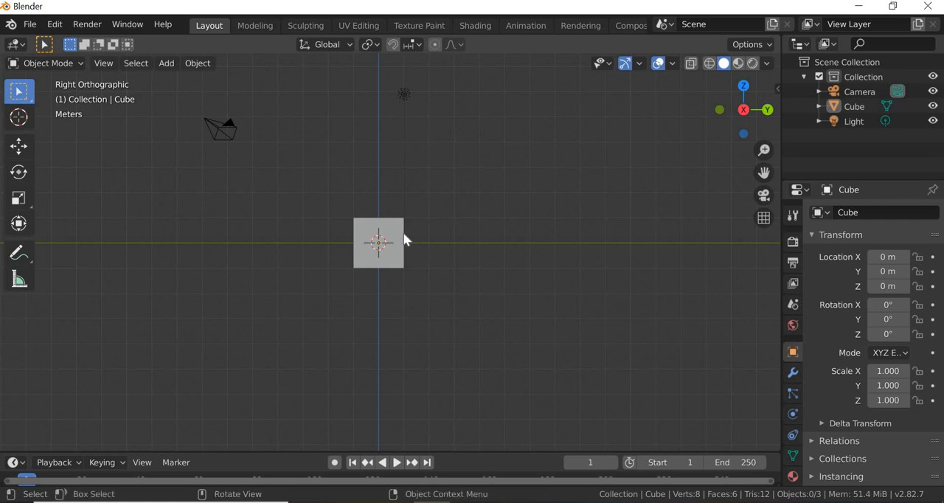
pyautogui.moveTo(133, 92)
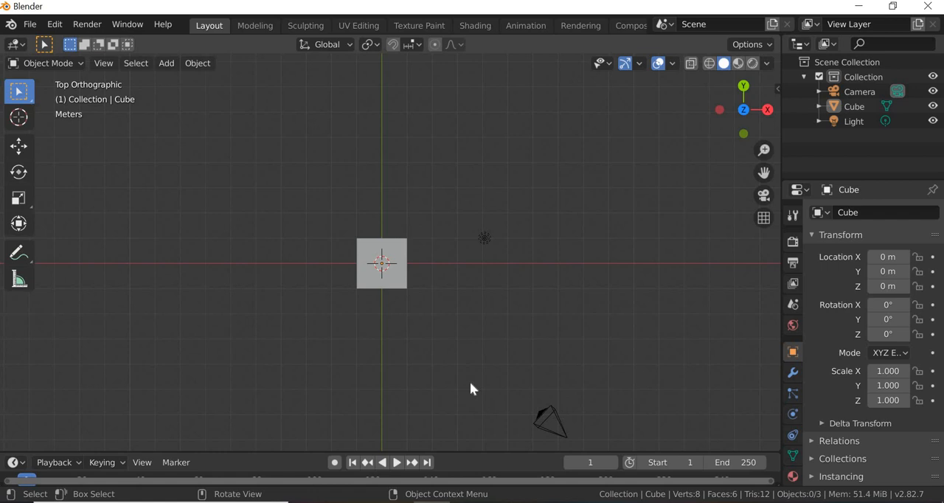
pyautogui.moveTo(507, 419)
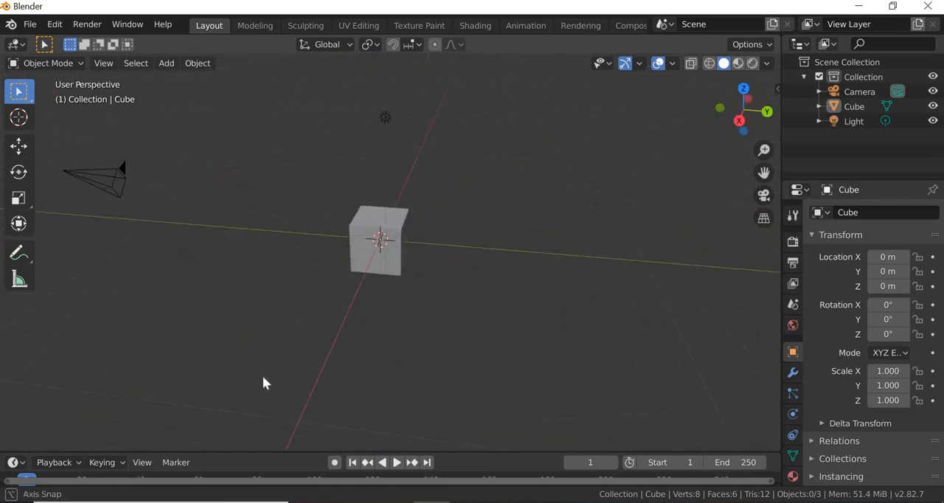
pyautogui.moveTo(266, 383); pyautogui.dragTo(301, 378)
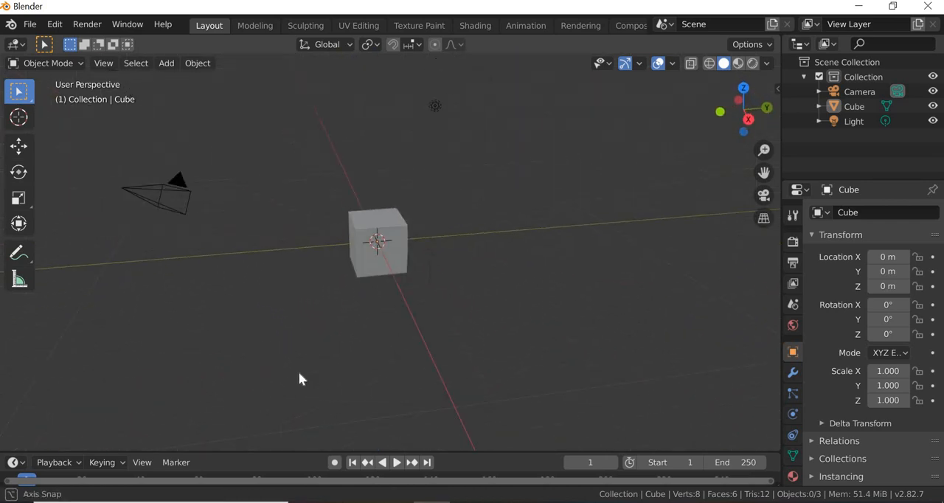
pyautogui.moveTo(301, 378); pyautogui.dragTo(424, 347)
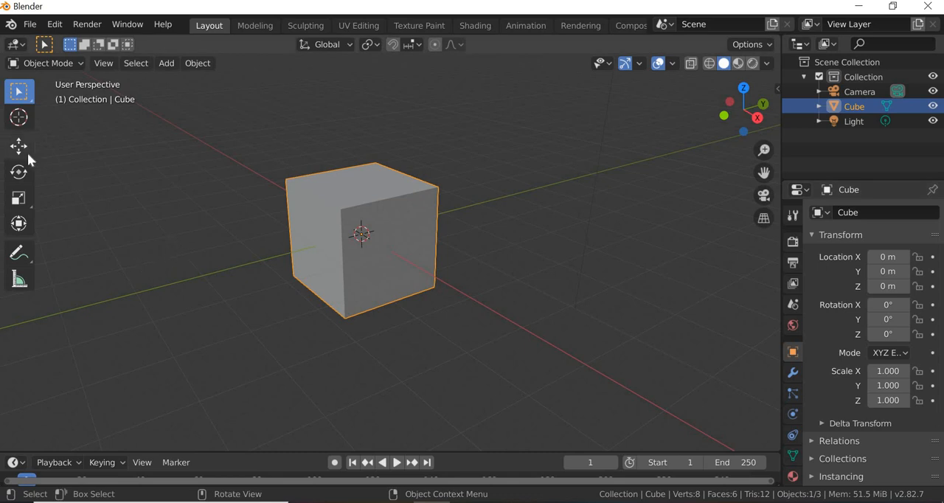
# Slide the cube far along X with the Move tool, then return it to the origin.
pyautogui.click(19, 145)
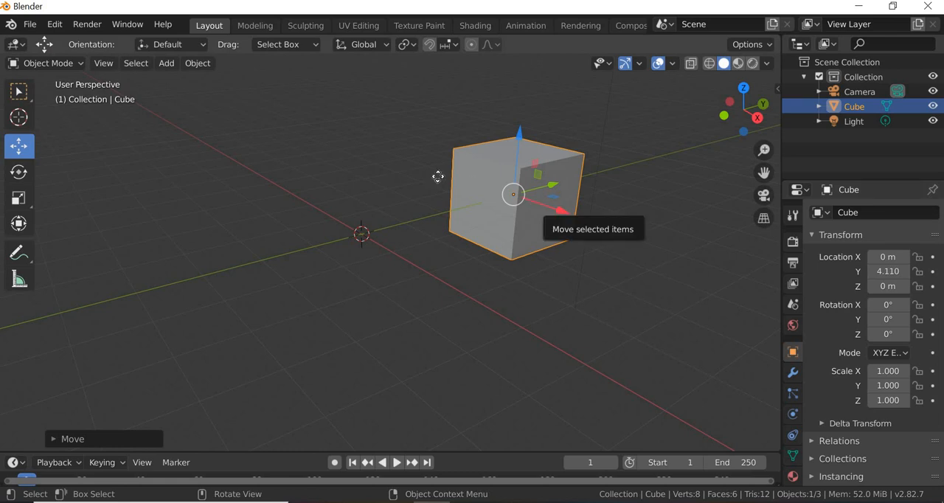
pyautogui.moveTo(516, 196); pyautogui.dragTo(308, 124)
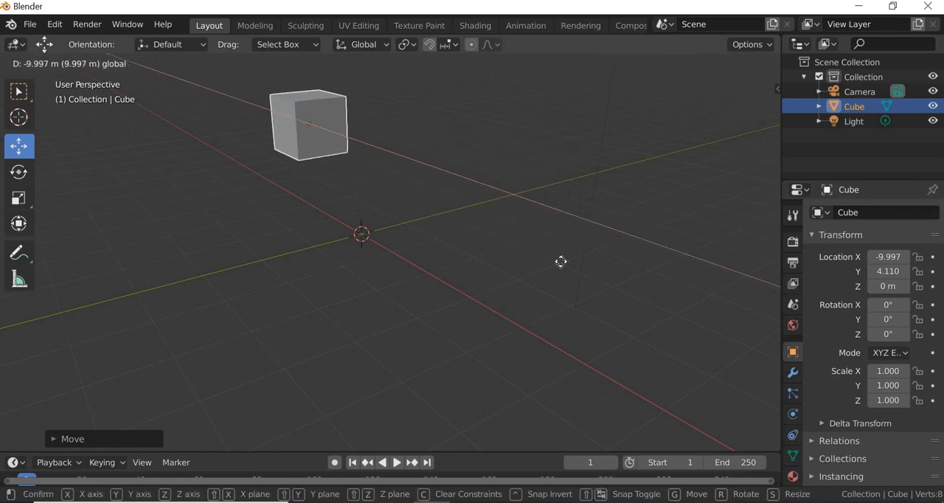
pyautogui.moveTo(574, 301)
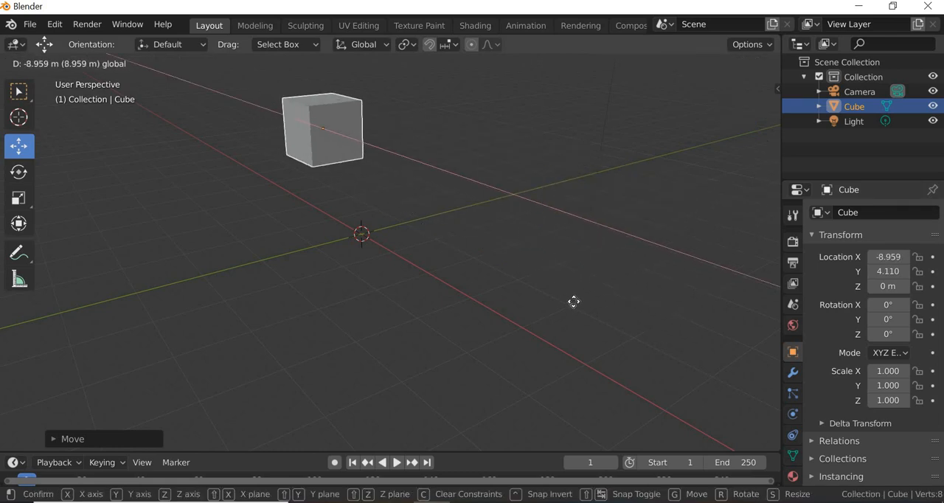
pyautogui.moveTo(588, 211)
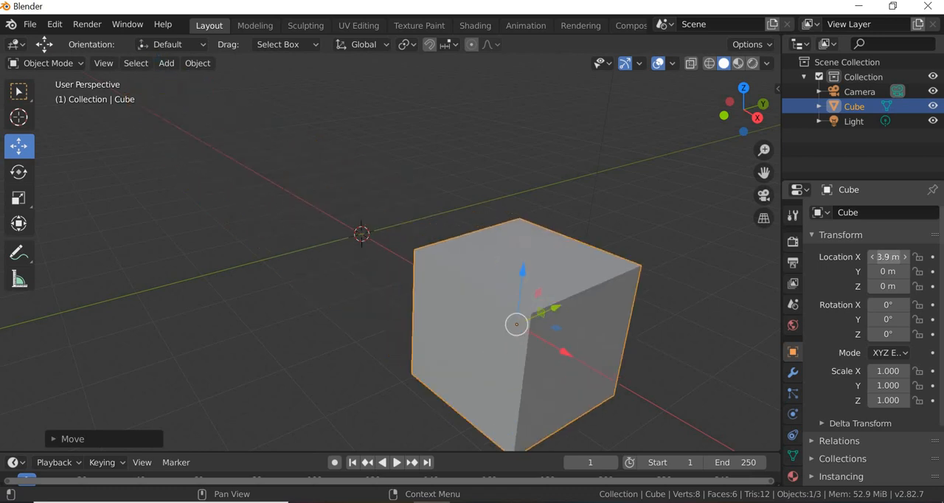
pyautogui.moveTo(517, 324); pyautogui.dragTo(328, 214)
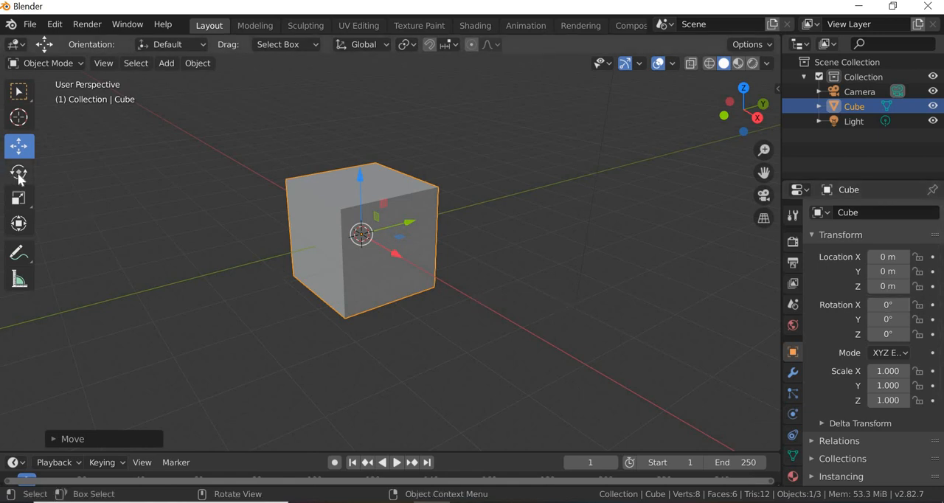
# Activate rotation on the cube while keeping its rotation at zero.
pyautogui.click(19, 172)
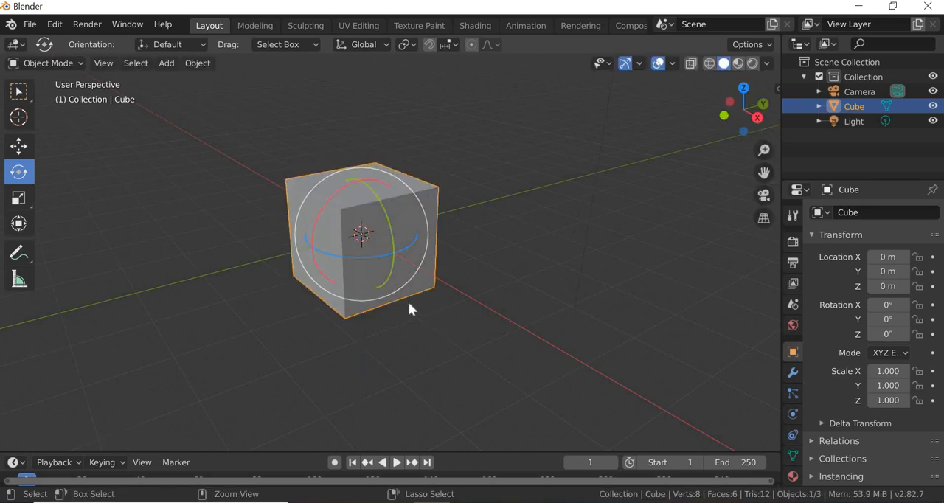
pyautogui.press('r')
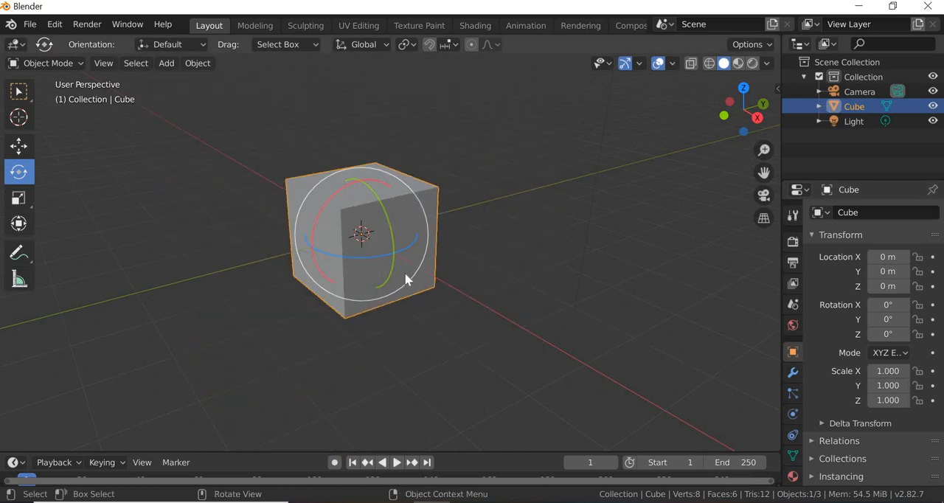
pyautogui.moveTo(455, 361)
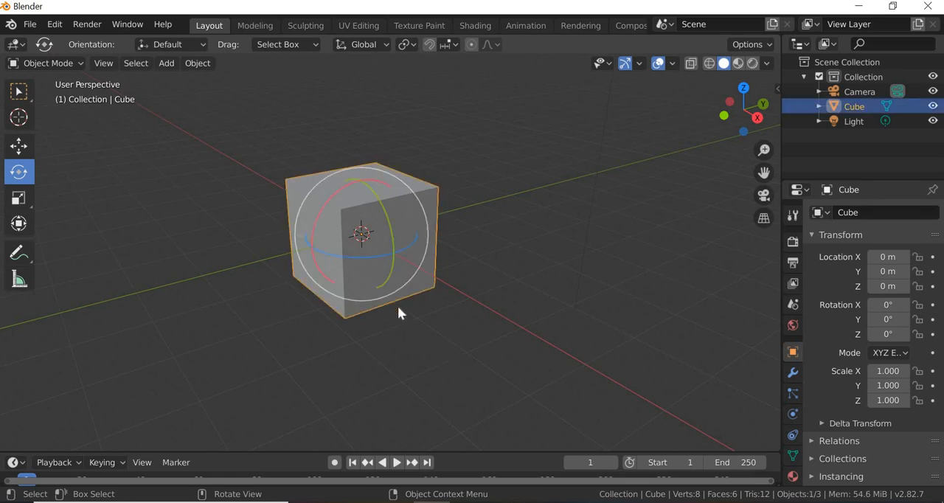
pyautogui.moveTo(389, 263)
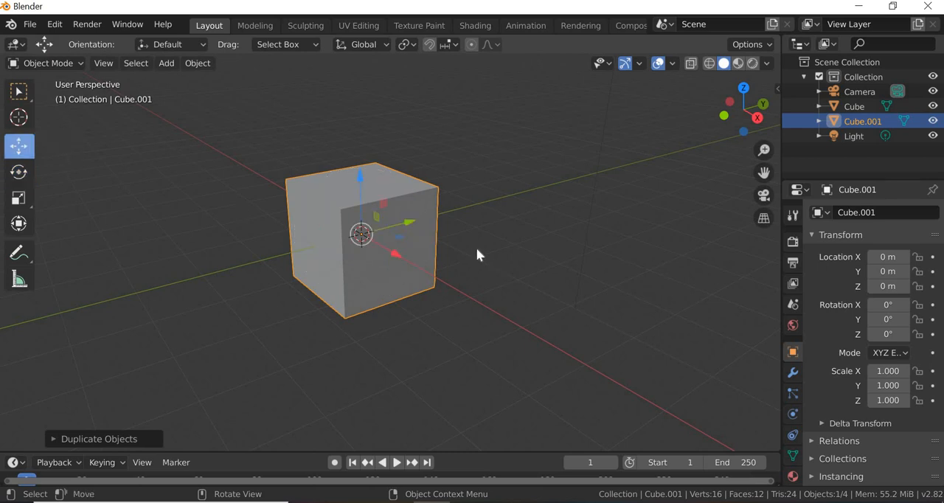
# Duplicate the cube twice with Shift+D, moving the copies apart.
pyautogui.moveTo(361, 236); pyautogui.dragTo(550, 184)
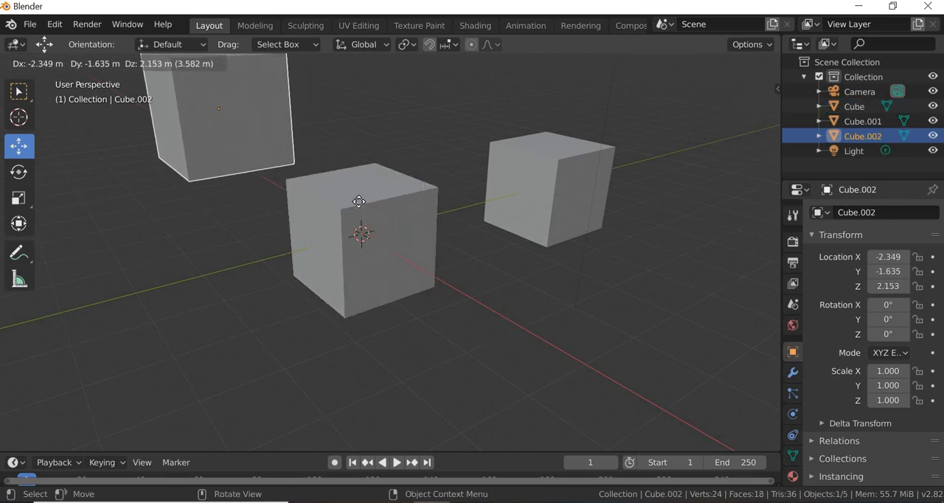
pyautogui.press('shift+d')
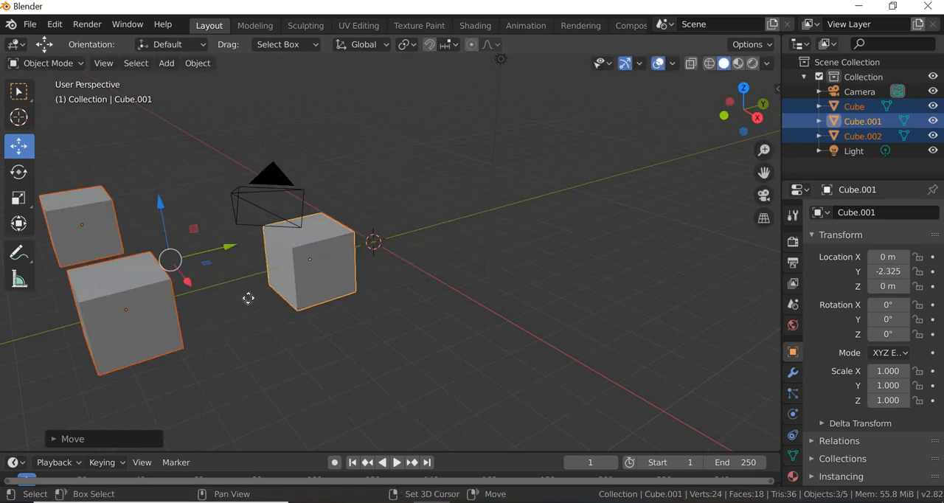
pyautogui.press('shift+d')
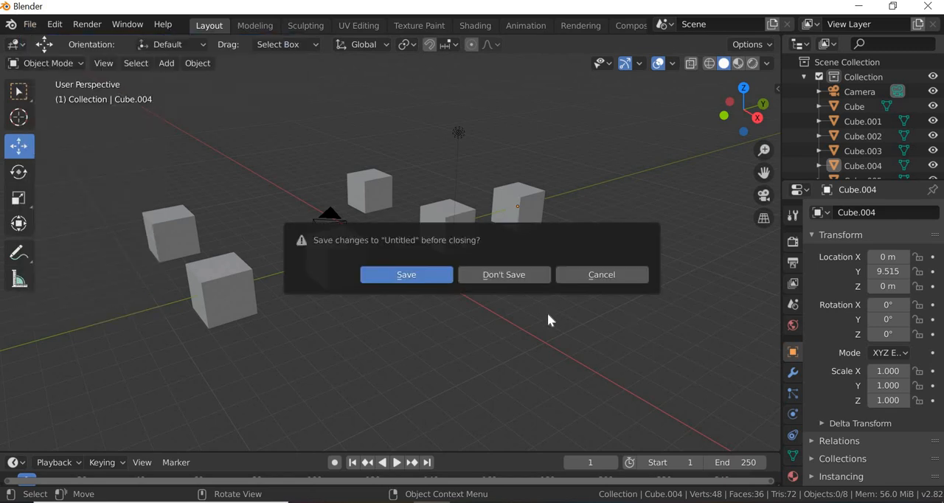
# Discard the duplicate cubes and return to a fresh default scene.
pyautogui.click(504, 274)
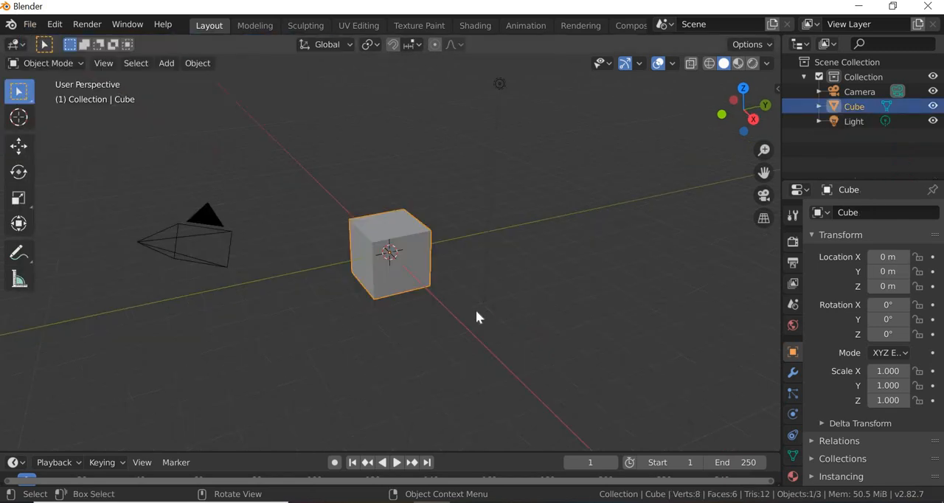
pyautogui.moveTo(431, 253)
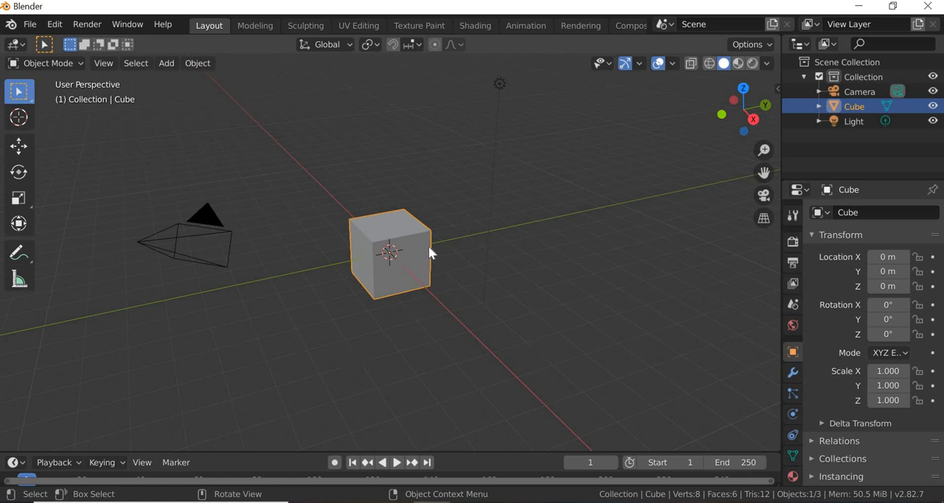
pyautogui.moveTo(424, 247)
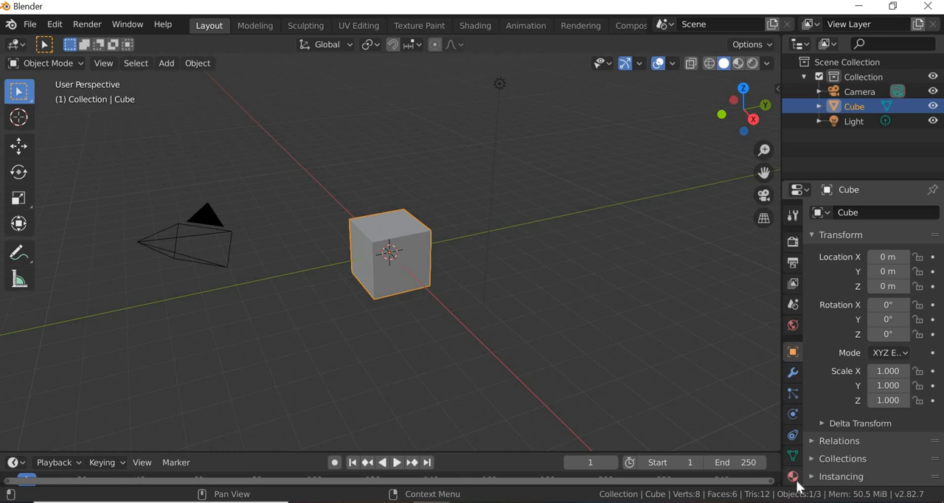
# Rename the cube's material to 'red material' and set its base colour to red.
pyautogui.click(792, 476)
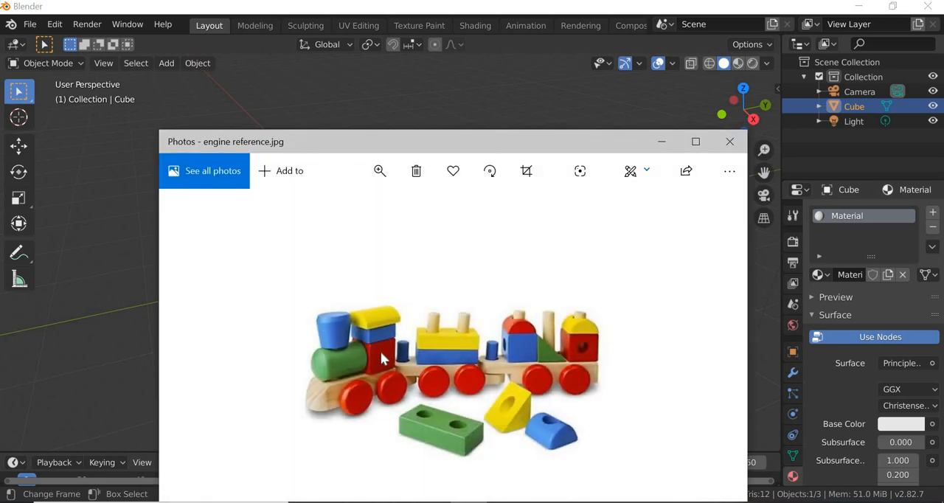
pyautogui.moveTo(382, 372)
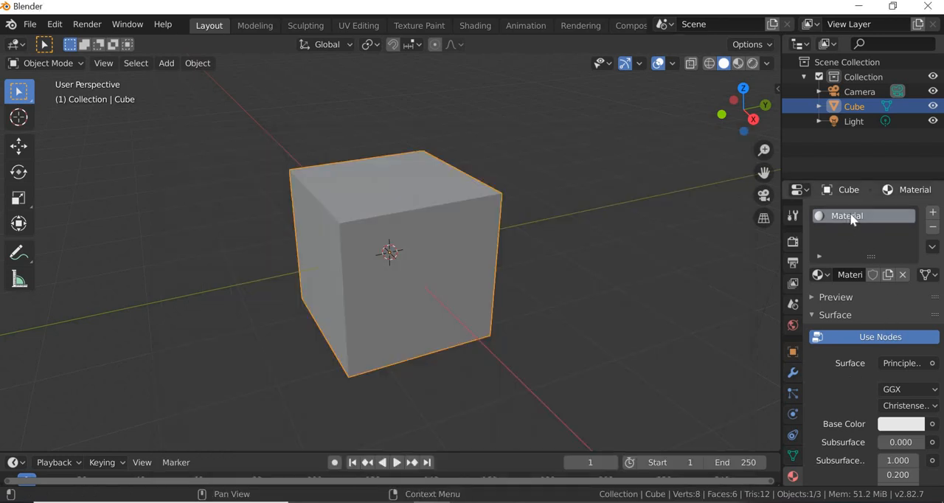
pyautogui.doubleClick(847, 216)
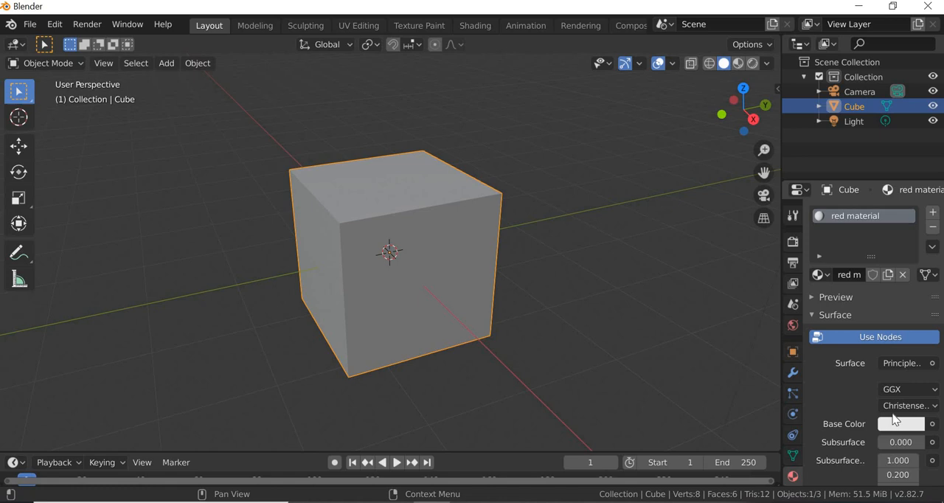
pyautogui.click(901, 424)
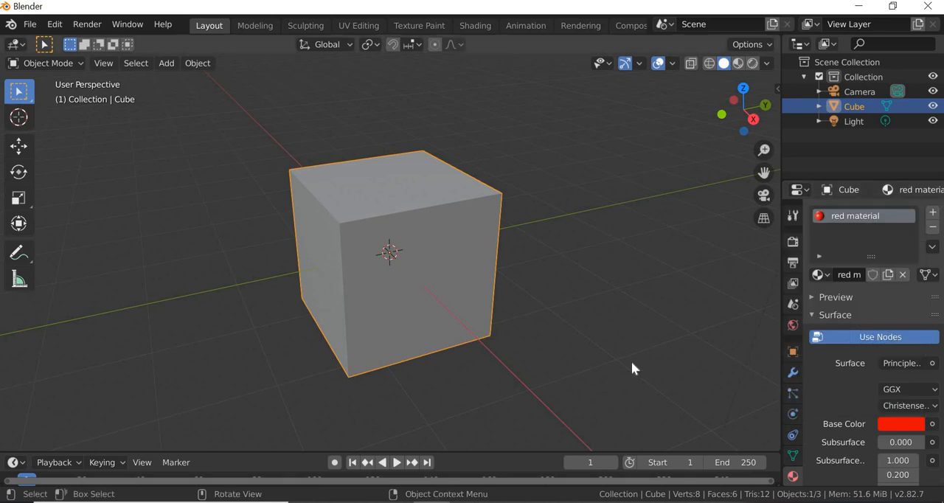
pyautogui.click(178, 204)
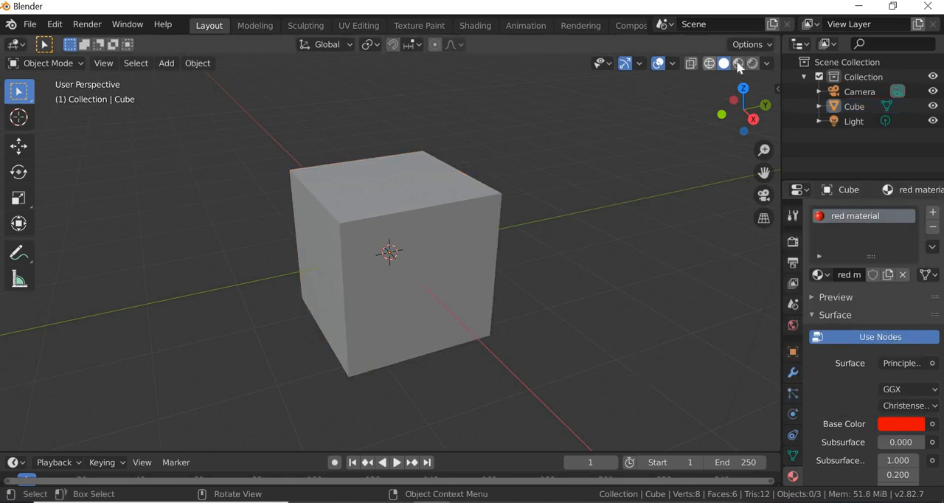
pyautogui.moveTo(738, 64)
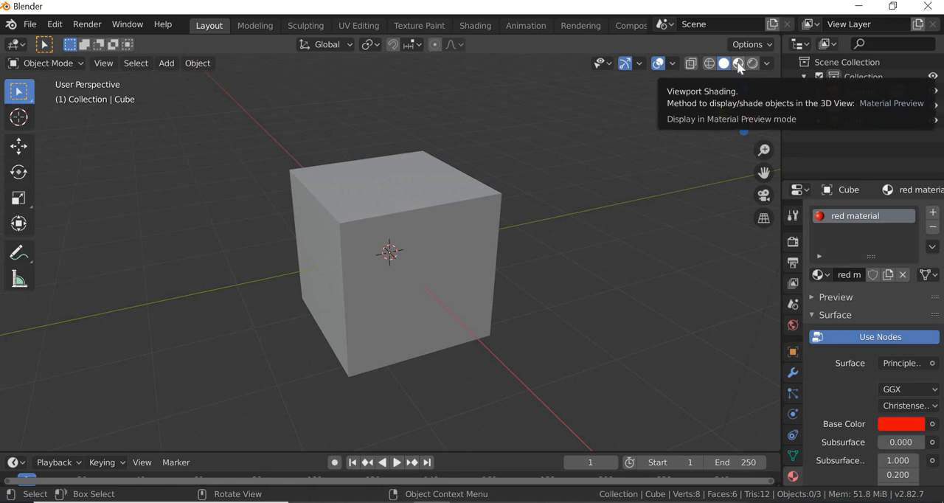
# Show the red cube in Material Preview, zoom out, and briefly check the reference photo.
pyautogui.click(737, 63)
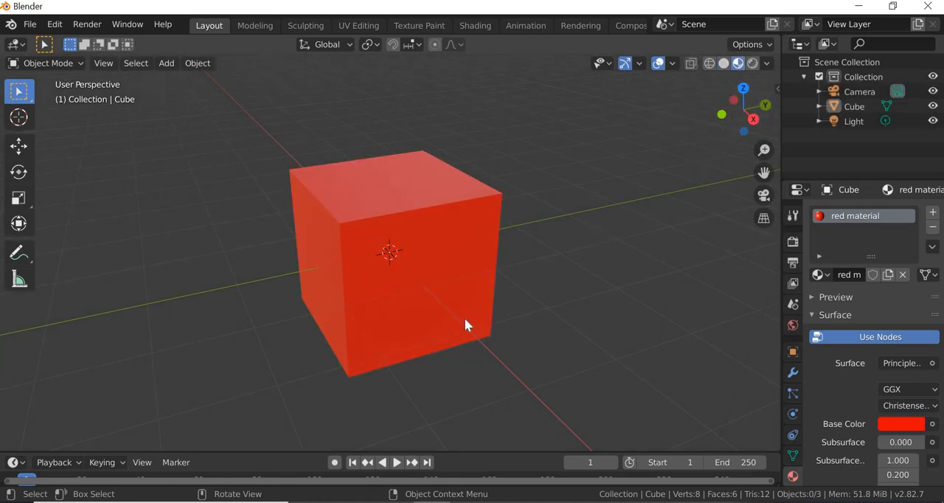
pyautogui.moveTo(464, 325); pyautogui.dragTo(419, 321)
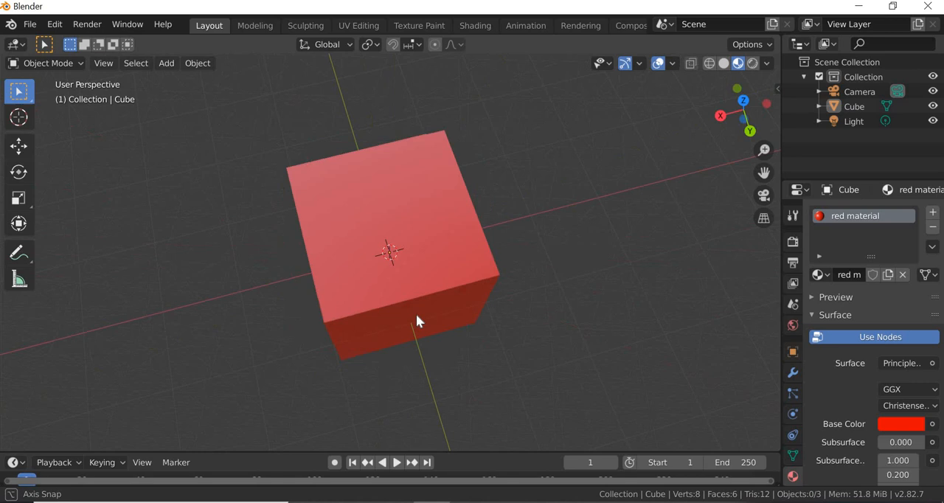
pyautogui.moveTo(417, 321); pyautogui.dragTo(424, 348)
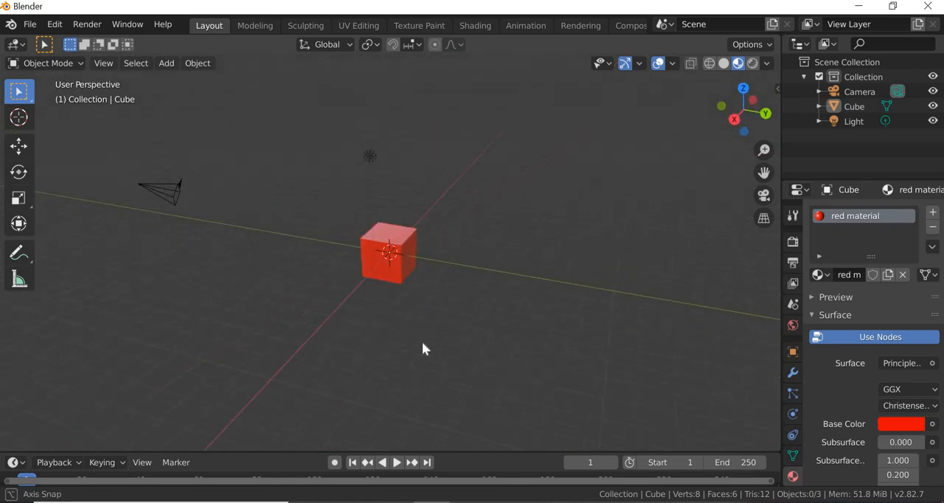
pyautogui.moveTo(424, 348); pyautogui.dragTo(504, 105)
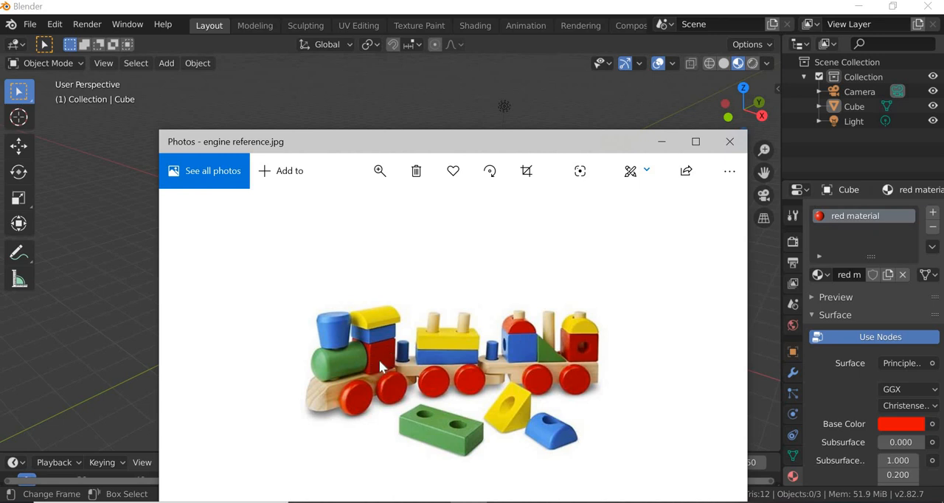
pyautogui.moveTo(389, 339)
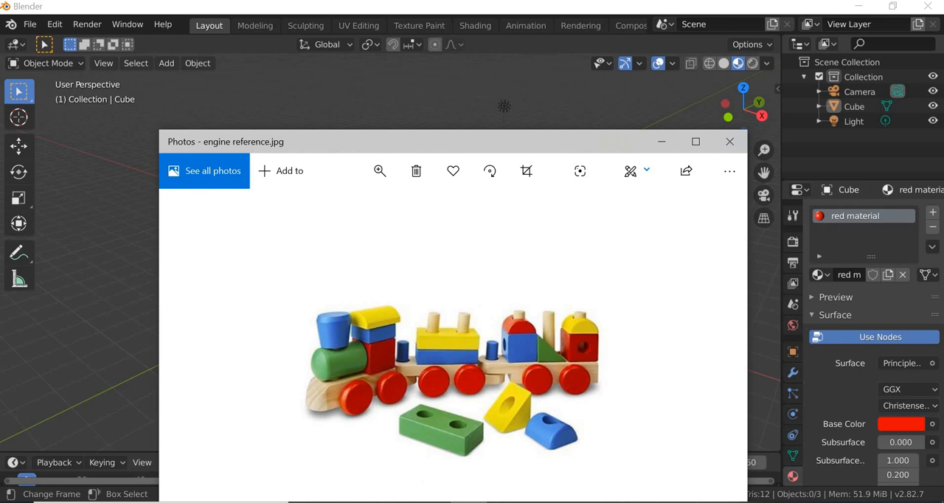
pyautogui.click(729, 141)
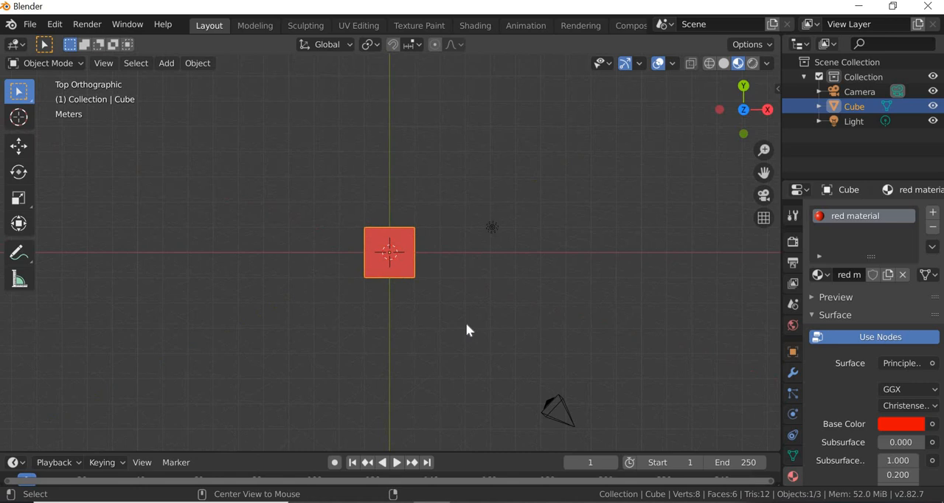
pyautogui.moveTo(502, 176)
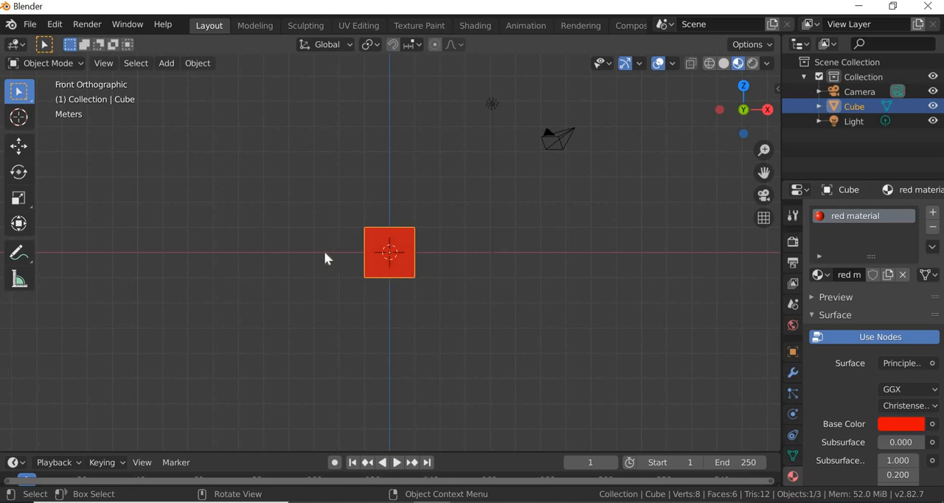
pyautogui.moveTo(396, 271)
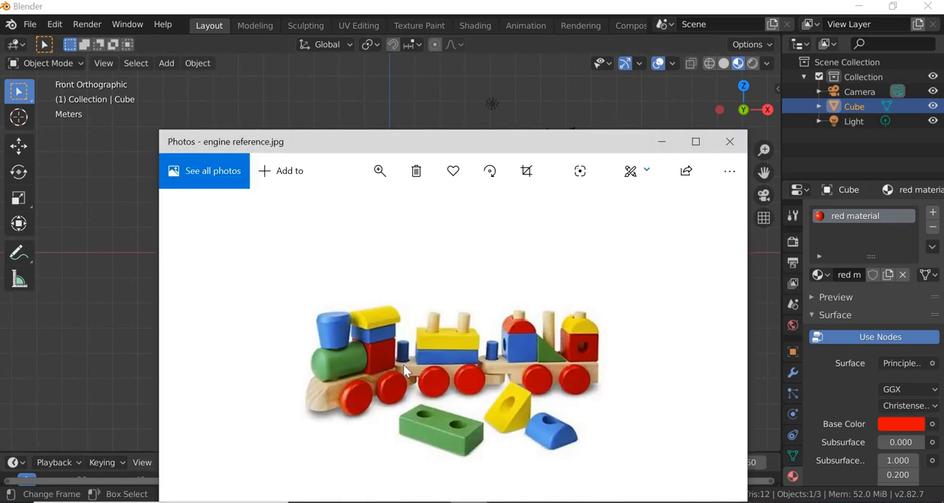
pyautogui.moveTo(328, 418)
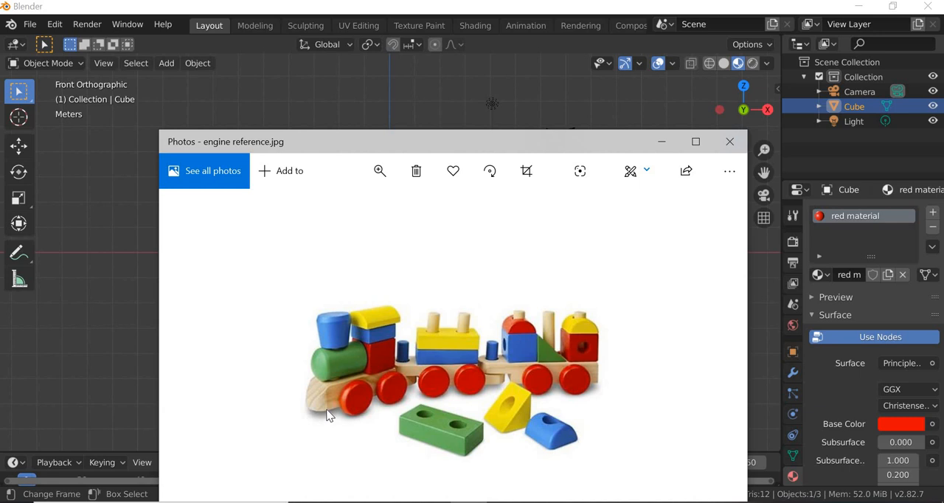
pyautogui.moveTo(356, 395)
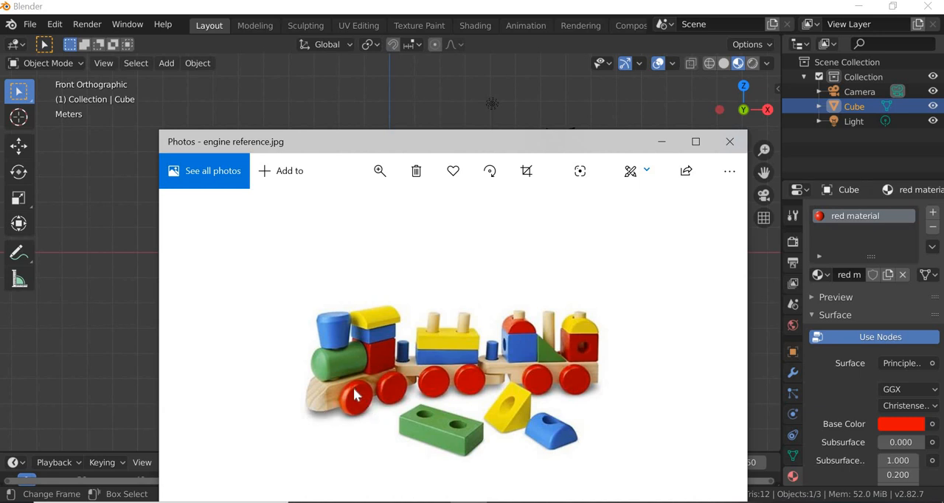
pyautogui.moveTo(356, 401)
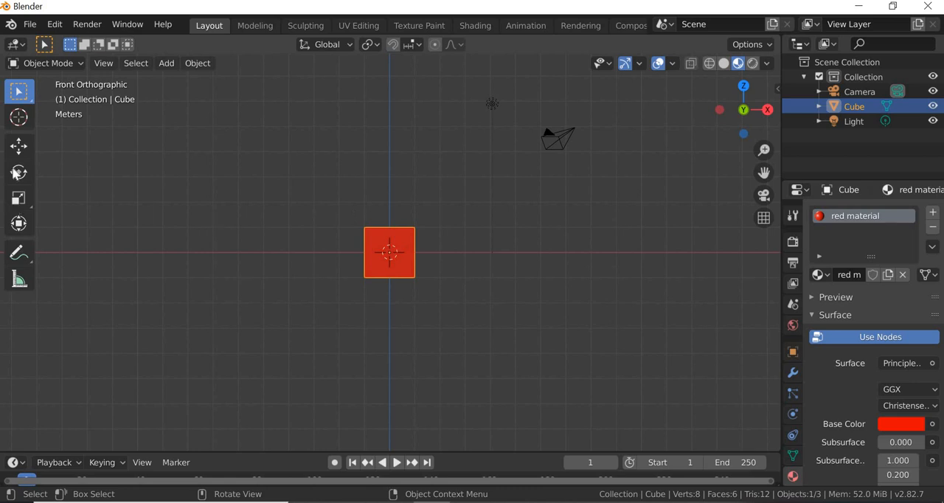
# Raise the red cube to Location Z 2.5 m, deselect it, and recheck the photo.
pyautogui.click(18, 145)
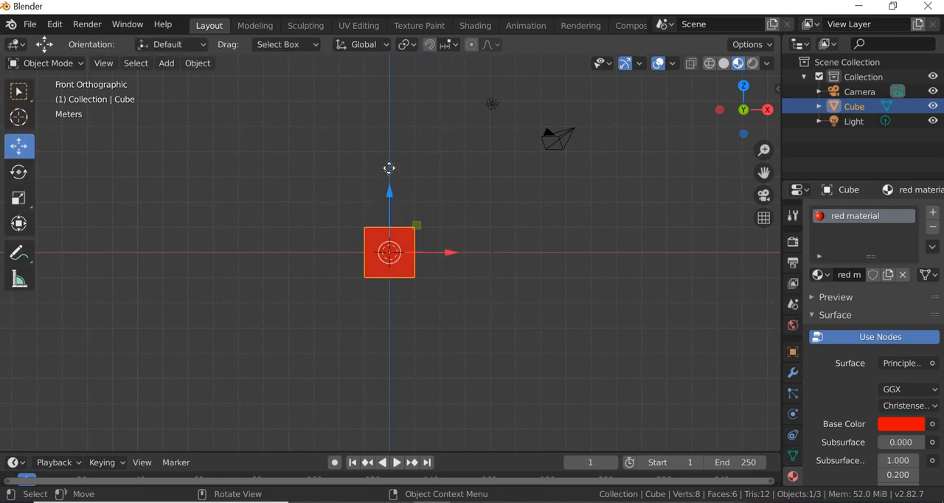
pyautogui.press('g')
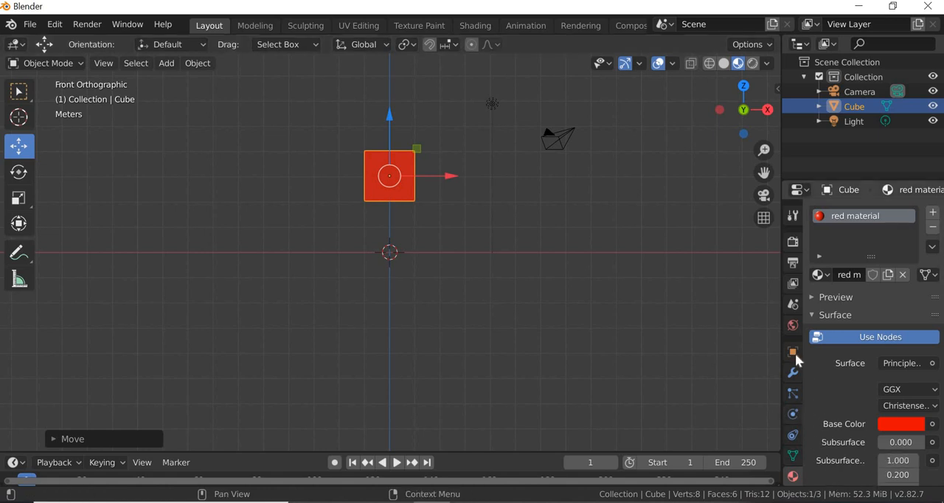
pyautogui.click(794, 353)
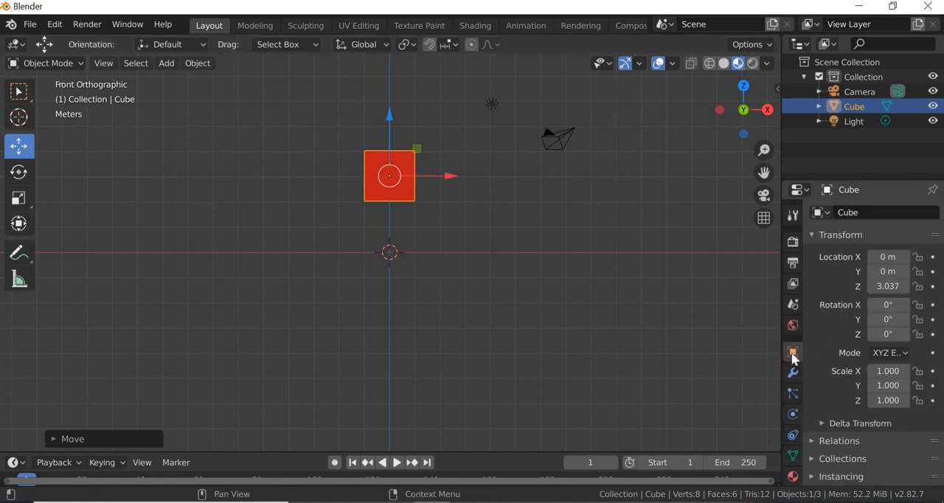
pyautogui.moveTo(793, 353)
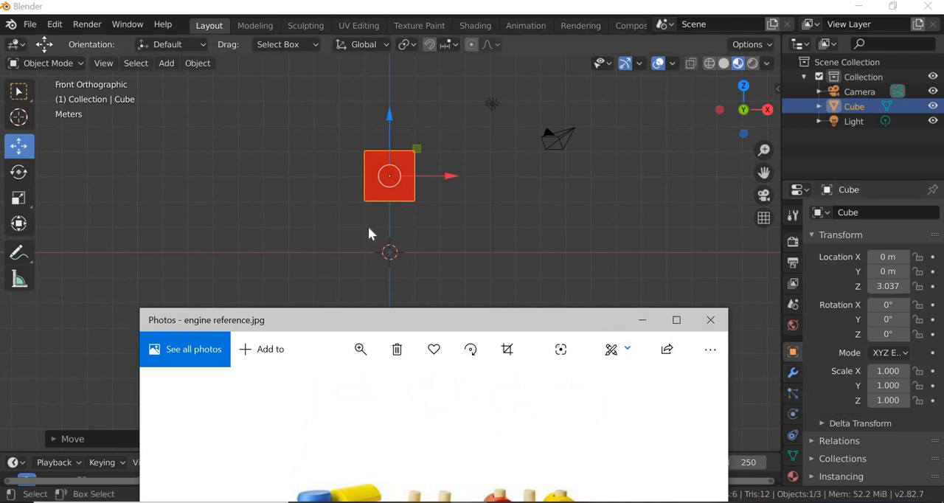
pyautogui.moveTo(360, 214)
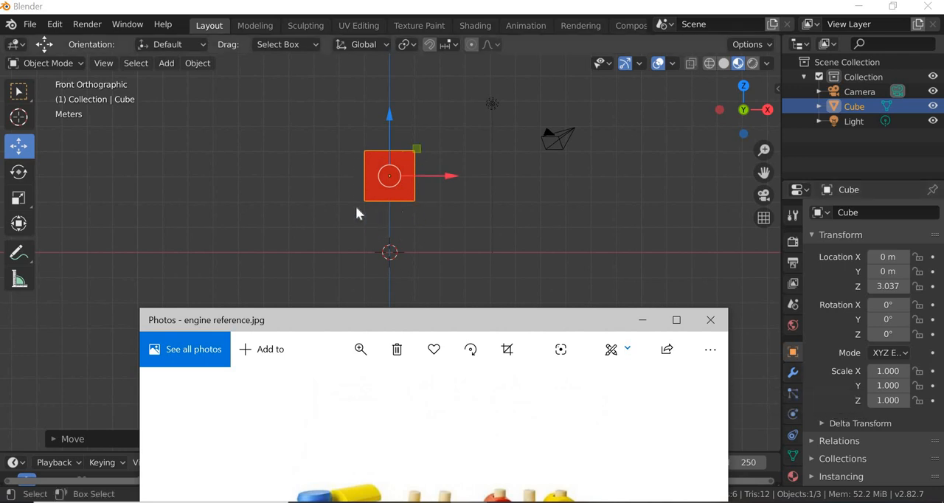
pyautogui.moveTo(357, 184)
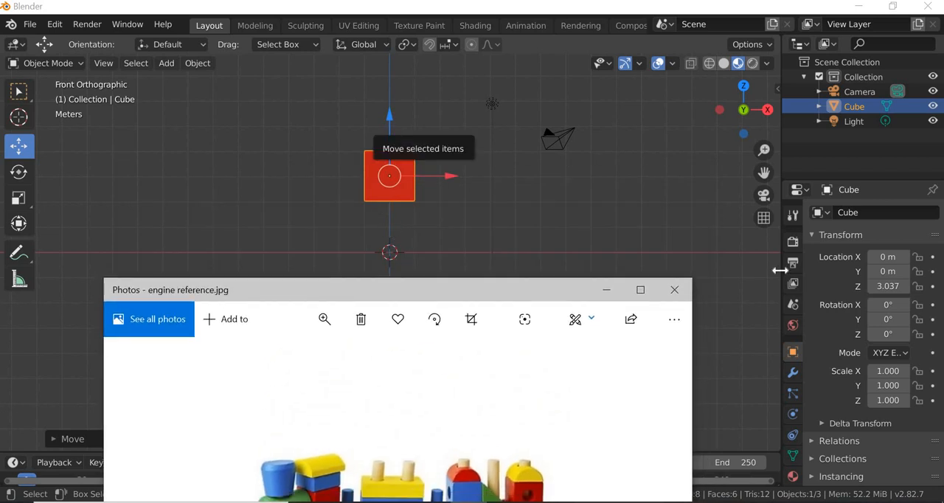
pyautogui.moveTo(368, 243)
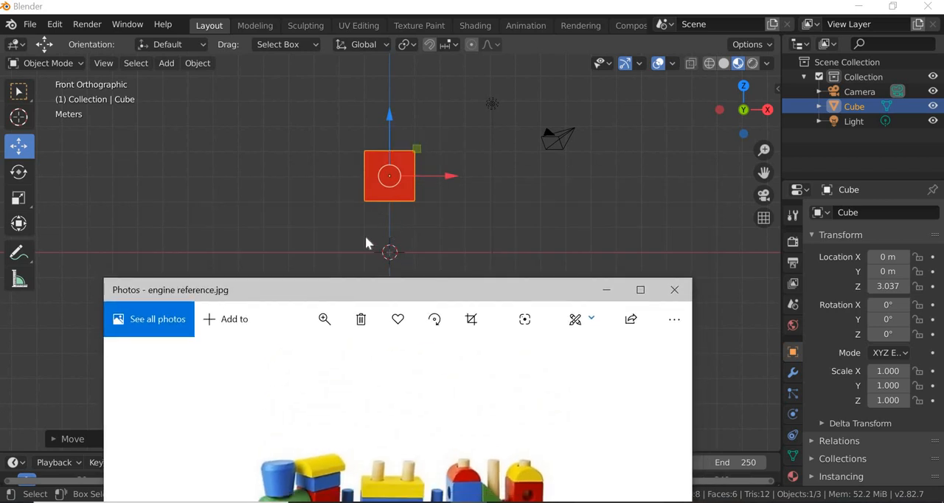
pyautogui.moveTo(911, 295)
pyautogui.write('1.5 m')
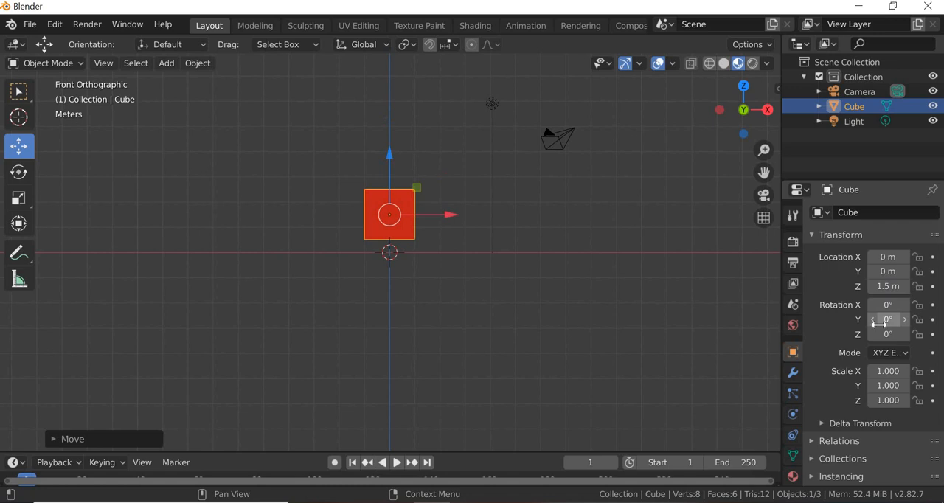
pyautogui.moveTo(292, 249)
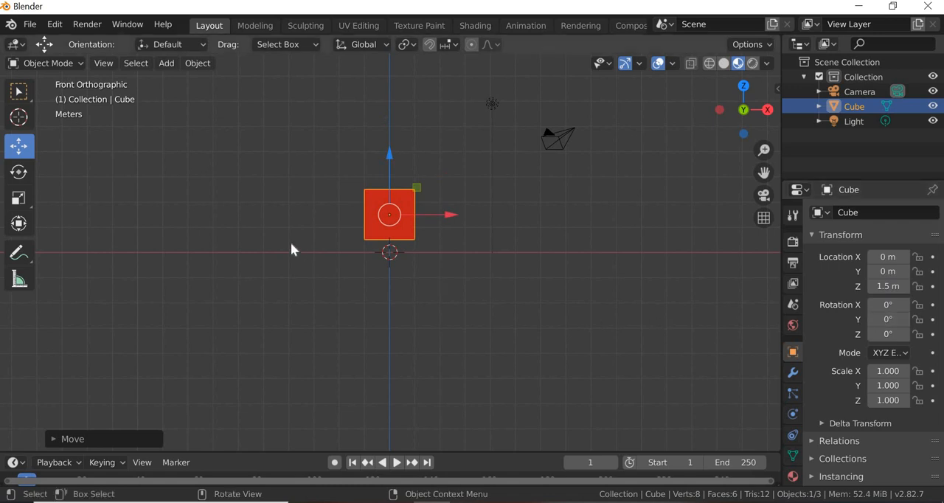
pyautogui.moveTo(361, 271)
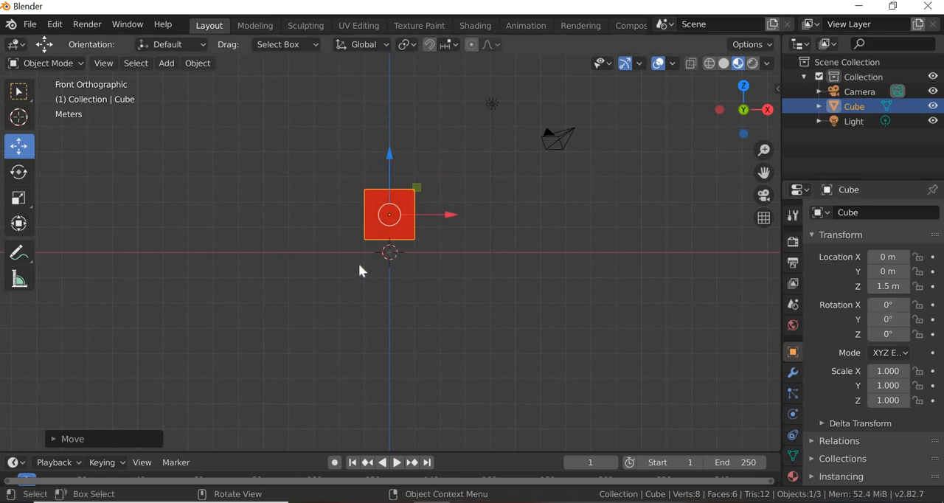
pyautogui.scroll(3)
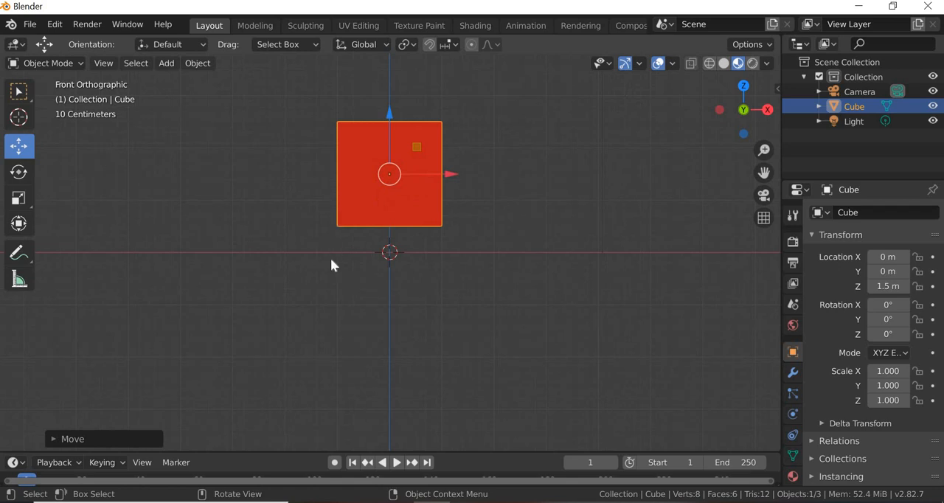
pyautogui.moveTo(341, 236)
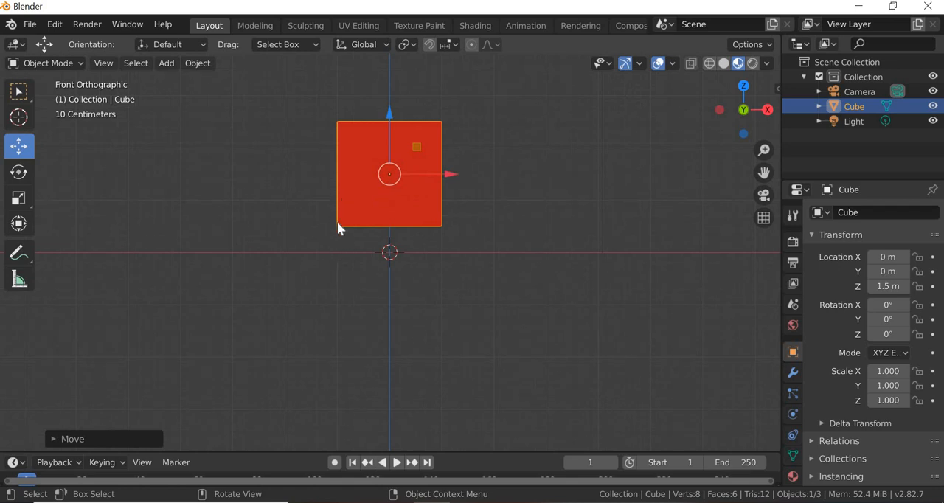
pyautogui.moveTo(812, 263)
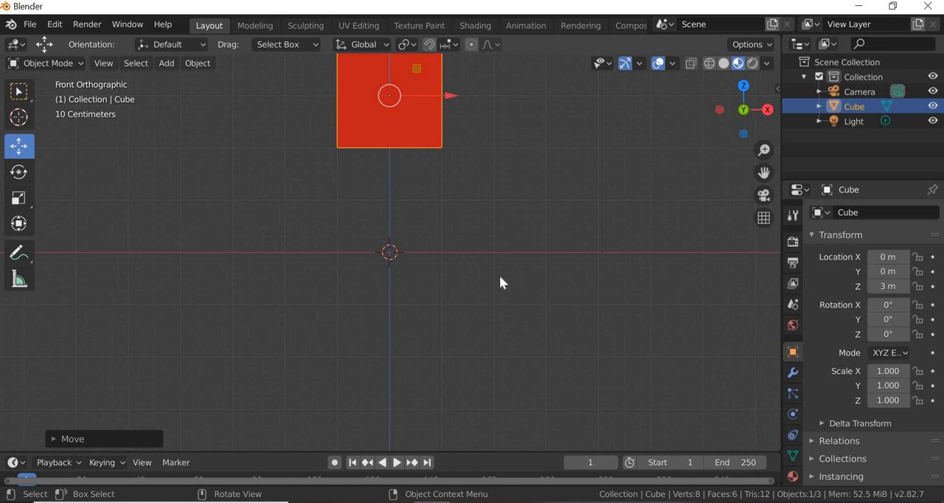
pyautogui.scroll(-3)
pyautogui.write('2.05')
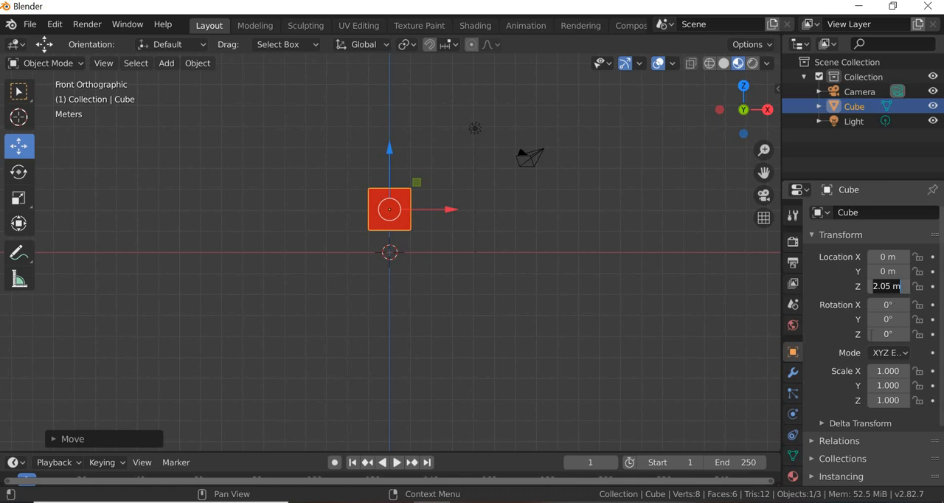
pyautogui.moveTo(873, 340)
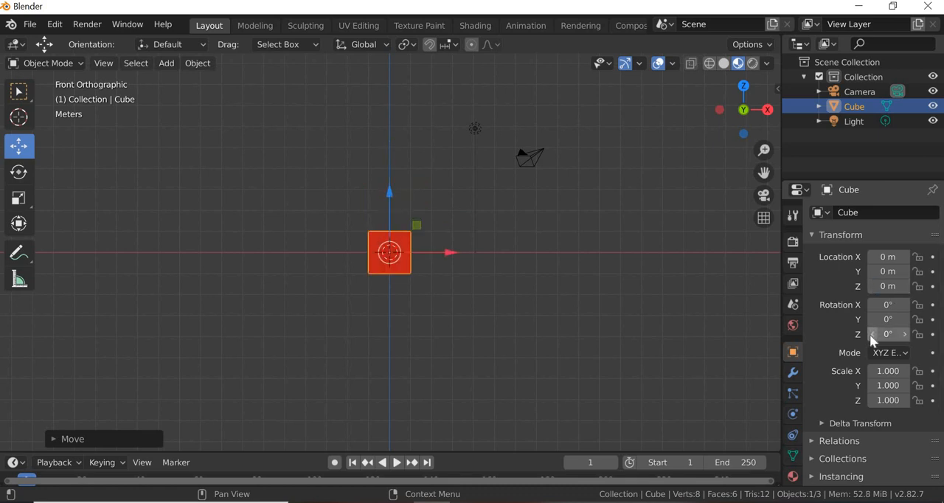
pyautogui.moveTo(892, 334); pyautogui.dragTo(885, 334)
pyautogui.write('1')
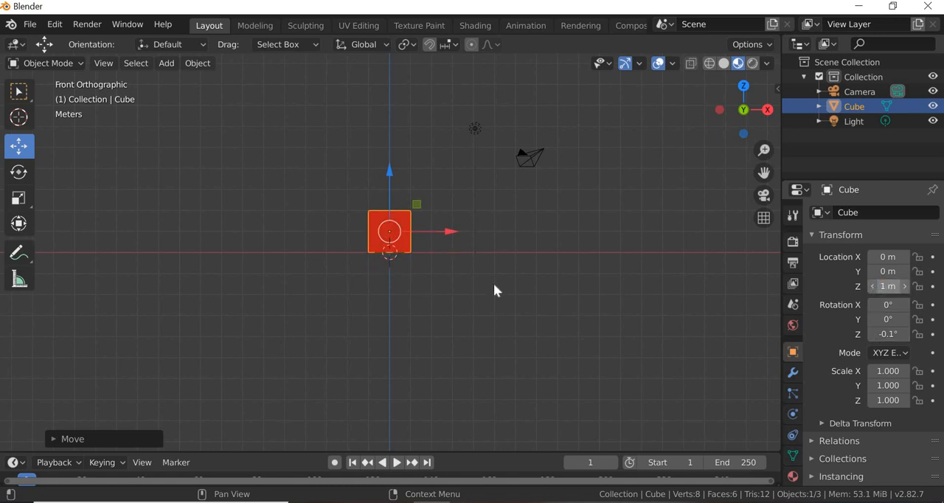
pyautogui.scroll(3)
pyautogui.write('2.5')
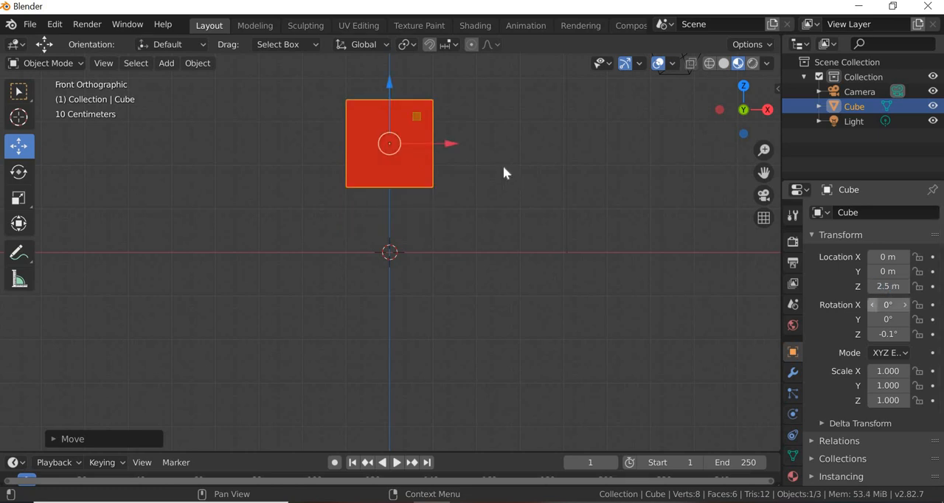
pyautogui.click(507, 172)
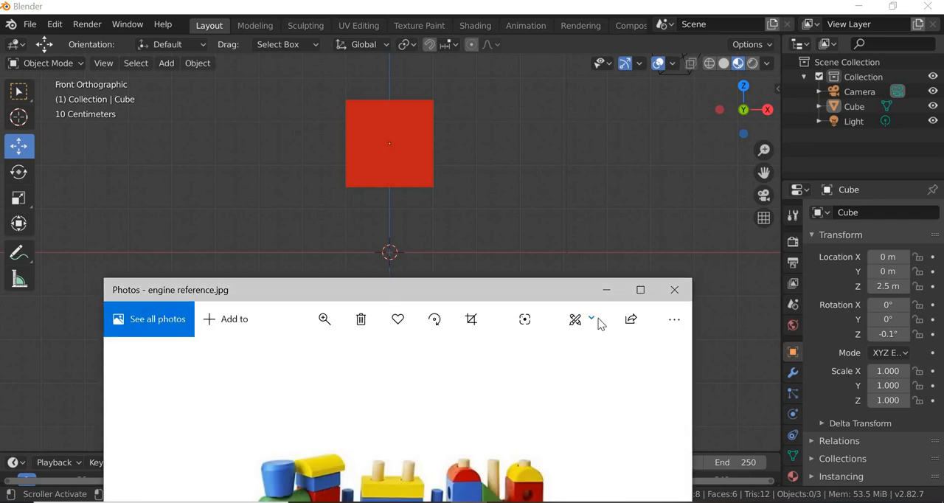
pyautogui.click(673, 290)
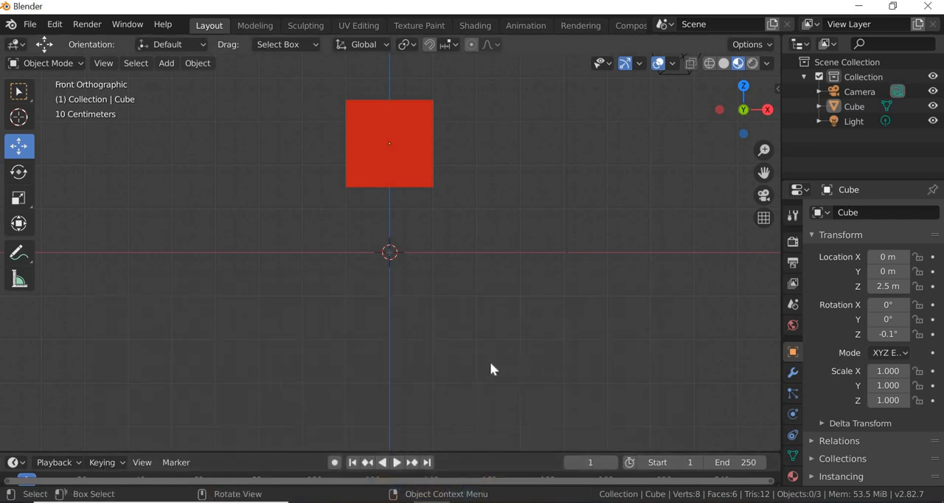
# Duplicate the red cube and raise the copy, Cube.001, to Z 4.5 m on top.
pyautogui.moveTo(487, 354); pyautogui.dragTo(457, 347)
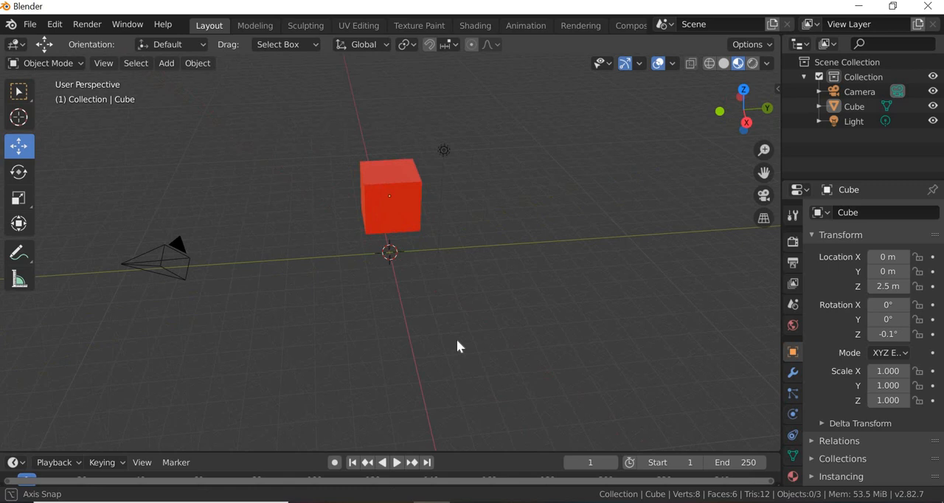
pyautogui.click(389, 196)
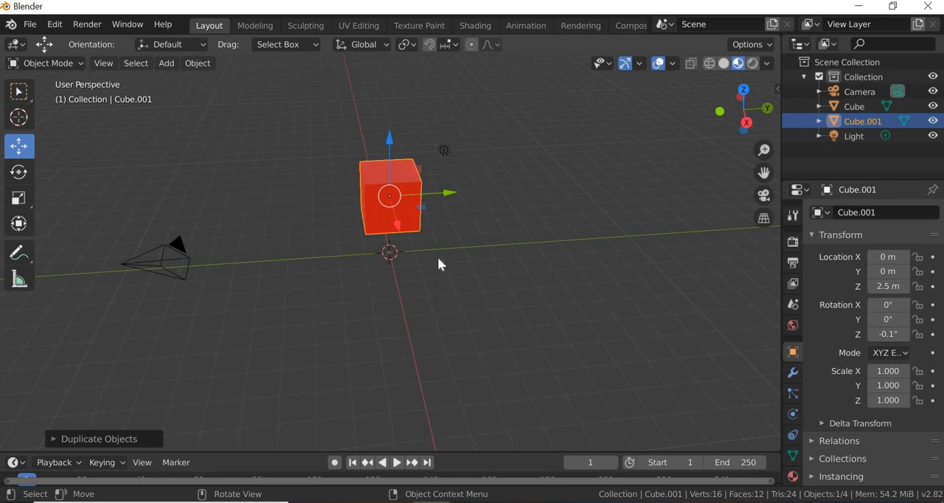
pyautogui.moveTo(442, 264); pyautogui.dragTo(405, 159)
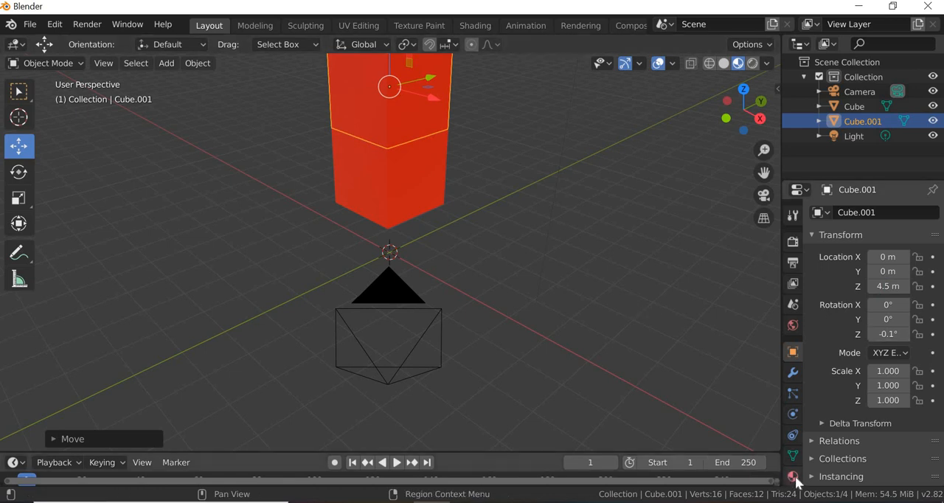
# Give Cube.001 a new blue 'Blue material' and remove its leftover red material slot.
pyautogui.click(793, 476)
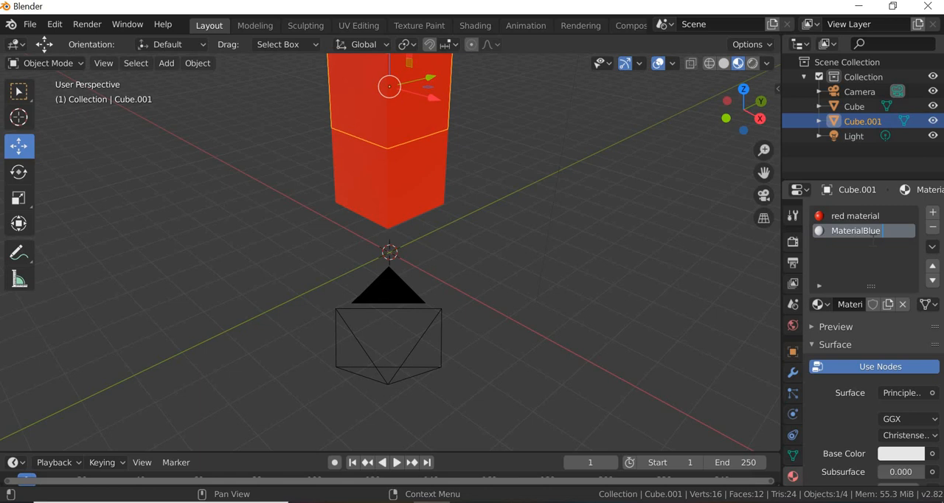
pyautogui.doubleClick(856, 230)
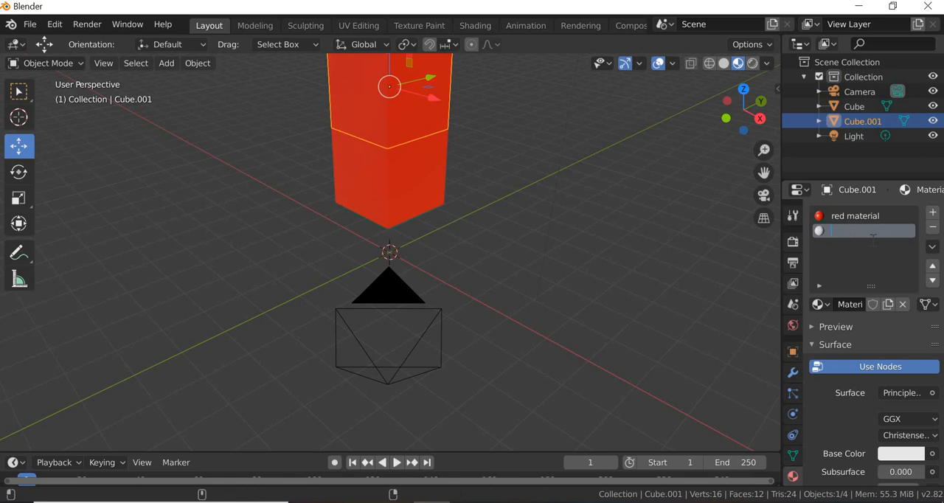
pyautogui.write('Blue material')
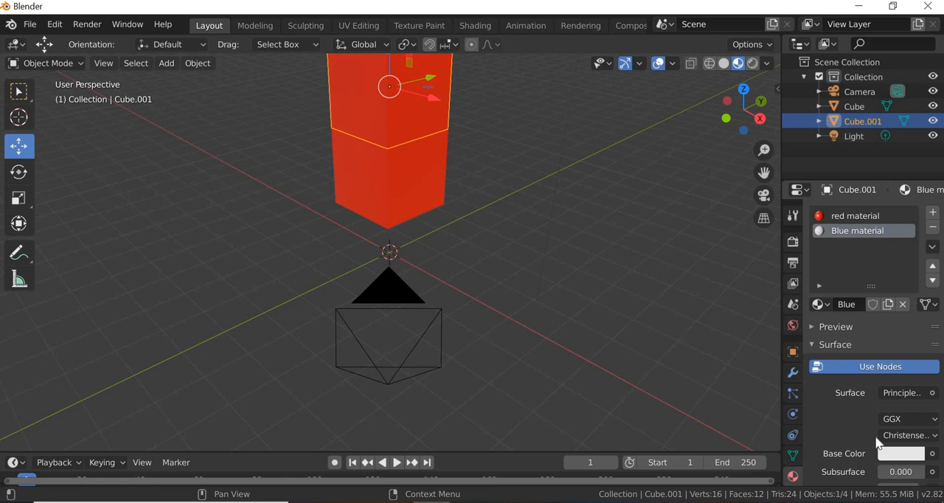
pyautogui.click(900, 453)
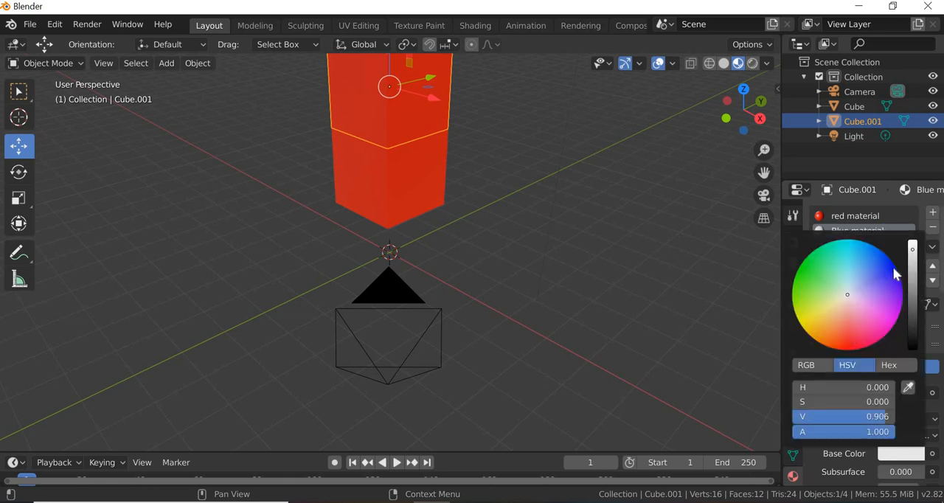
pyautogui.click(892, 269)
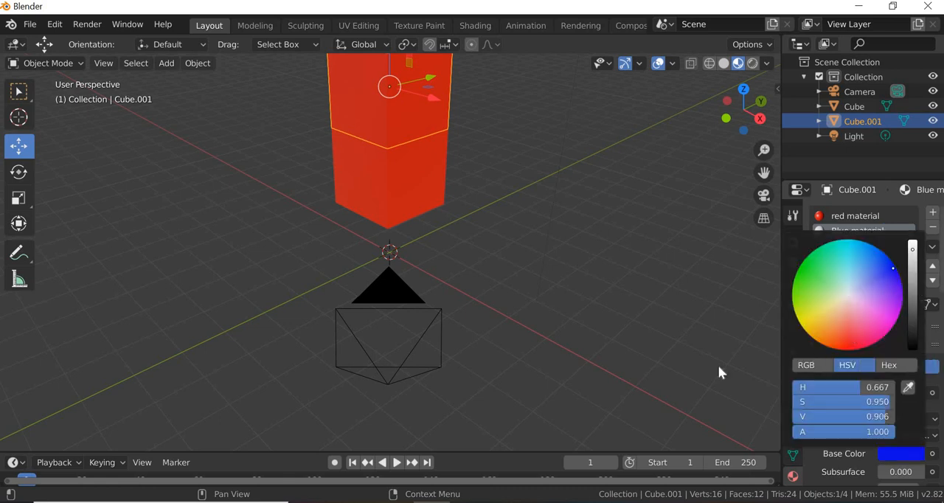
pyautogui.click(857, 230)
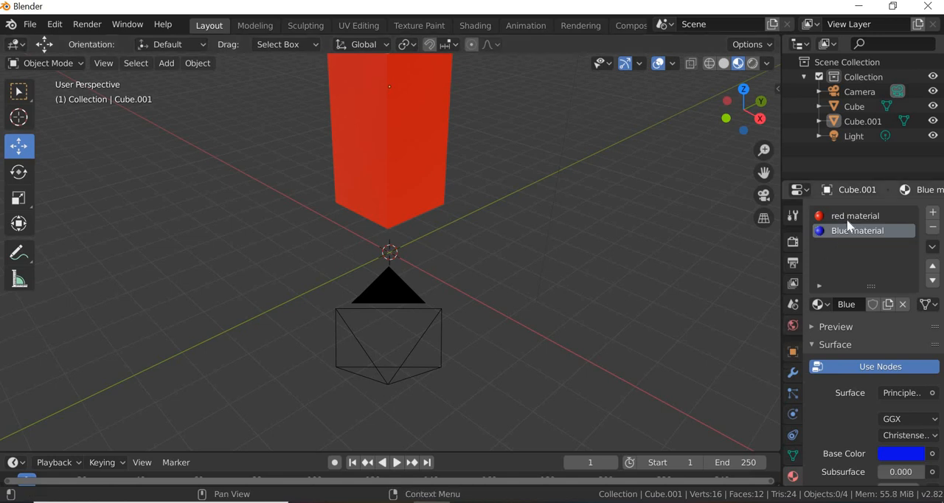
pyautogui.click(855, 216)
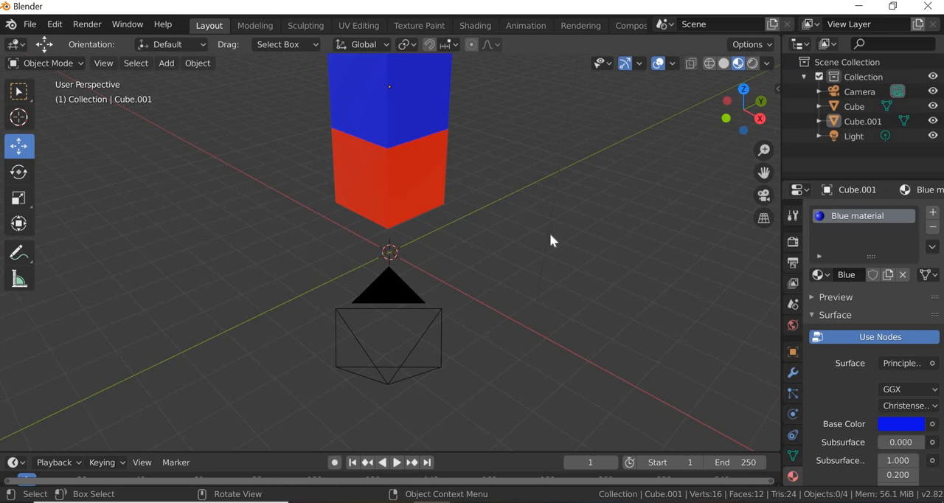
pyautogui.moveTo(541, 175)
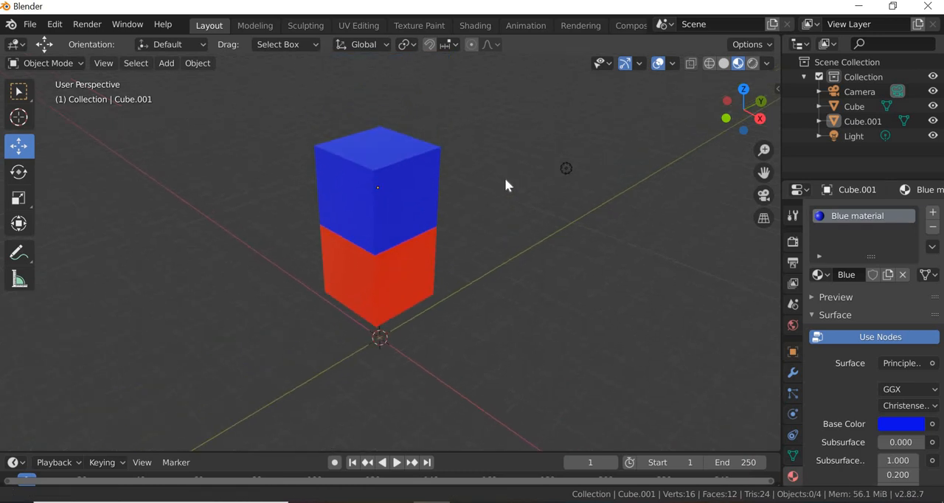
# Flatten the blue cube to Z scale 0.25, a thin slab at Z 3.75 m.
pyautogui.moveTo(506, 184); pyautogui.dragTo(424, 286)
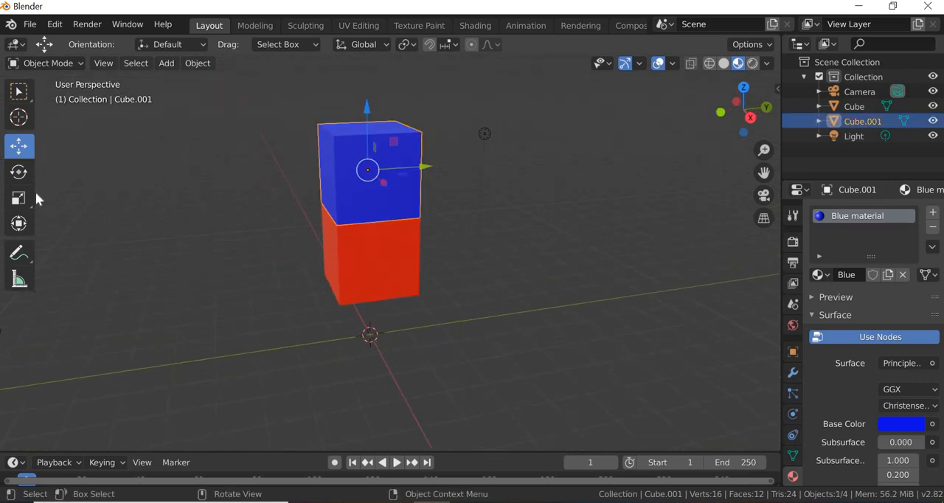
pyautogui.click(19, 197)
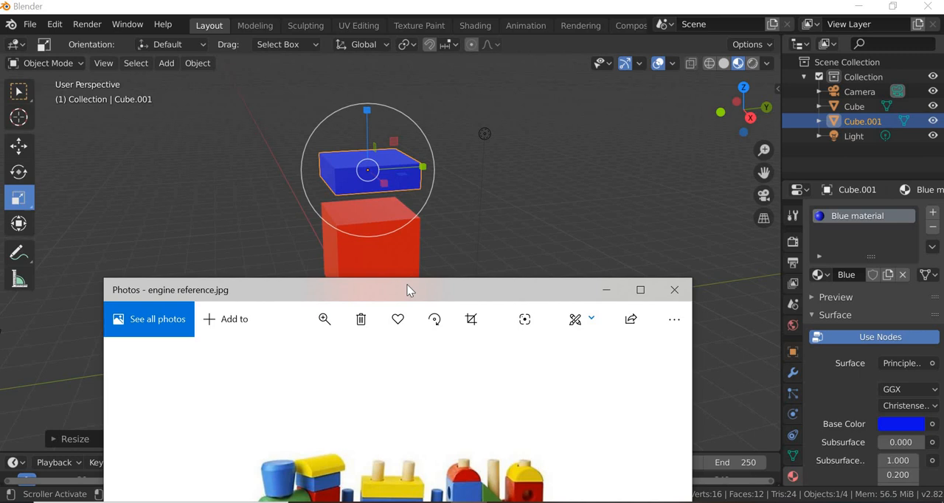
pyautogui.moveTo(410, 289); pyautogui.dragTo(434, 165)
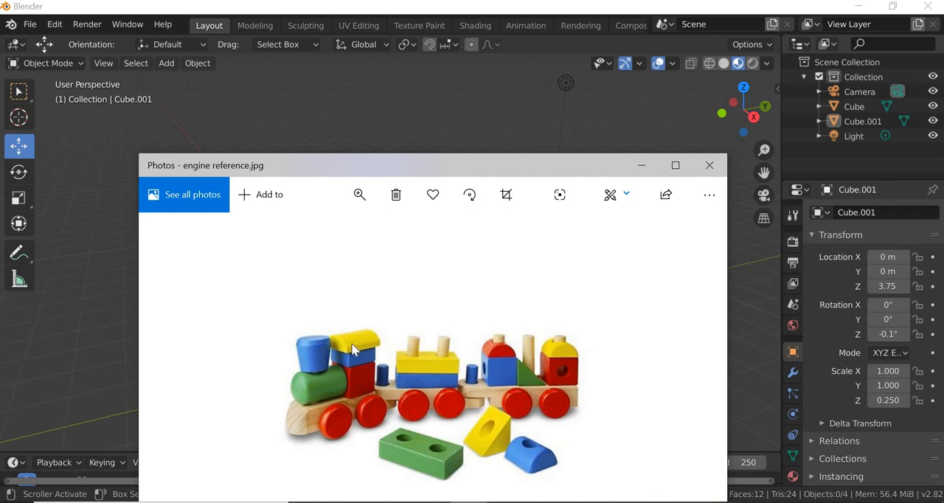
pyautogui.moveTo(353, 354)
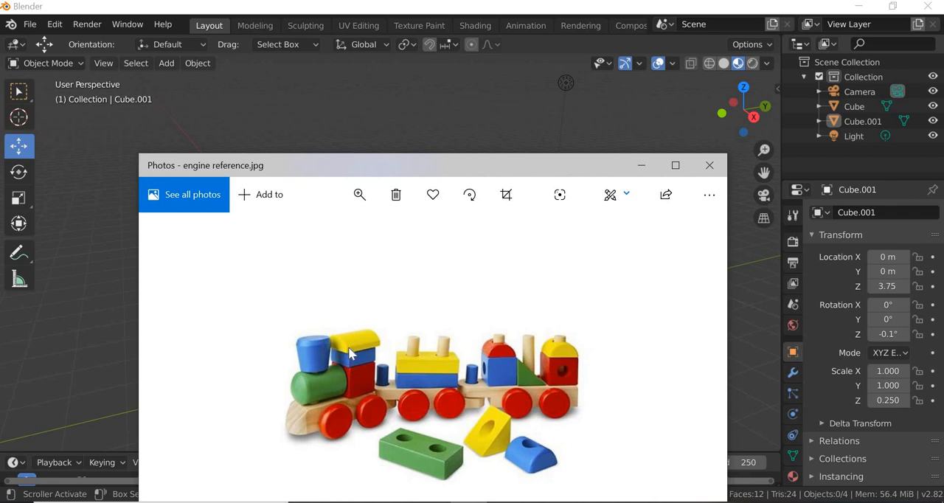
pyautogui.moveTo(371, 341)
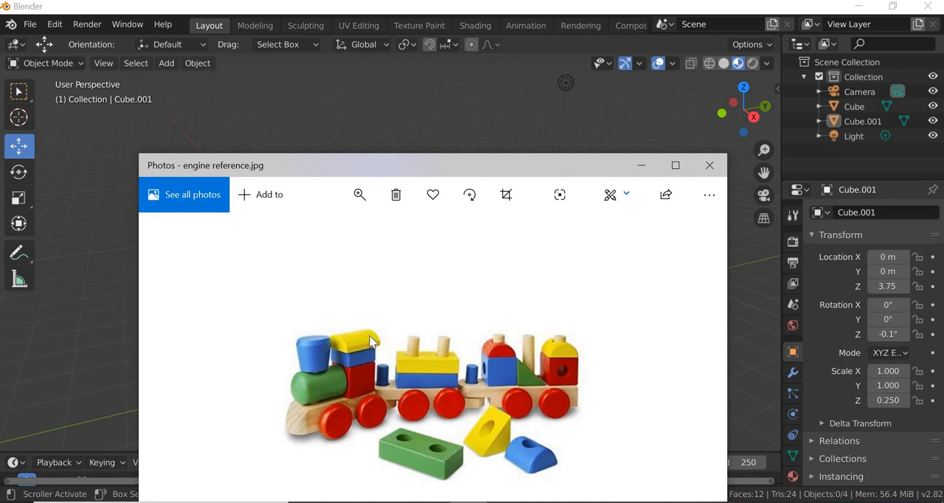
# Add a monkey head and move it up onto the stacked block.
pyautogui.click(709, 165)
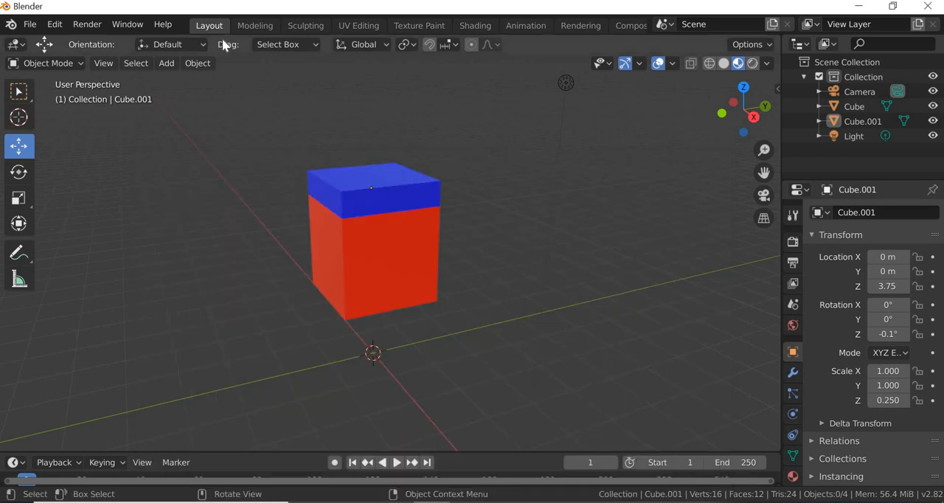
pyautogui.click(167, 63)
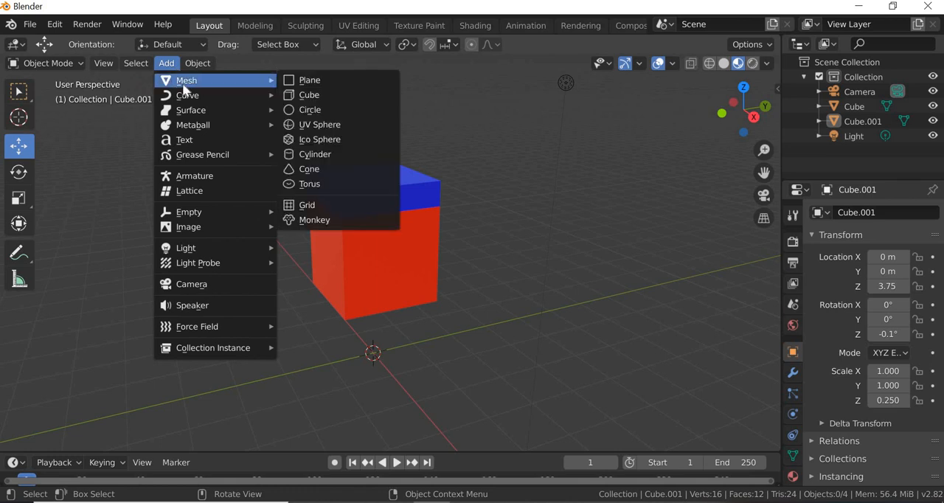
pyautogui.moveTo(310, 80)
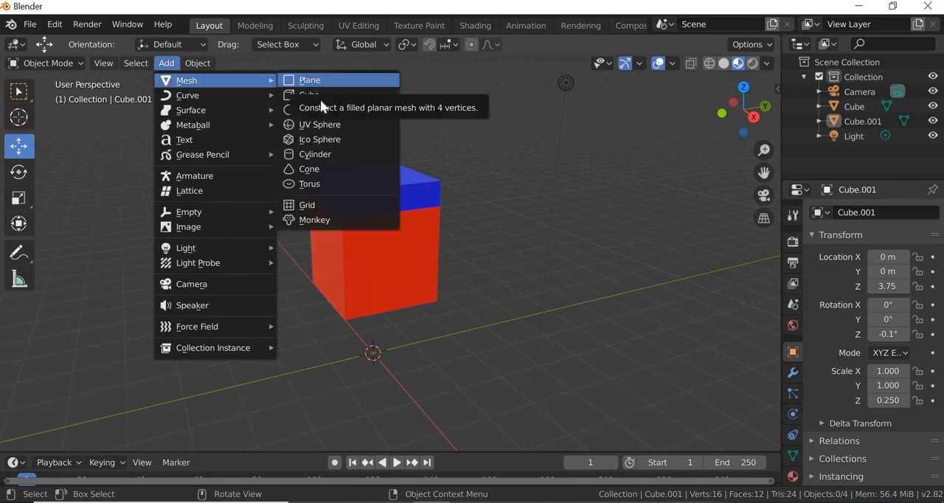
pyautogui.moveTo(320, 124)
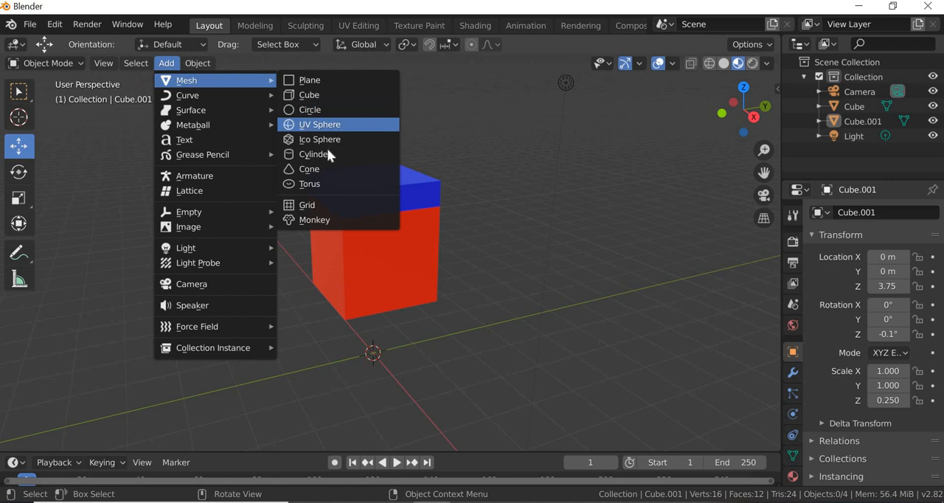
pyautogui.moveTo(310, 184)
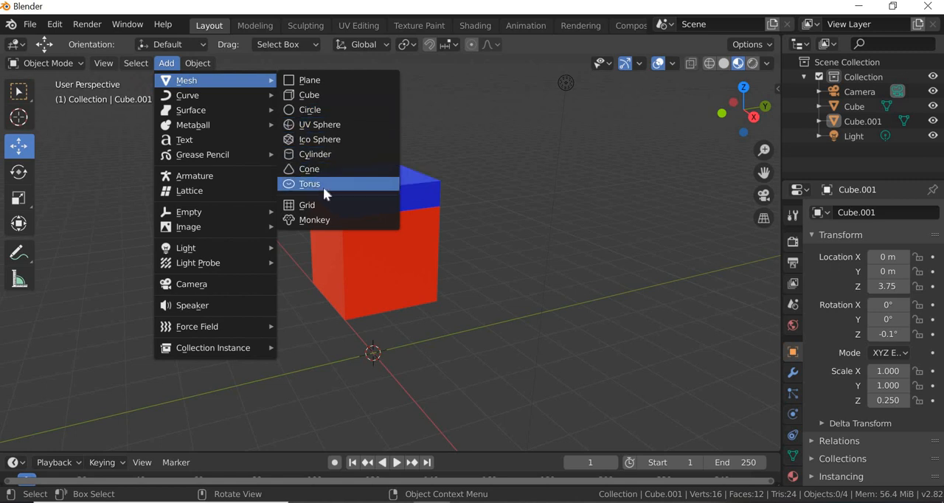
pyautogui.moveTo(330, 220)
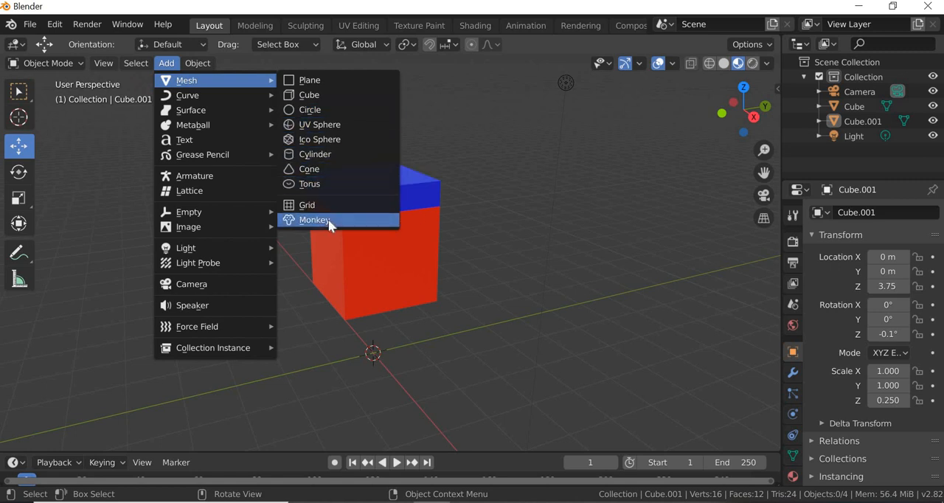
pyautogui.click(315, 220)
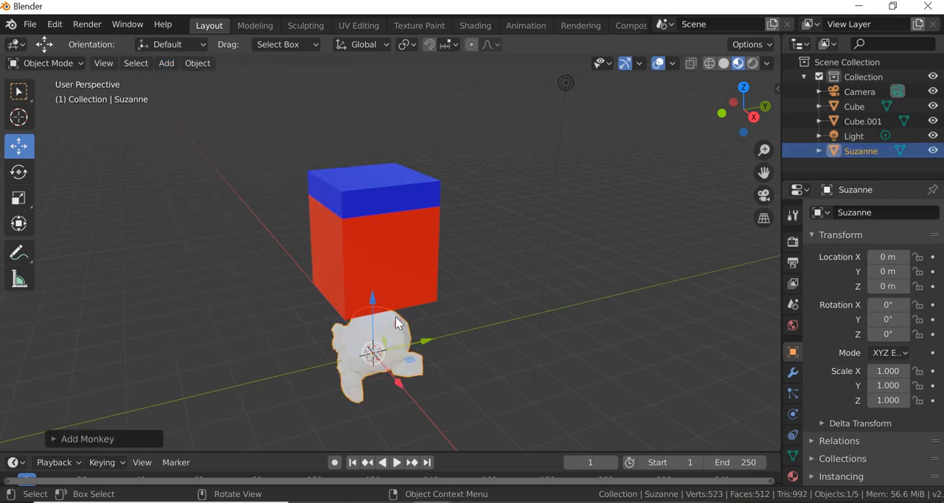
pyautogui.press('g')
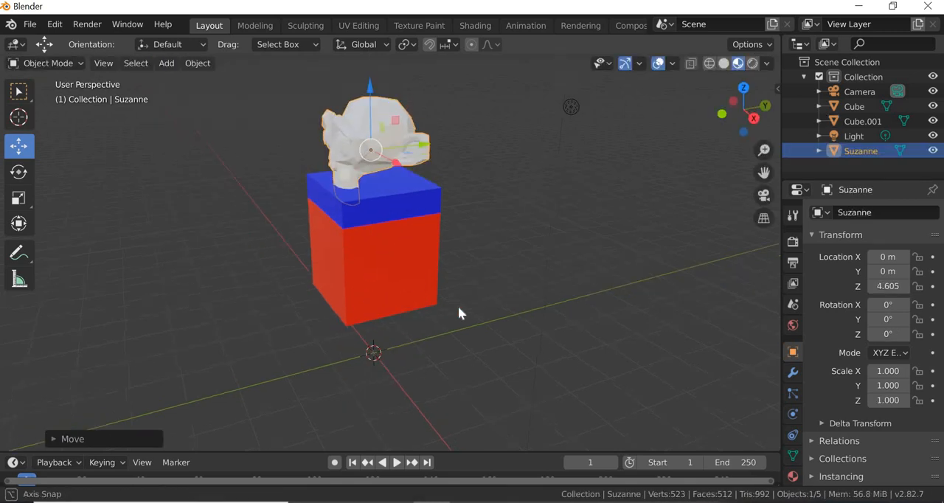
pyautogui.moveTo(462, 313); pyautogui.dragTo(413, 162)
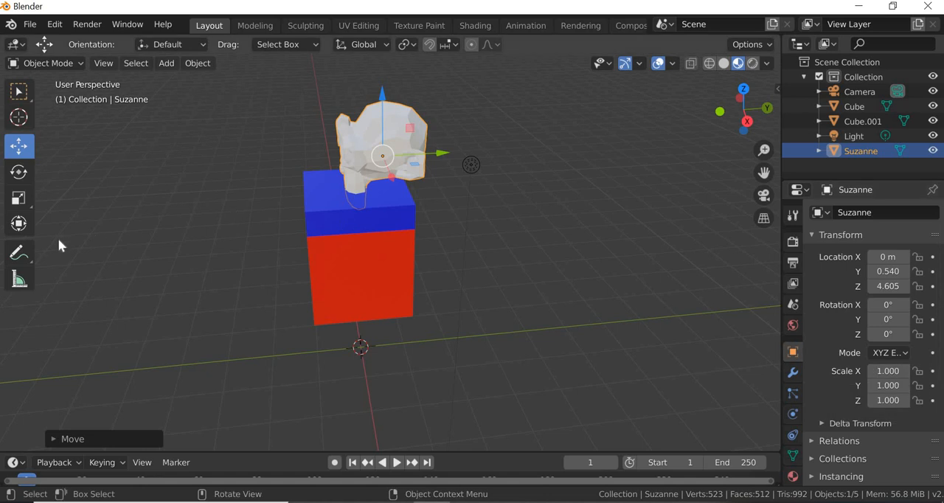
# Scale Suzanne up to about 1.37 and shift it slightly along its depth.
pyautogui.click(19, 198)
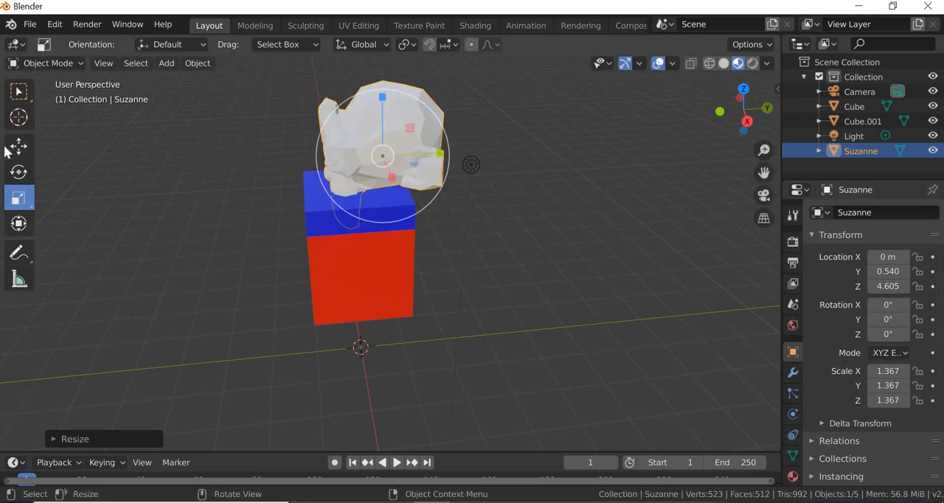
pyautogui.click(19, 146)
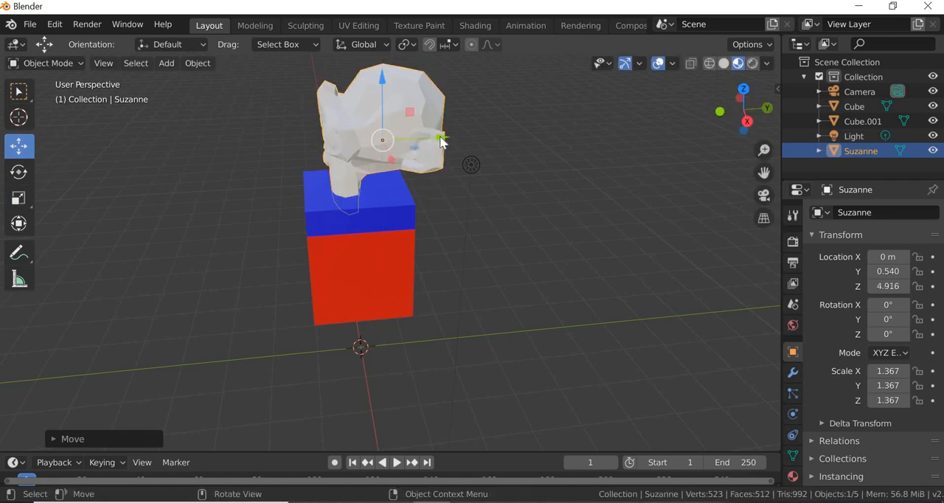
pyautogui.moveTo(439, 144); pyautogui.dragTo(531, 317)
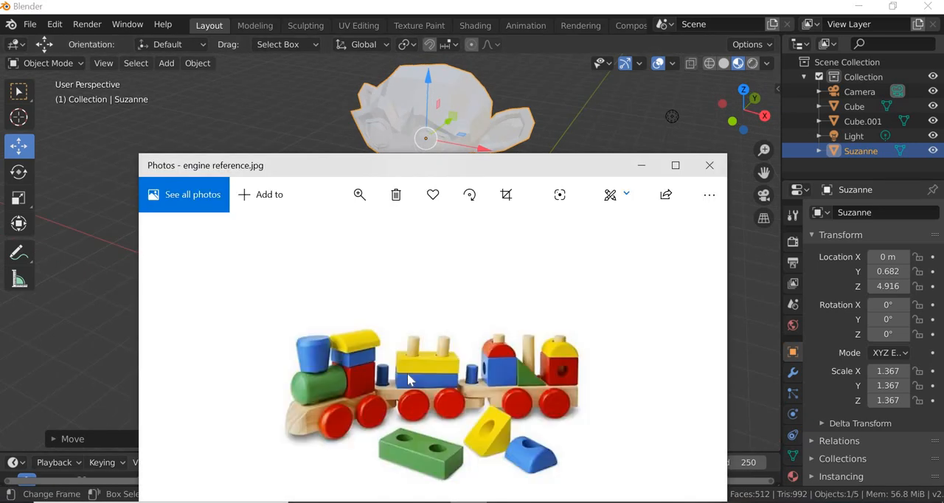
# Create a new material for Suzanne and begin renaming it.
pyautogui.click(709, 164)
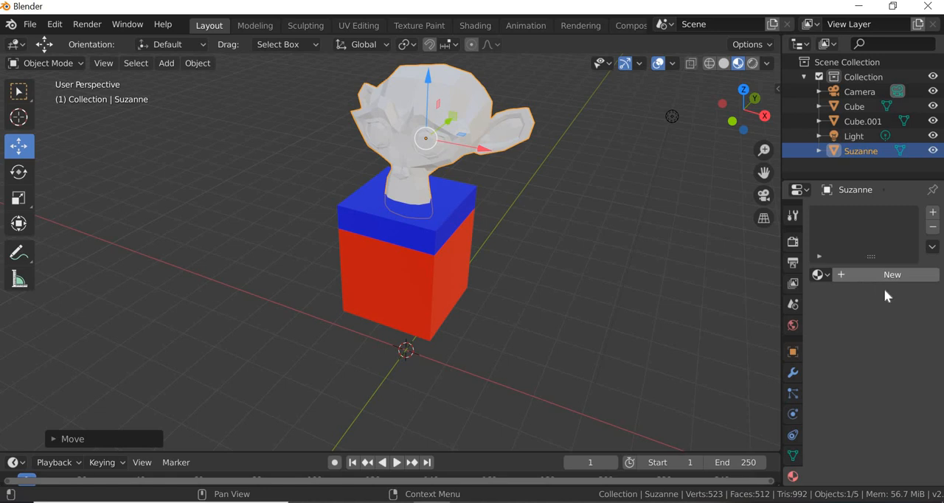
pyautogui.click(892, 274)
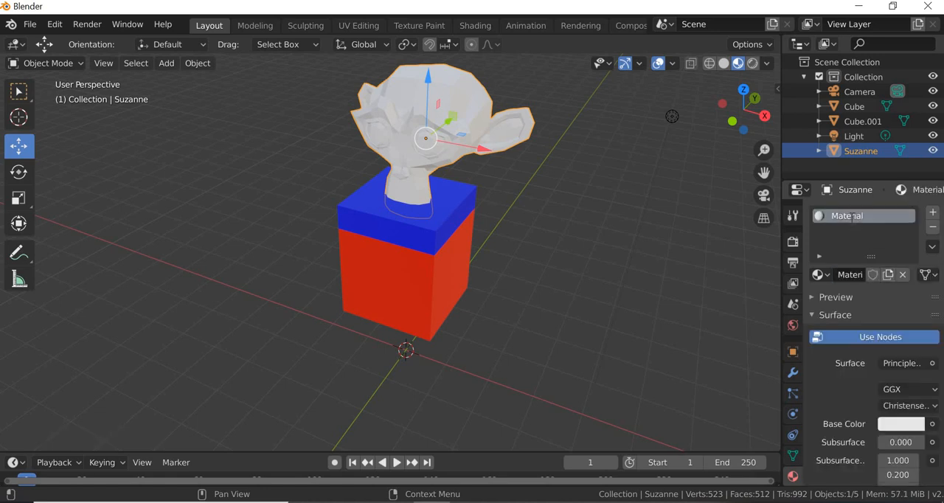
pyautogui.doubleClick(863, 215)
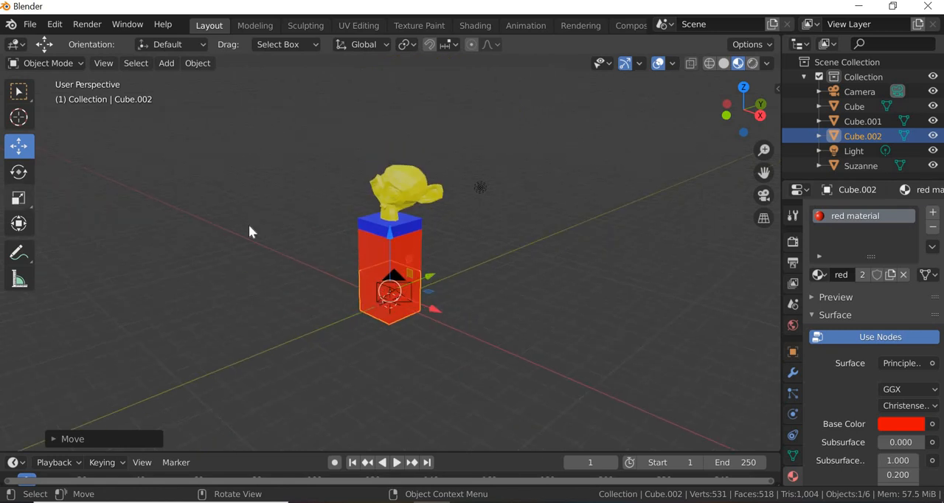
# Reshape Cube.002 into a slab with Scale Z 0.5 and Y 2, slid forward along Y.
pyautogui.press('s')
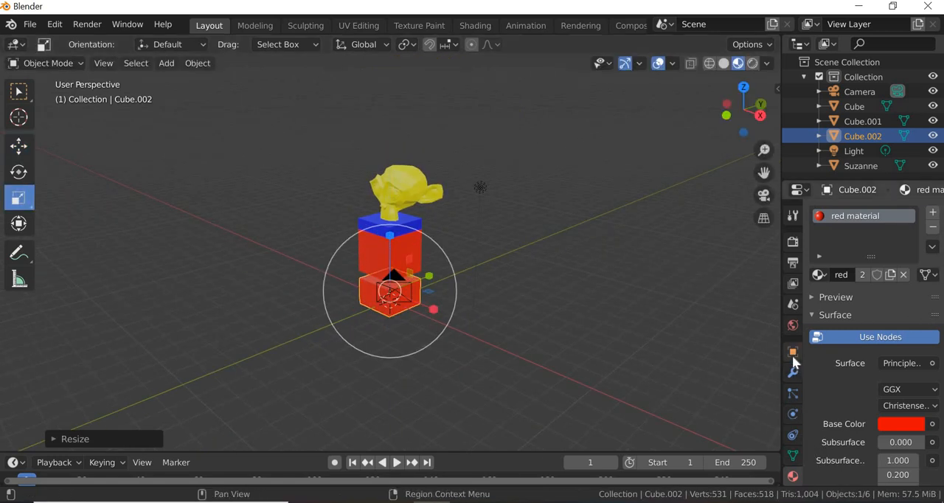
pyautogui.click(793, 352)
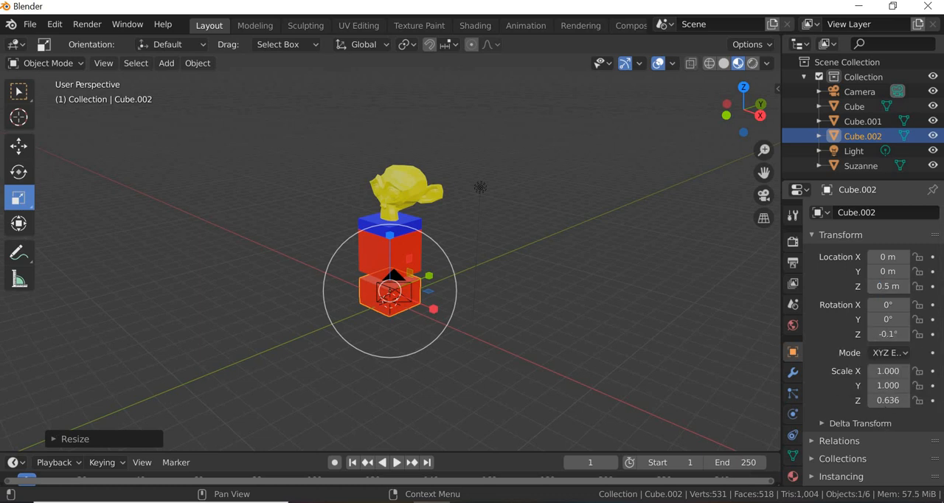
pyautogui.doubleClick(888, 400)
pyautogui.write('0.500')
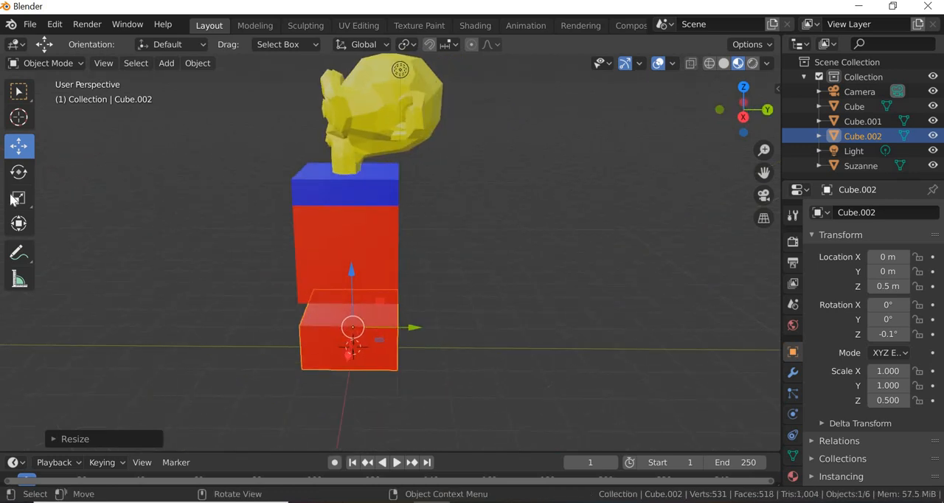
pyautogui.click(19, 198)
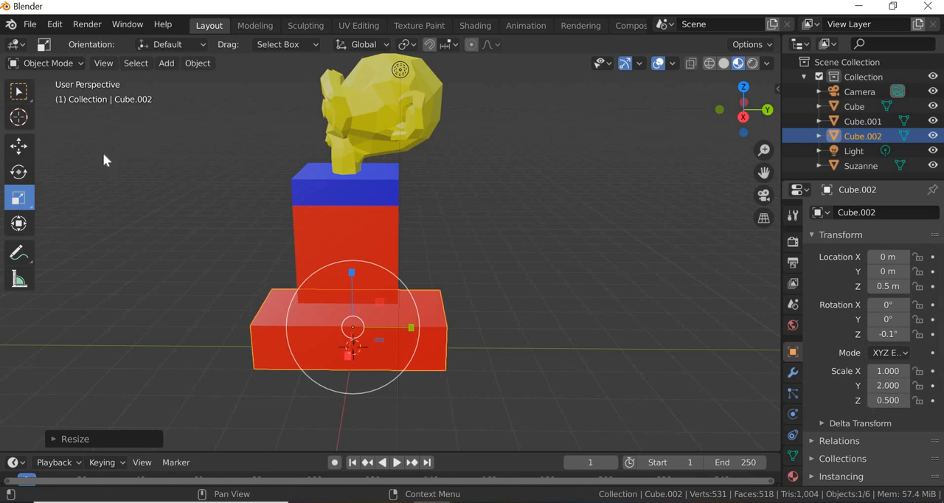
pyautogui.click(18, 146)
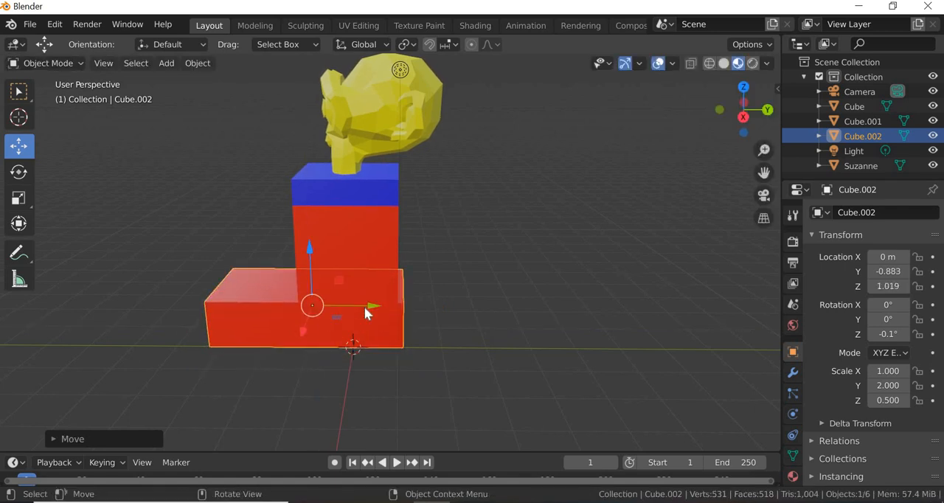
pyautogui.moveTo(376, 305); pyautogui.dragTo(366, 313)
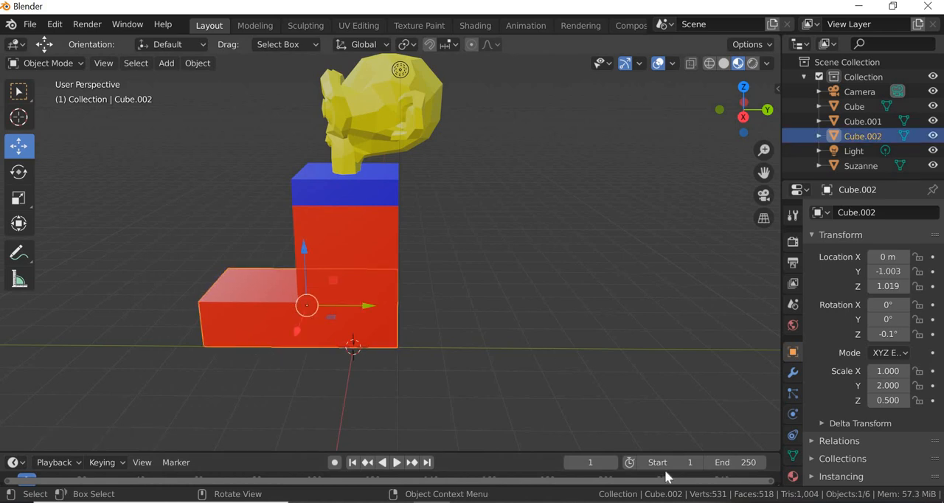
# Give the slab a new light-brown 'Brown Material' and remove the red material slot.
pyautogui.click(793, 477)
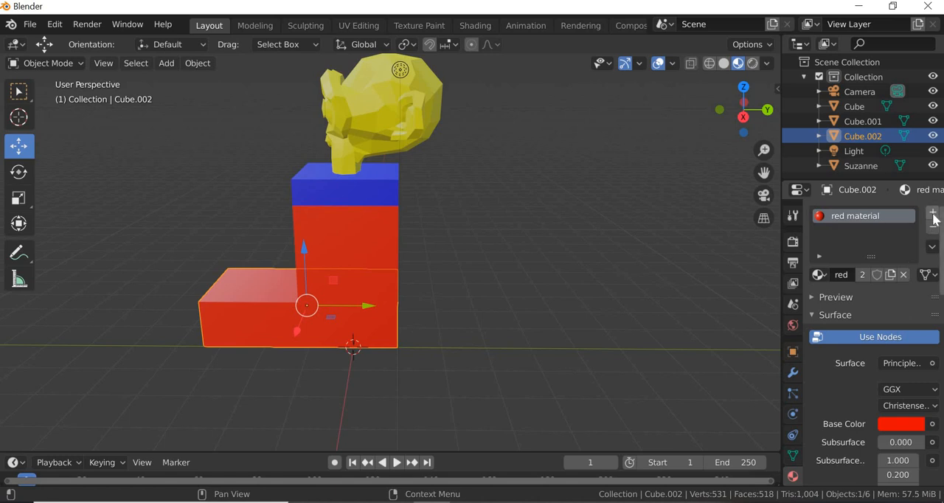
pyautogui.click(932, 213)
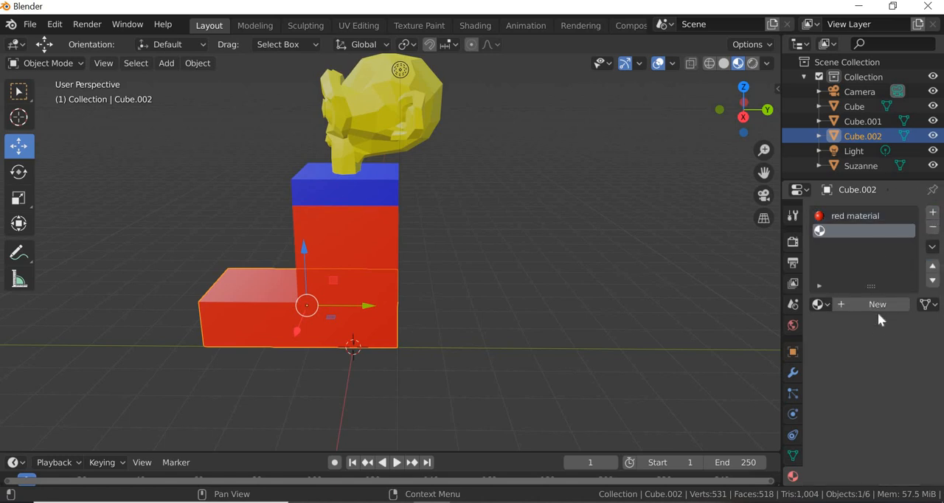
pyautogui.click(877, 304)
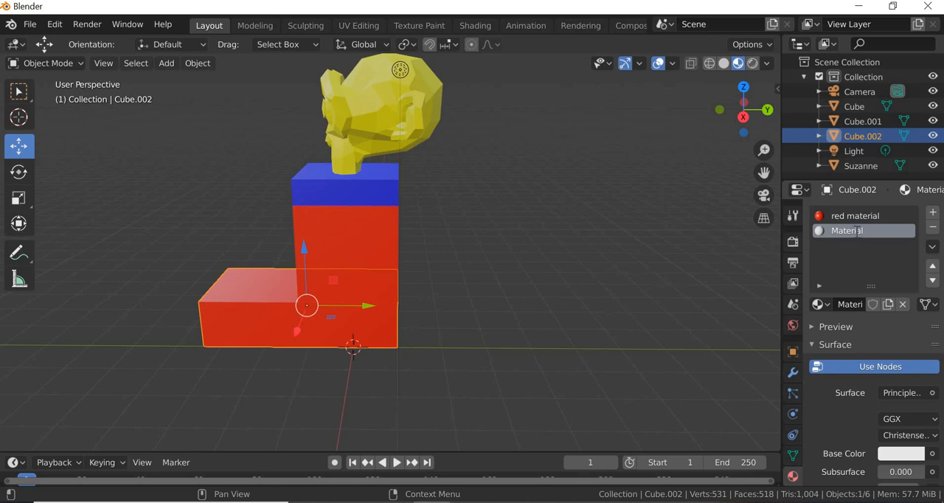
pyautogui.doubleClick(847, 231)
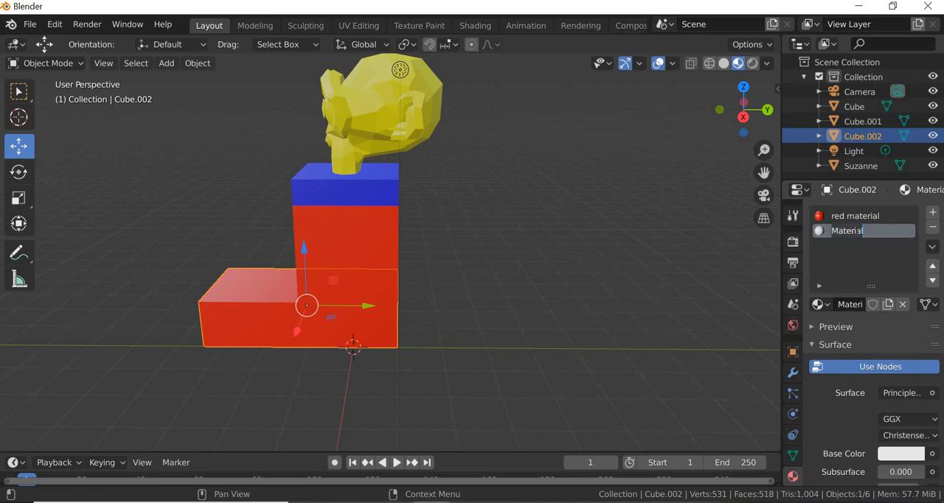
pyautogui.write('Brown')
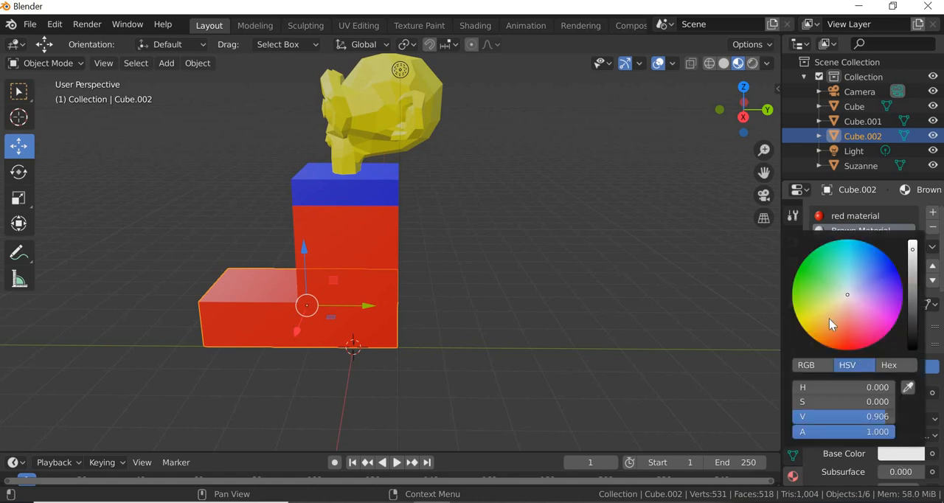
pyautogui.click(860, 230)
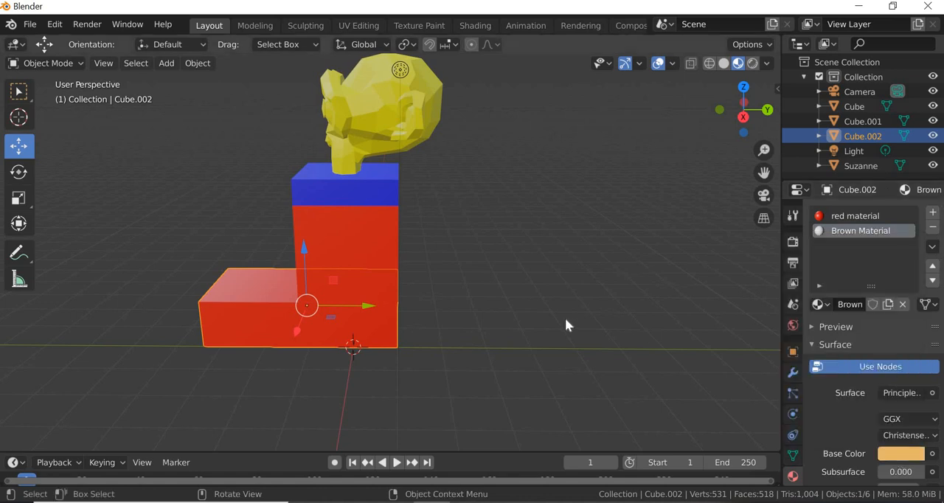
pyautogui.click(856, 215)
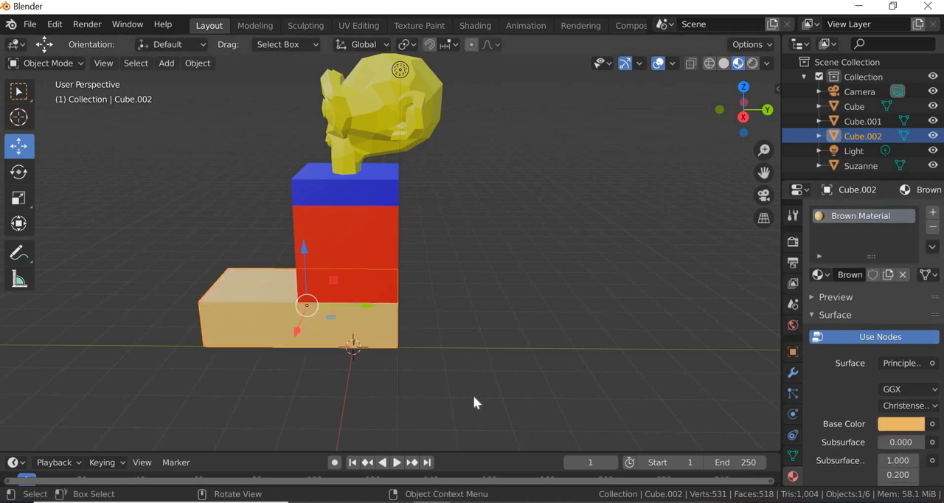
pyautogui.moveTo(476, 402); pyautogui.dragTo(424, 401)
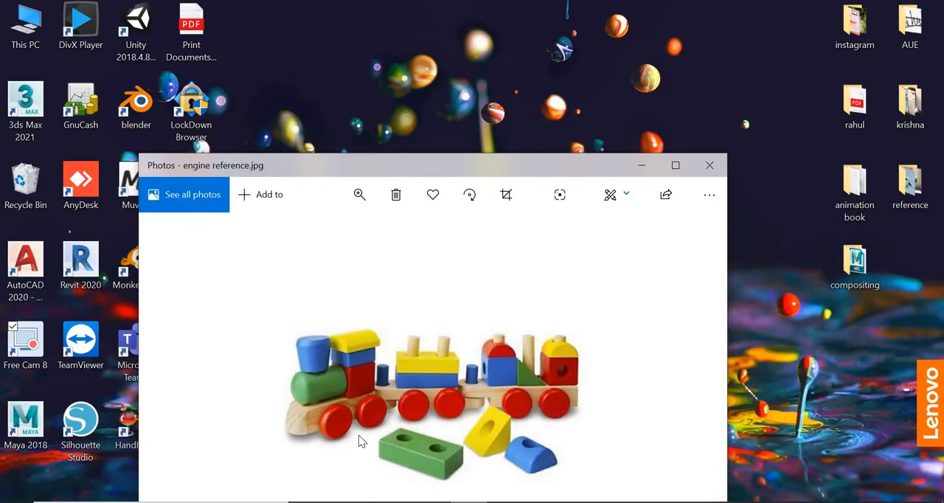
pyautogui.moveTo(361, 433)
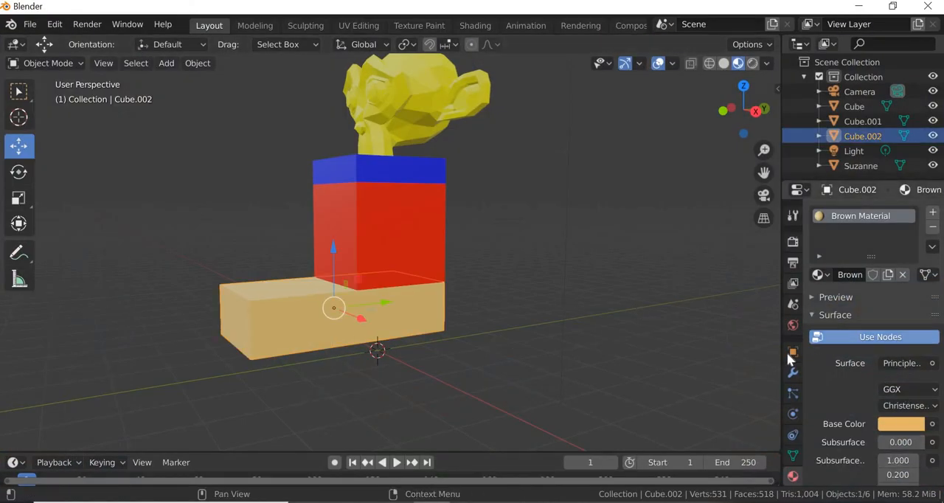
# Stretch the brown base to a Y scale of 2.5 in Object Properties.
pyautogui.click(793, 351)
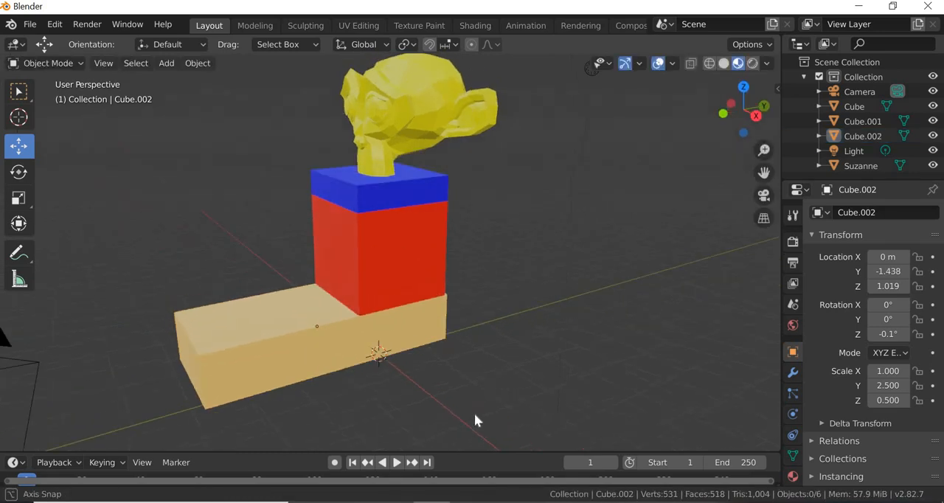
# Add a cylinder and move it toward the front of the red body.
pyautogui.click(166, 62)
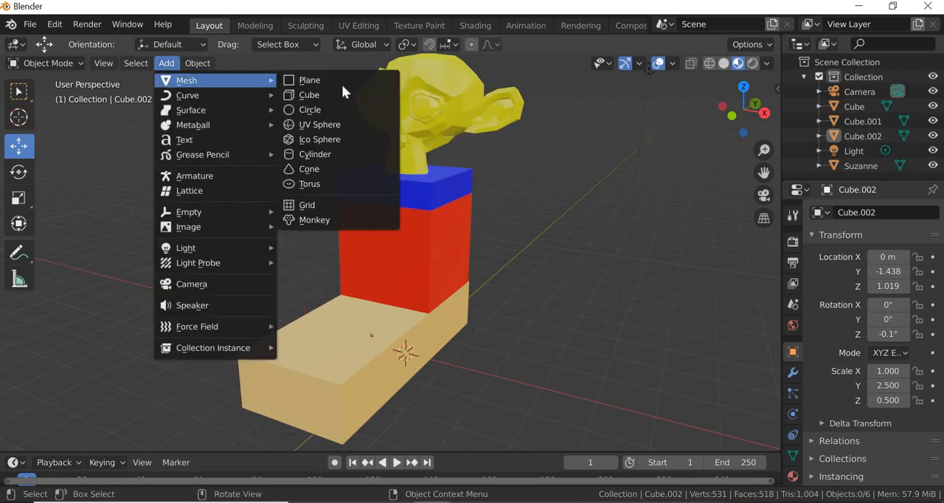
pyautogui.moveTo(315, 154)
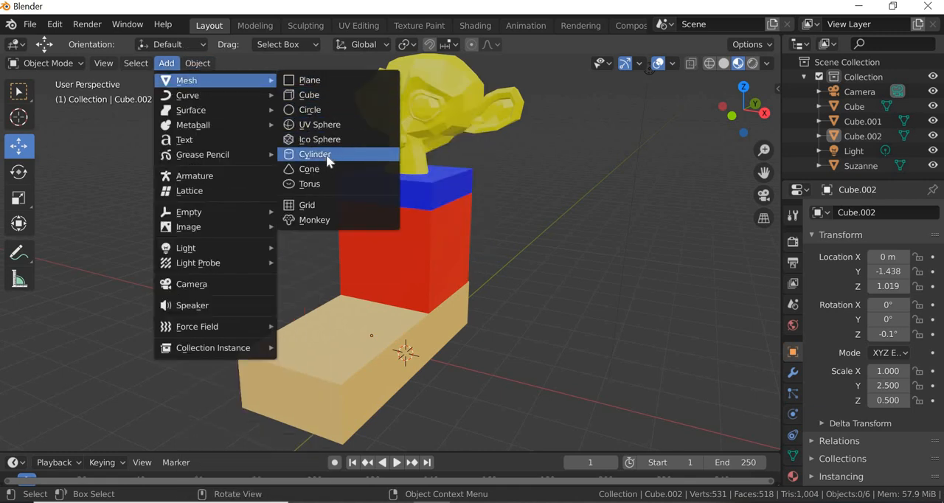
pyautogui.click(315, 154)
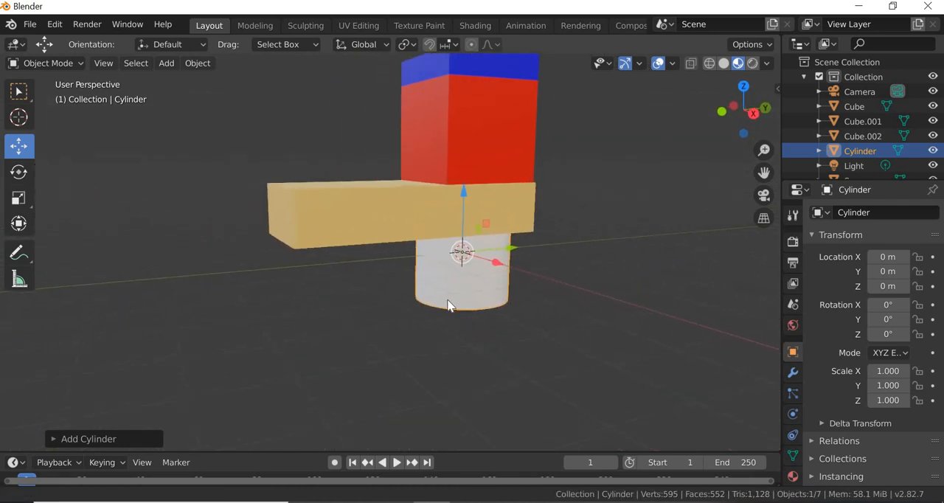
pyautogui.moveTo(450, 306); pyautogui.dragTo(517, 254)
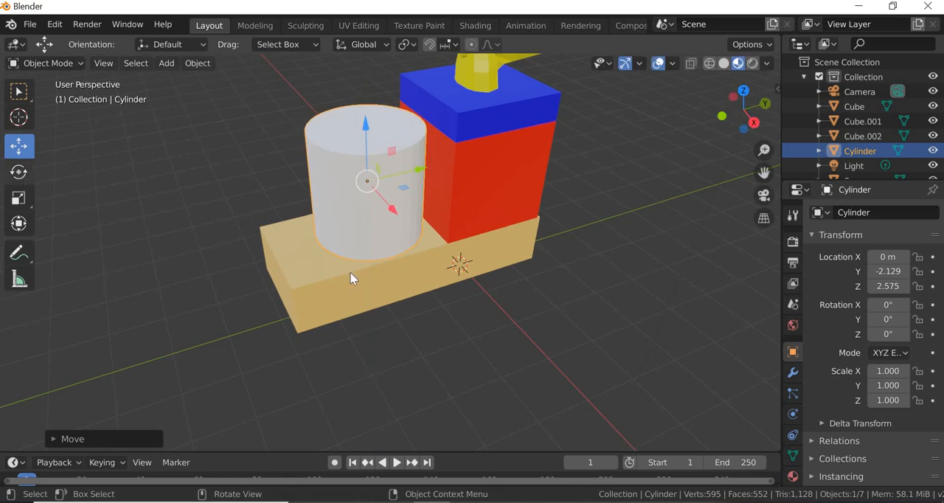
# Rotate the cylinder 90° on X so it lies sideways, checking from several angles.
pyautogui.click(18, 172)
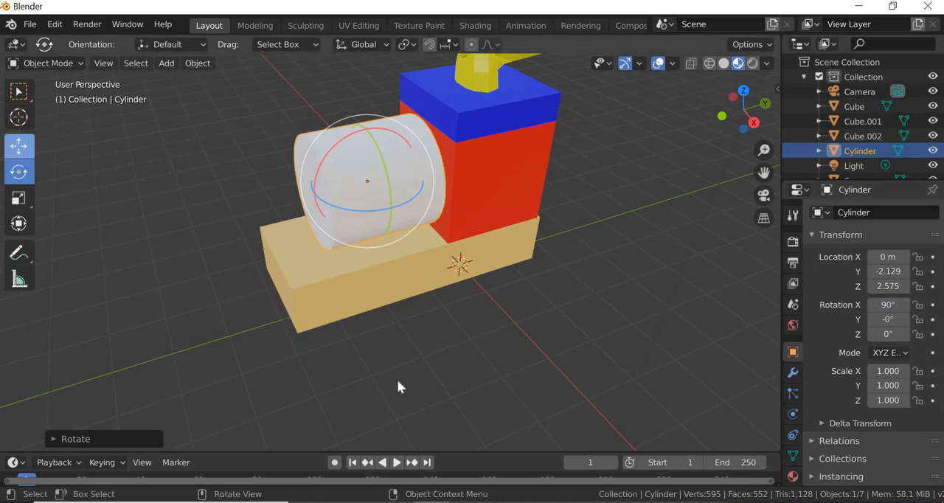
pyautogui.moveTo(401, 387); pyautogui.dragTo(445, 318)
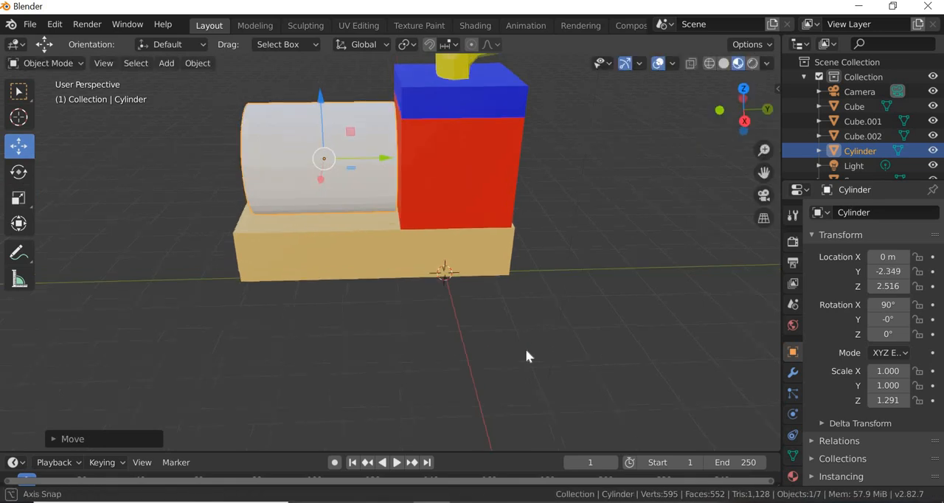
pyautogui.moveTo(527, 356); pyautogui.dragTo(420, 346)
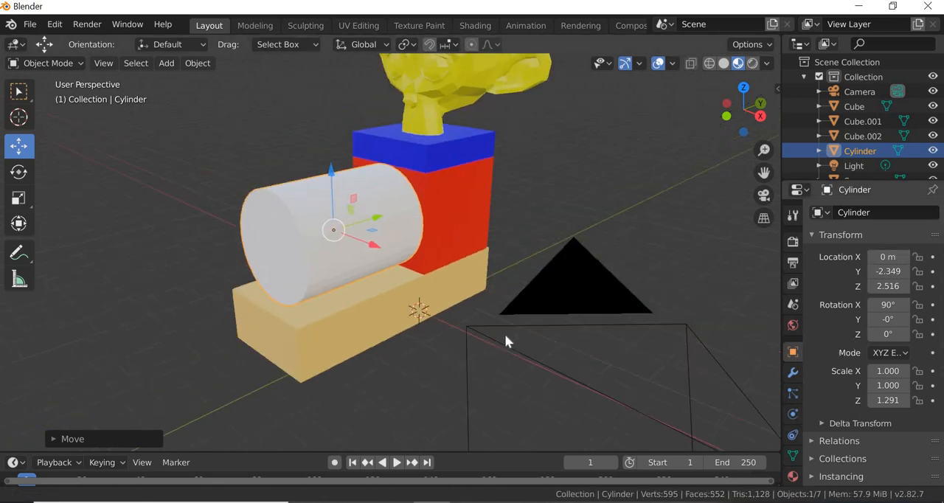
pyautogui.moveTo(509, 340); pyautogui.dragTo(514, 324)
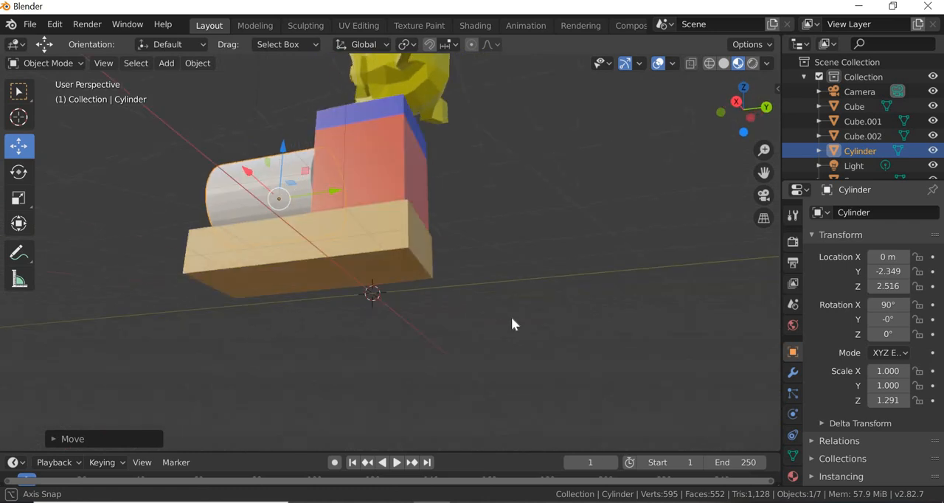
pyautogui.moveTo(515, 324); pyautogui.dragTo(411, 317)
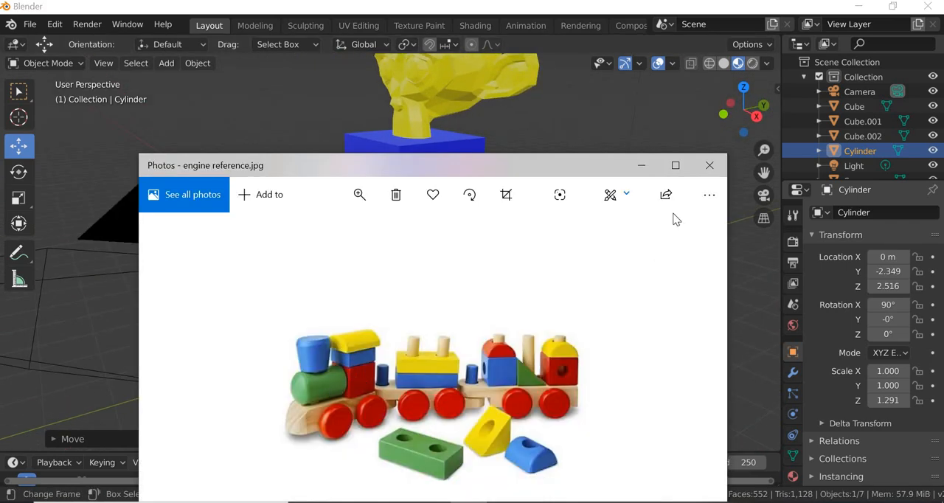
# Create a 'Green Material' for the cylinder with a green base colour.
pyautogui.click(709, 166)
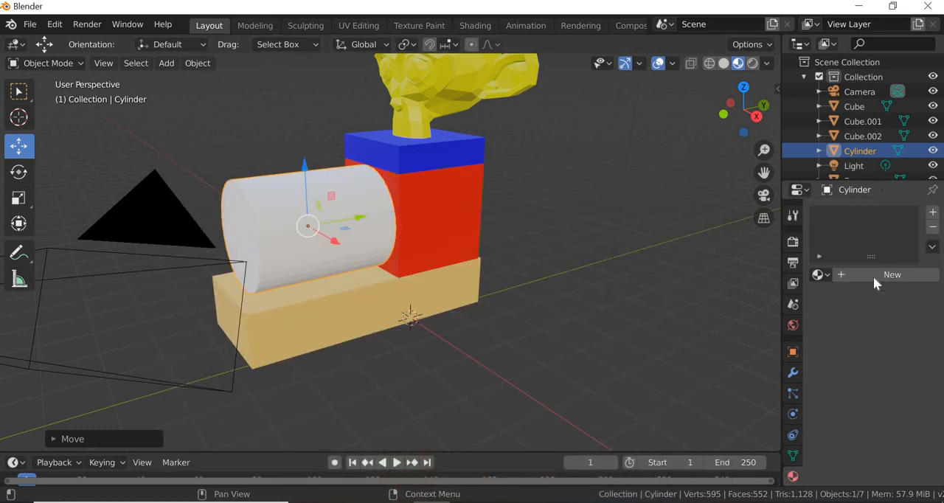
pyautogui.click(893, 275)
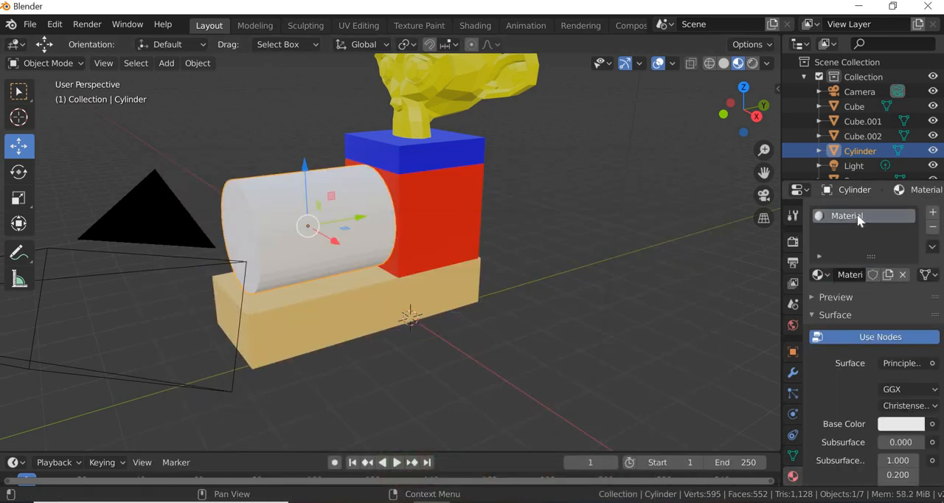
pyautogui.doubleClick(847, 215)
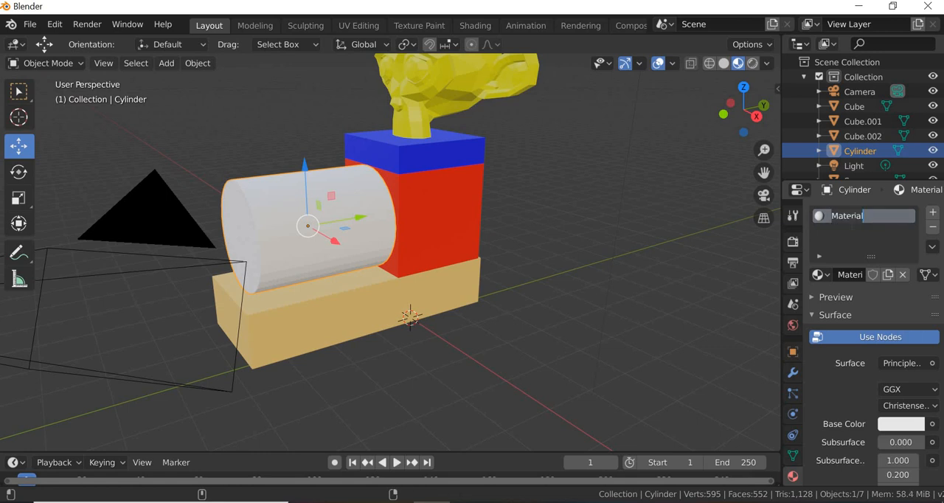
pyautogui.write('Ge')
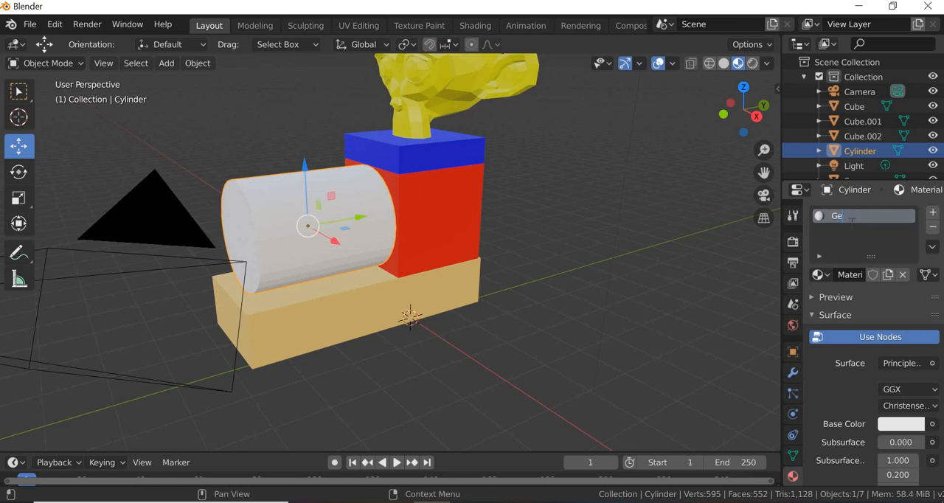
pyautogui.write('Green Material')
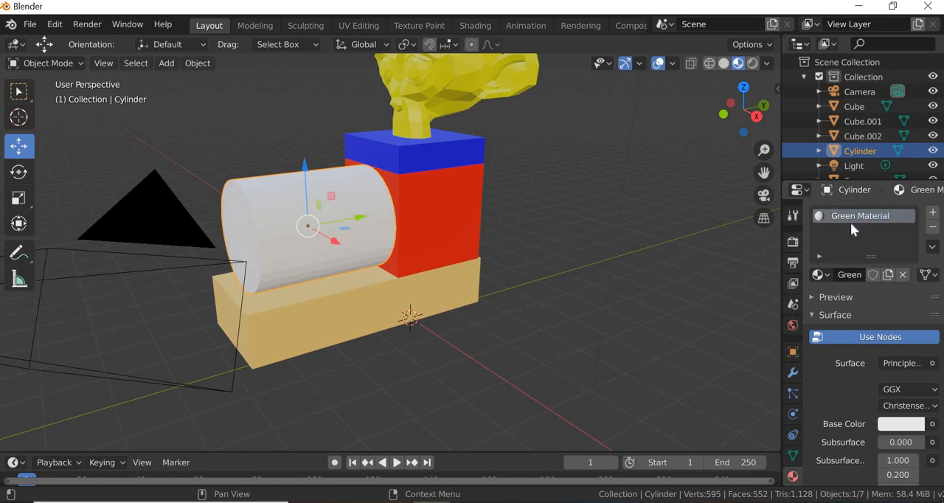
pyautogui.click(901, 424)
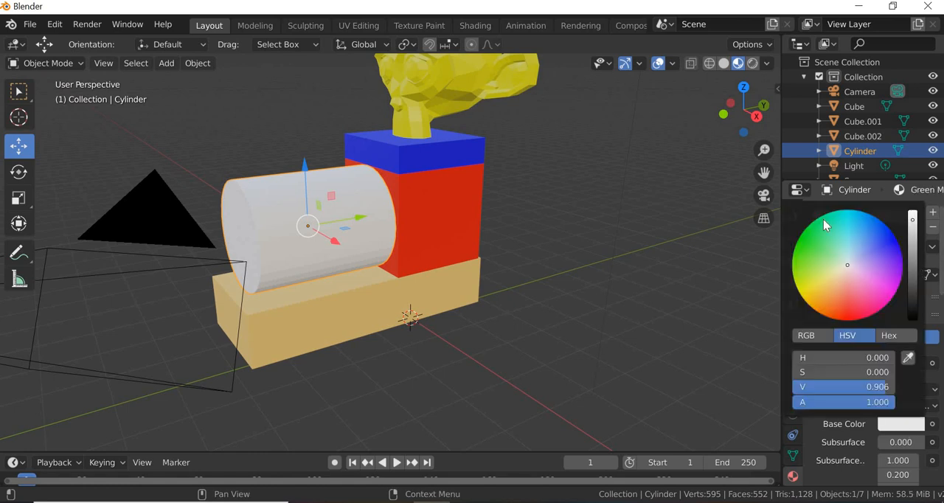
pyautogui.click(811, 235)
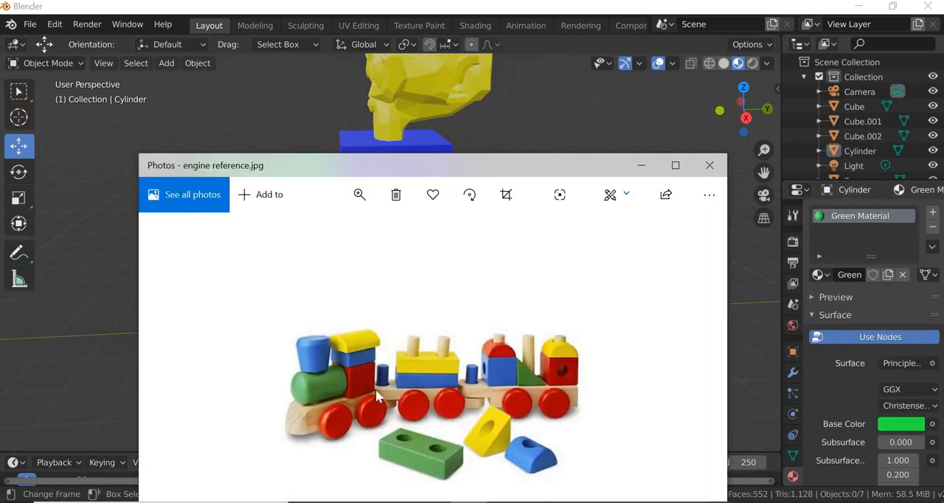
pyautogui.moveTo(321, 354)
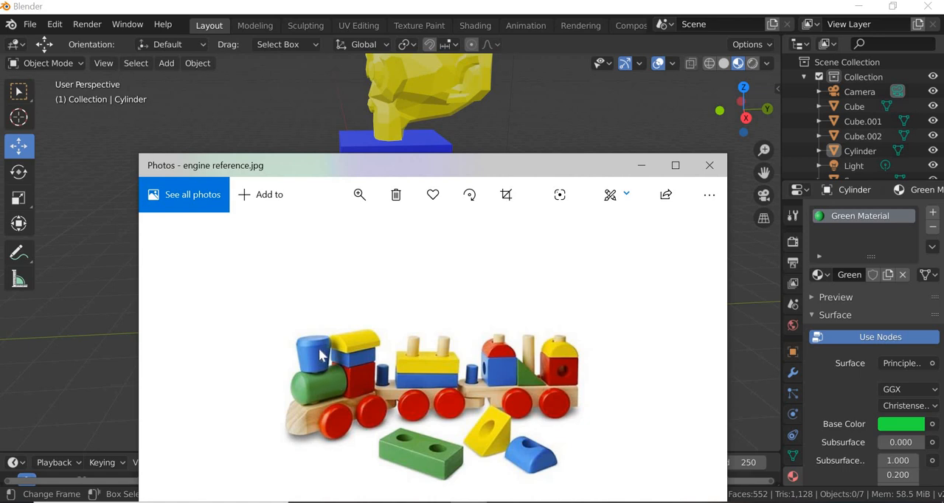
pyautogui.moveTo(322, 356)
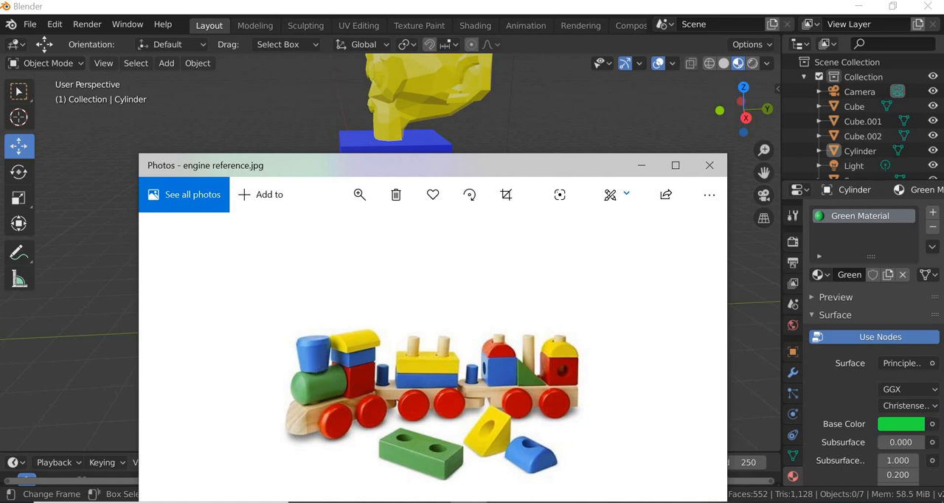
# Add a cone, raise it above the boiler and rotate it 180° on X.
pyautogui.click(709, 165)
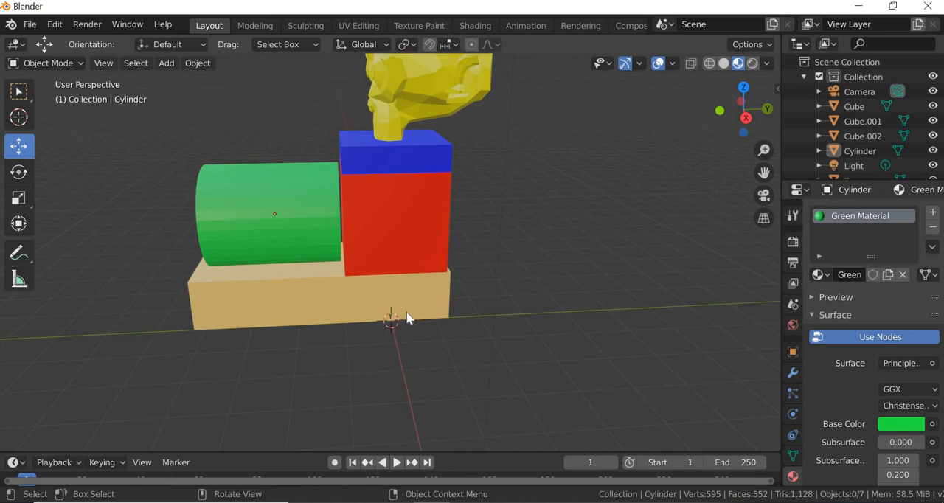
pyautogui.click(166, 63)
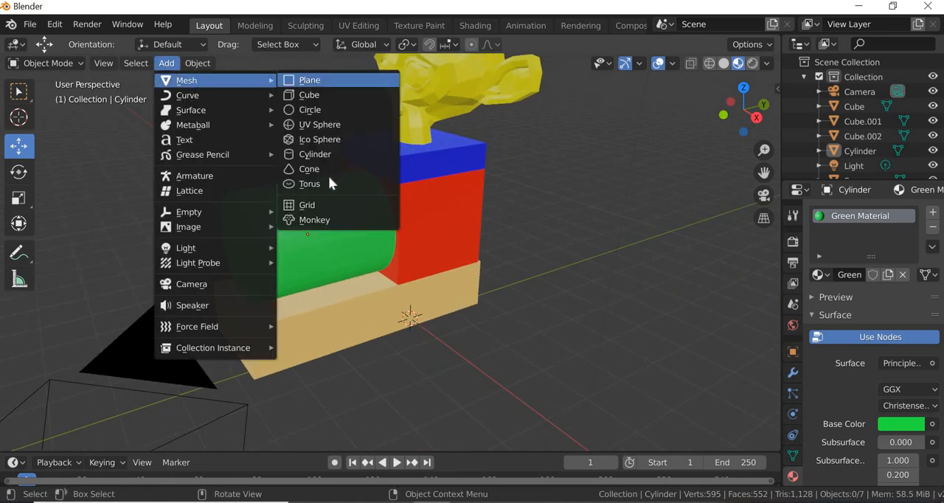
pyautogui.click(309, 168)
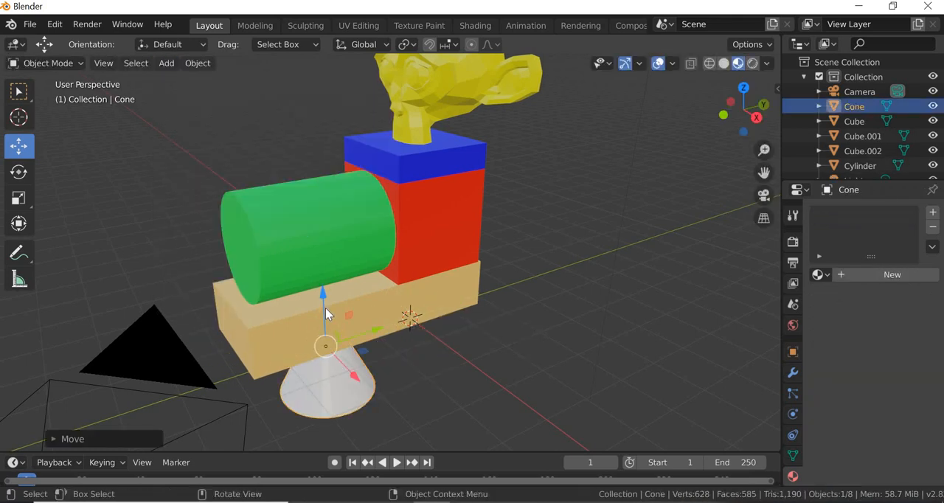
pyautogui.press('g')
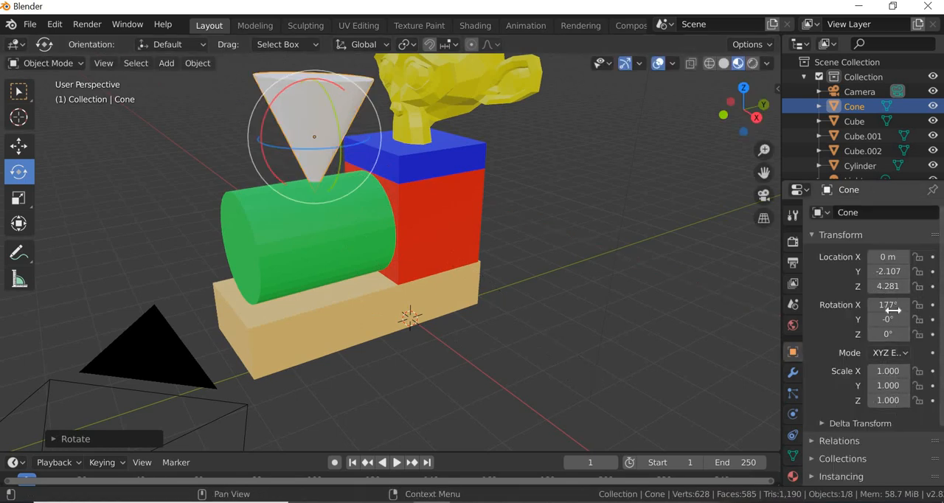
pyautogui.click(889, 305)
pyautogui.write('180')
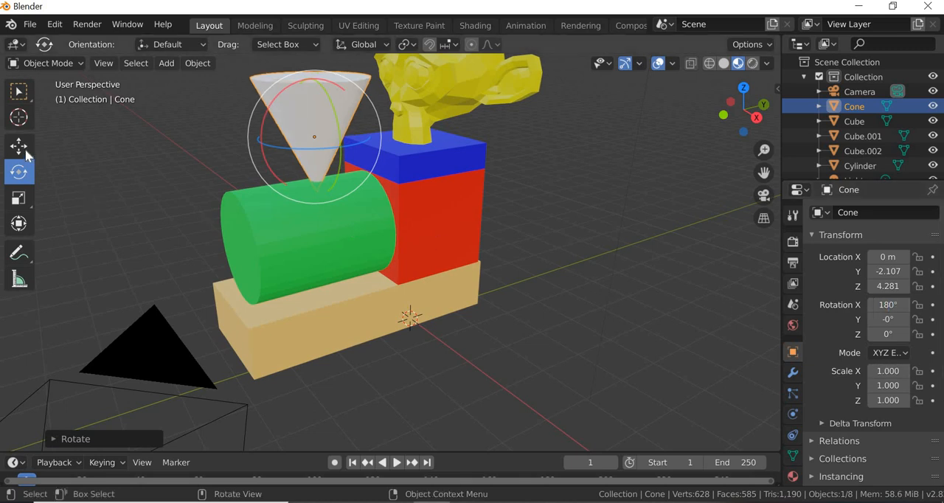
# Seat the inverted cone on the green boiler and orbit to check the chimney.
pyautogui.click(19, 146)
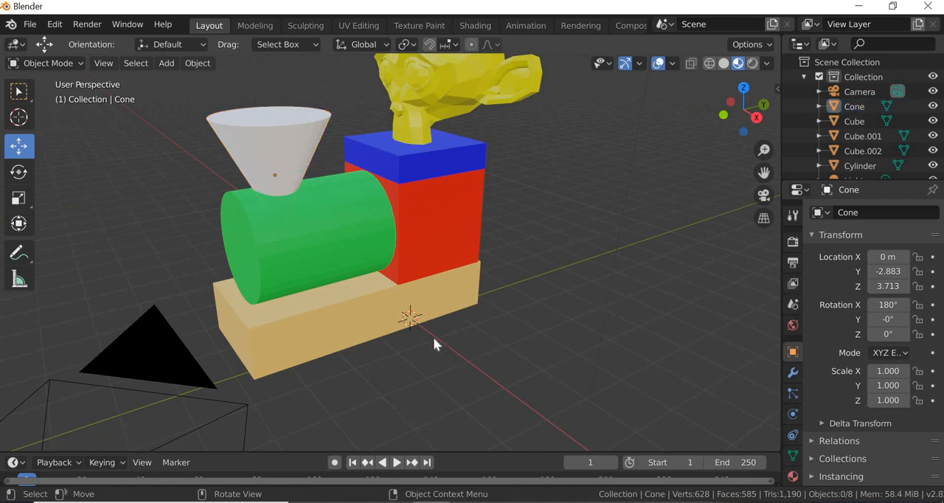
pyautogui.moveTo(435, 345); pyautogui.dragTo(461, 313)
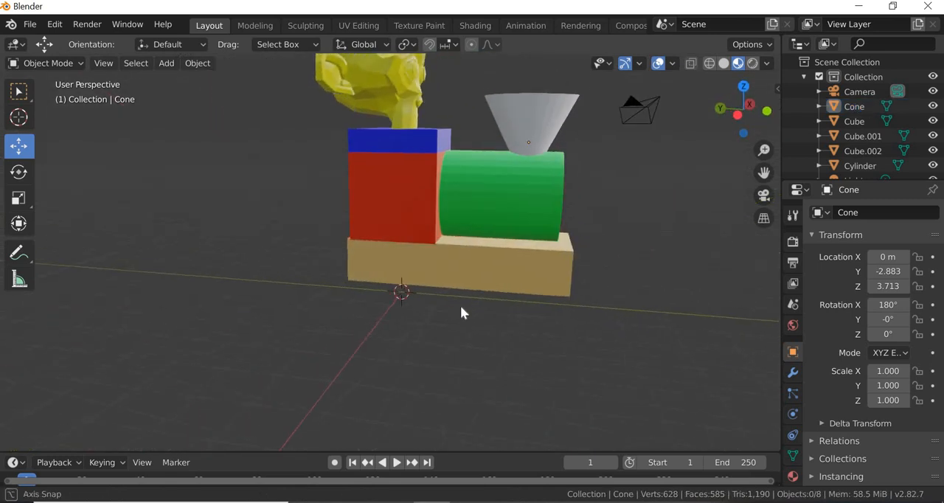
pyautogui.moveTo(465, 312); pyautogui.dragTo(439, 323)
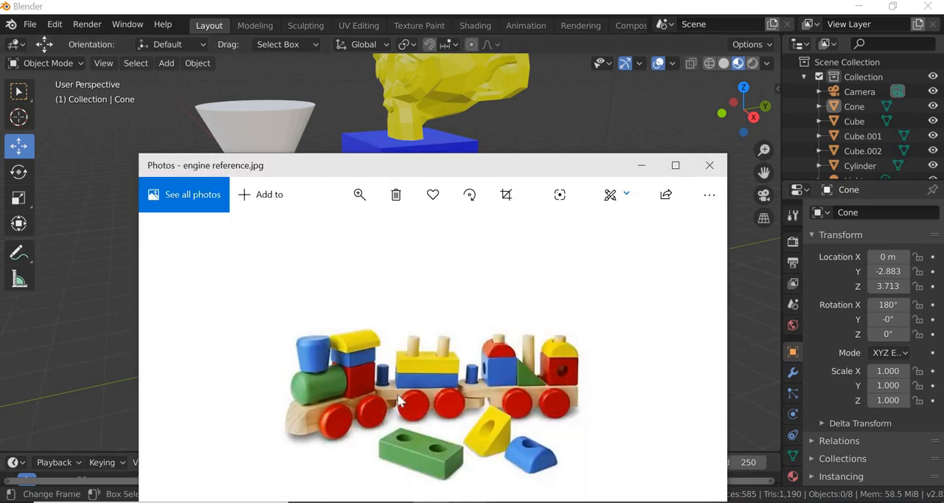
# Move the engine reference photo aside and return to the Blender train model.
pyautogui.moveTo(205, 165); pyautogui.dragTo(511, 143)
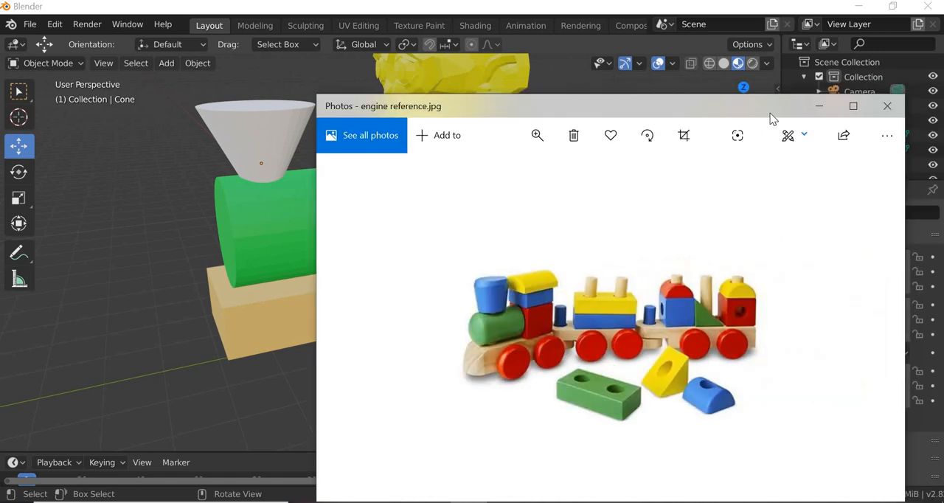
pyautogui.click(888, 106)
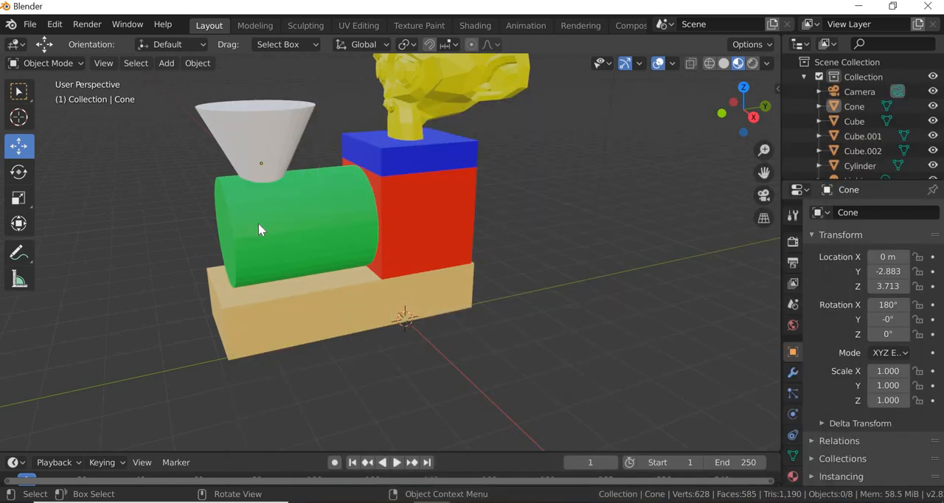
# Duplicate the green cylinder, turn it 90° on X and Z, and flatten it to 0.2 on Z.
pyautogui.click(295, 229)
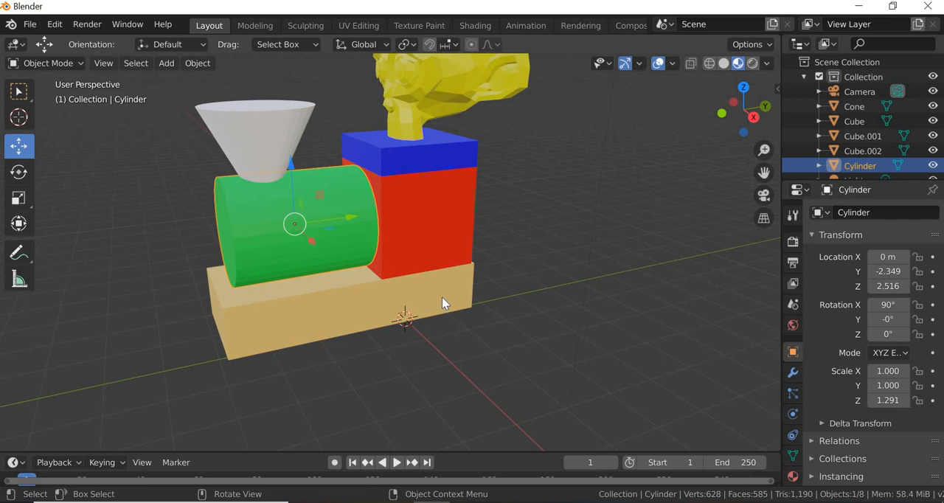
pyautogui.press('shift+d')
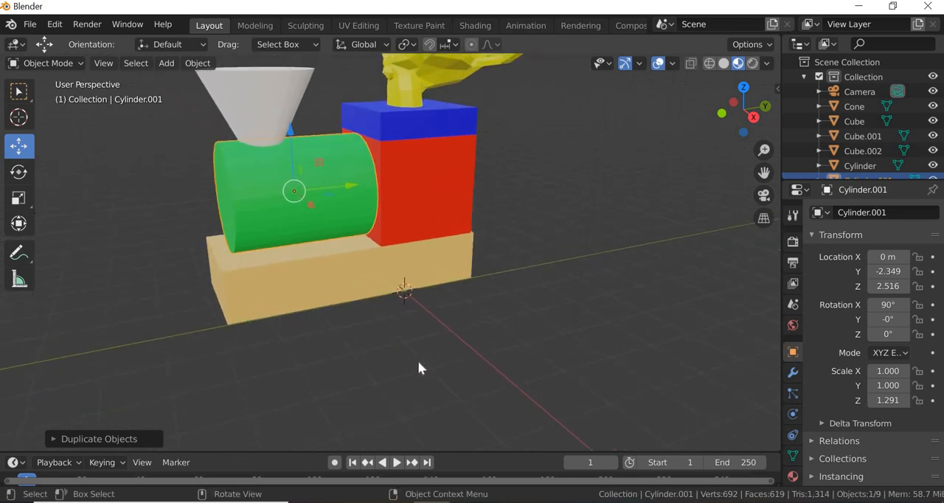
pyautogui.press('g')
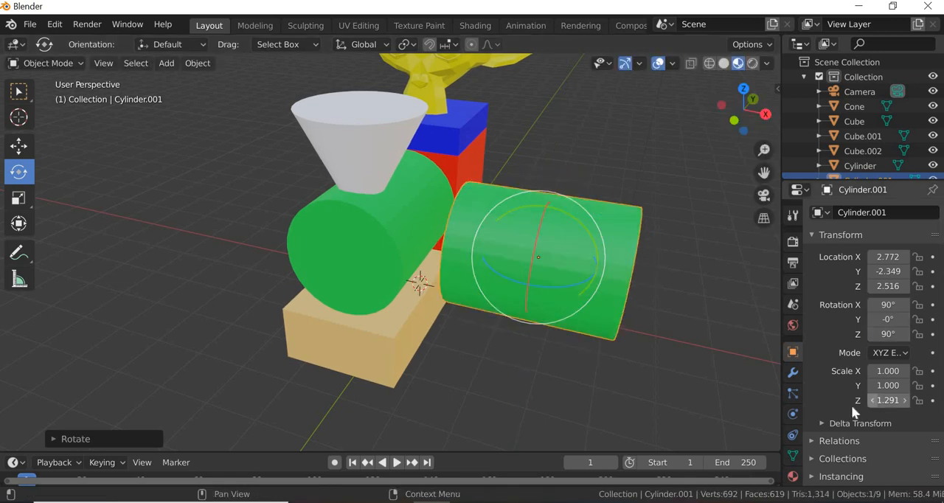
pyautogui.click(18, 197)
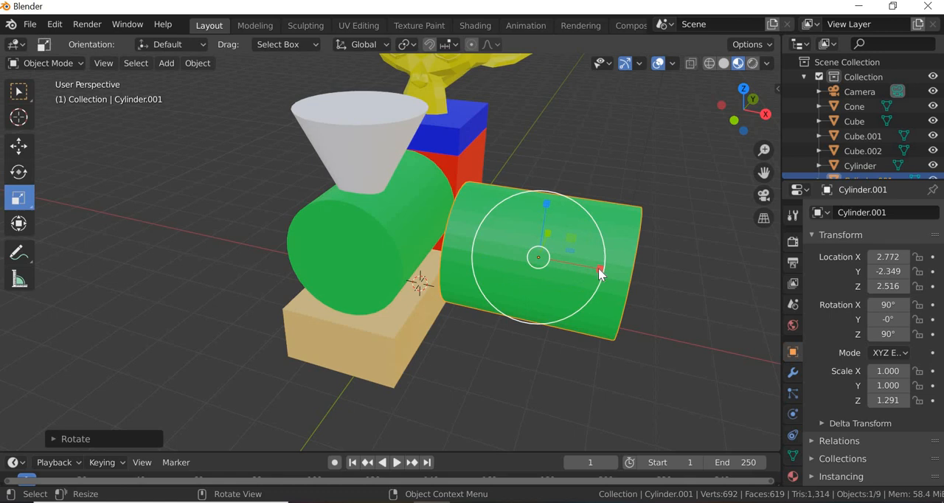
pyautogui.press('s')
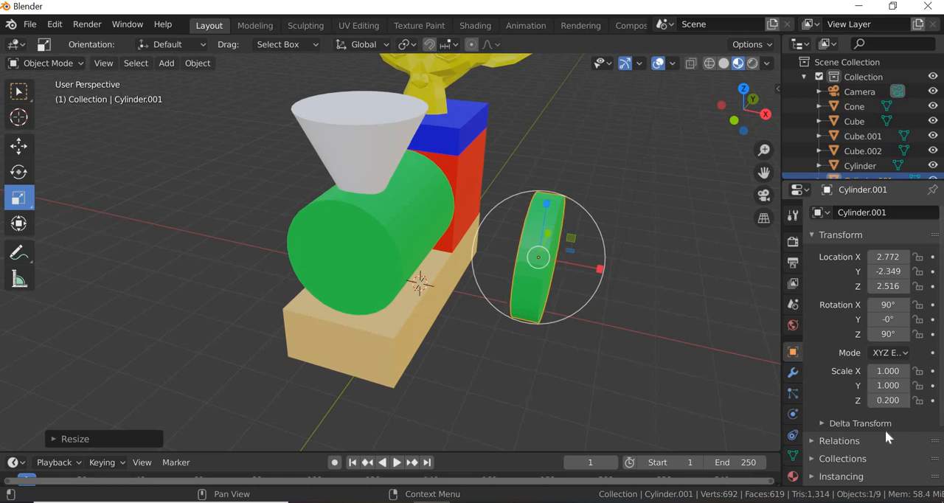
pyautogui.click(18, 145)
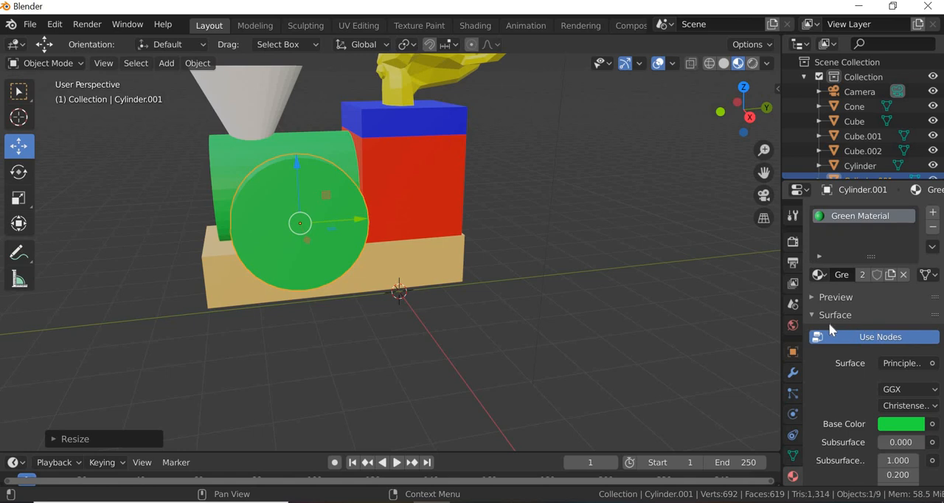
pyautogui.moveTo(801, 423)
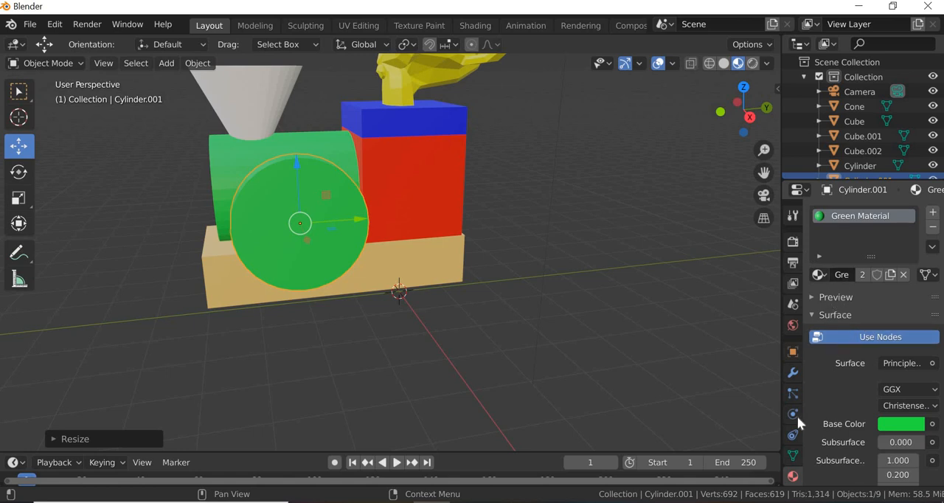
pyautogui.moveTo(827, 278)
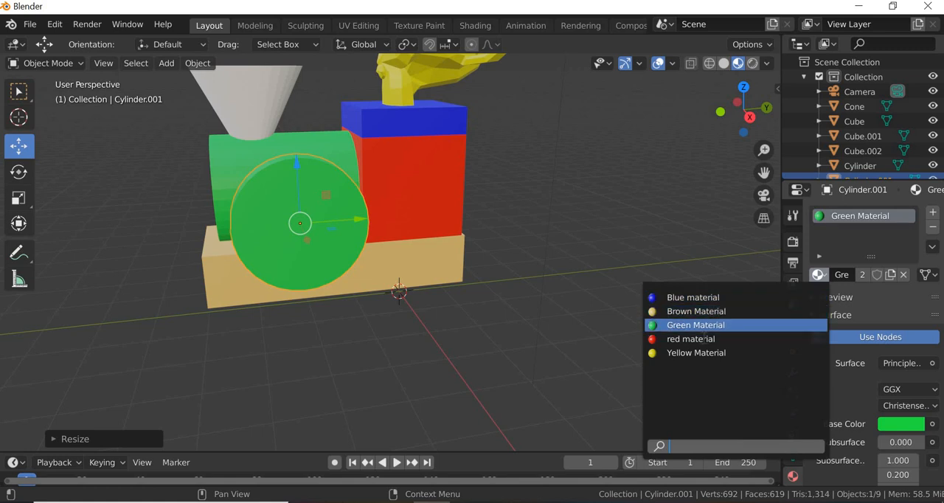
# Apply 'red material' to Cylinder.001 and lower the wheel alongside the brown base.
pyautogui.click(690, 338)
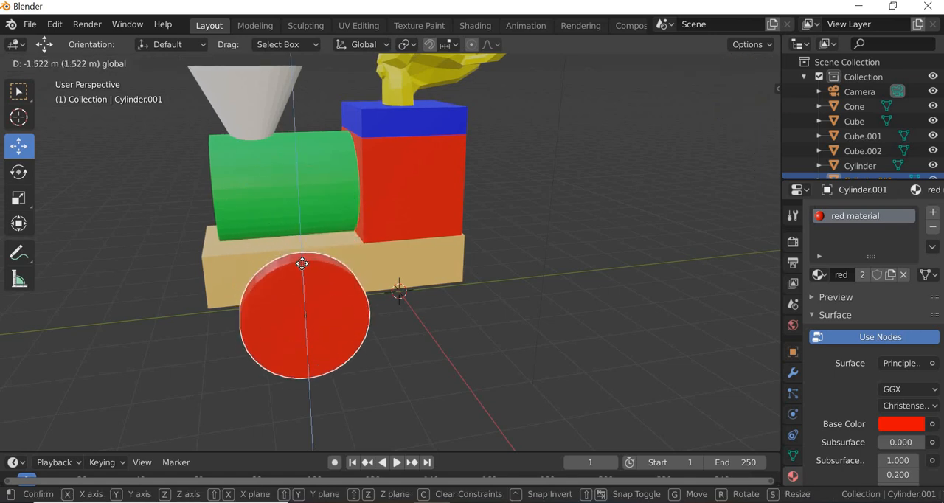
pyautogui.click(305, 315)
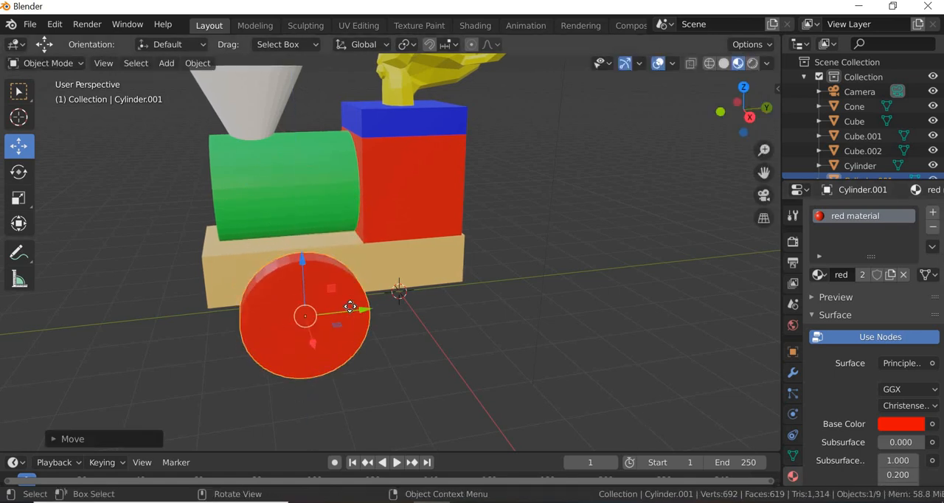
# Duplicate the red wheel as Cylinder.002 and space both wheels along one side of the base.
pyautogui.moveTo(351, 307); pyautogui.dragTo(361, 332)
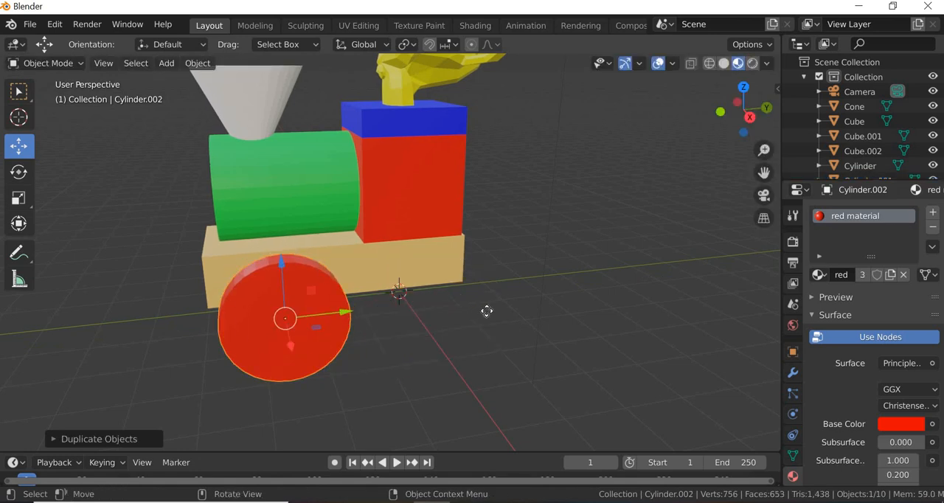
pyautogui.moveTo(286, 318); pyautogui.dragTo(415, 301)
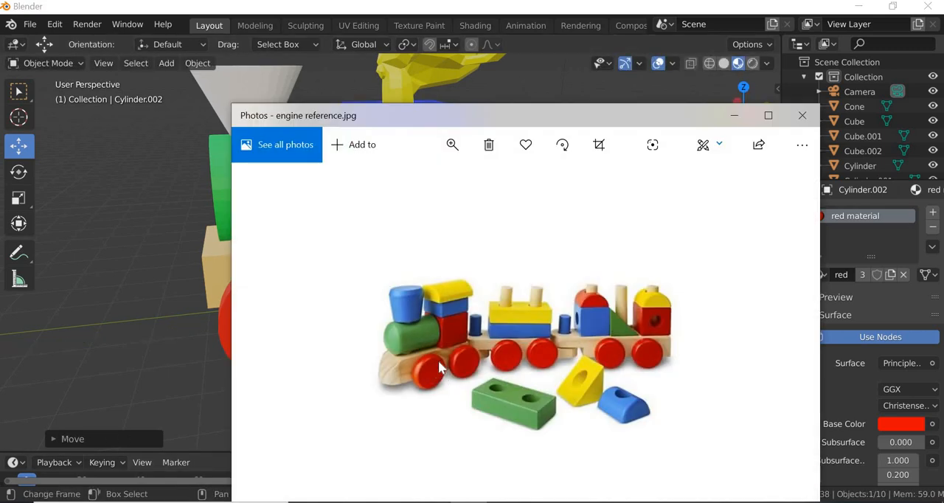
pyautogui.moveTo(734, 115)
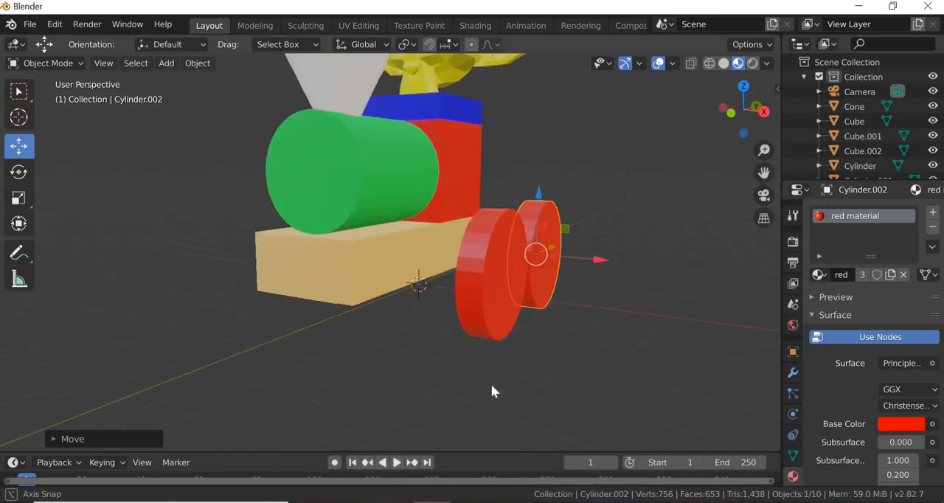
pyautogui.moveTo(494, 391); pyautogui.dragTo(546, 324)
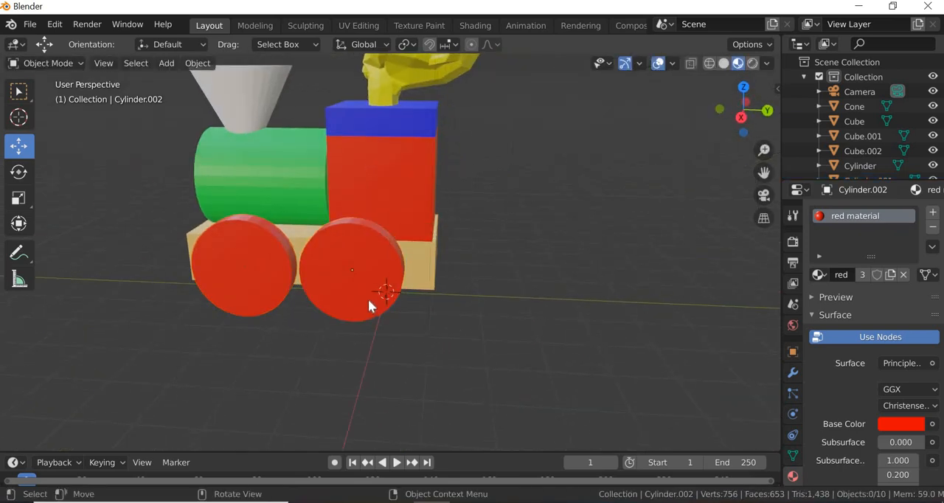
pyautogui.press('g')
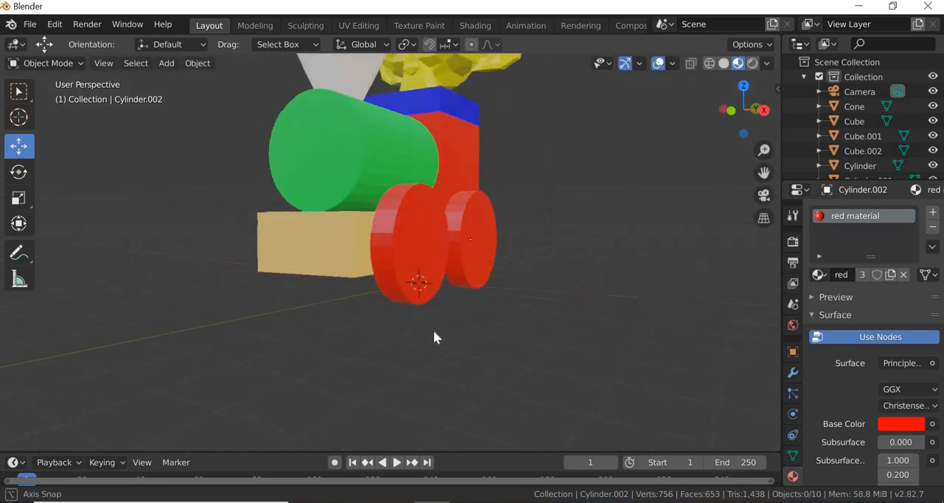
pyautogui.moveTo(435, 339); pyautogui.dragTo(362, 251)
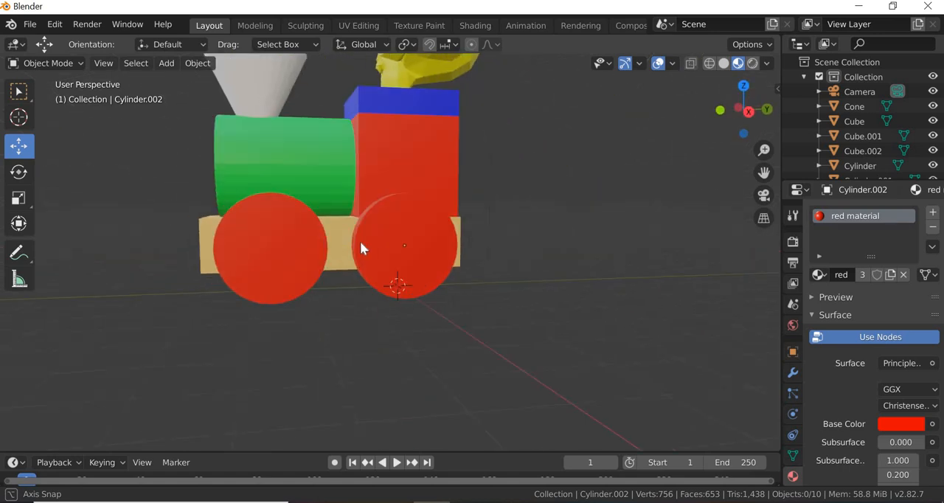
pyautogui.click(404, 246)
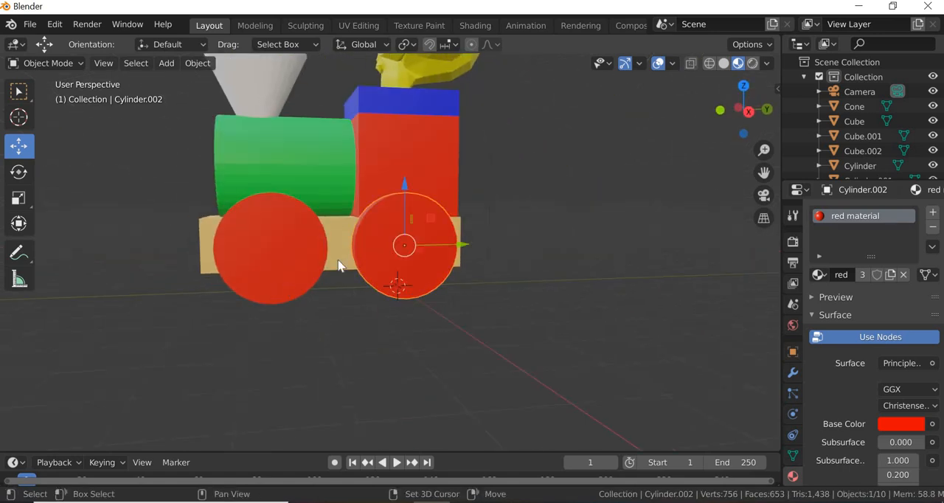
pyautogui.press('g')
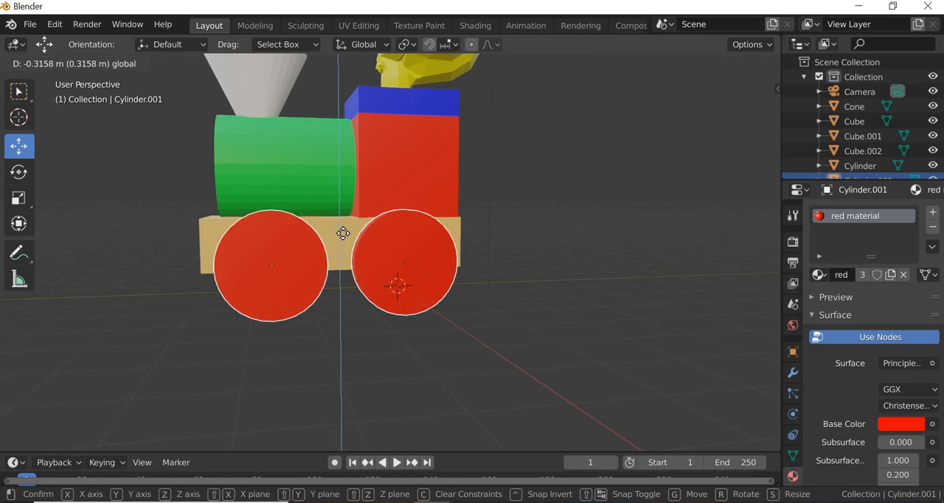
pyautogui.moveTo(342, 237)
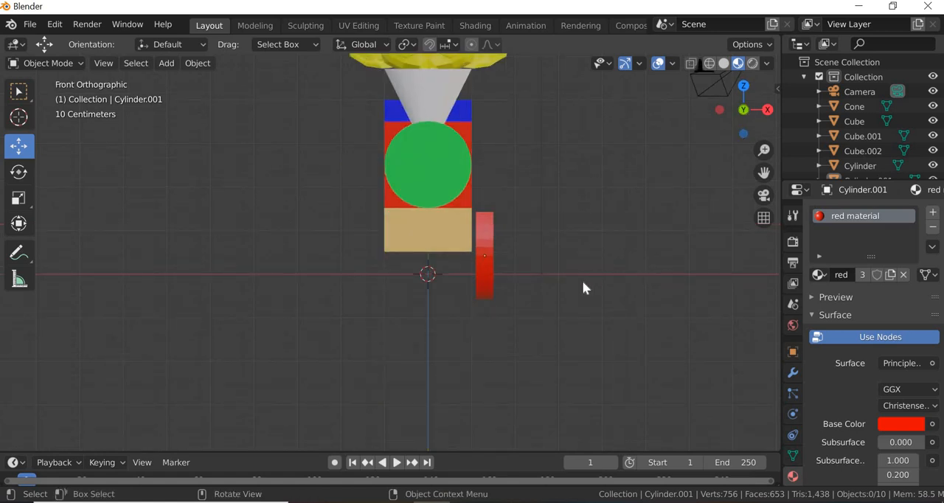
# Duplicate both red wheels for the opposite side of the base.
pyautogui.scroll(-3)
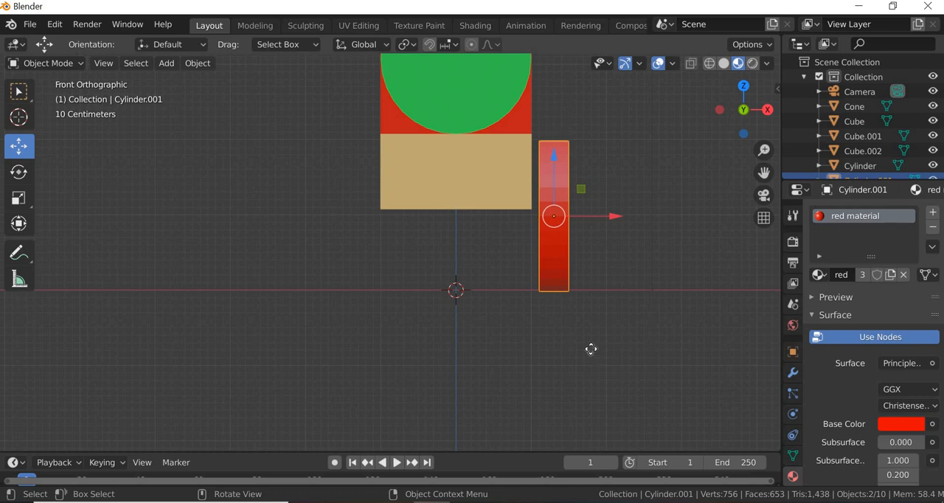
pyautogui.press('shift+d')
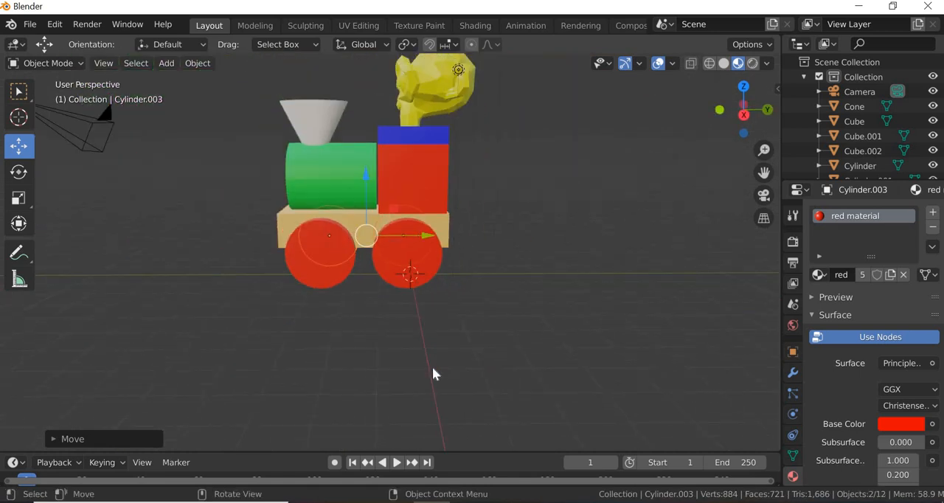
pyautogui.moveTo(435, 373); pyautogui.dragTo(564, 318)
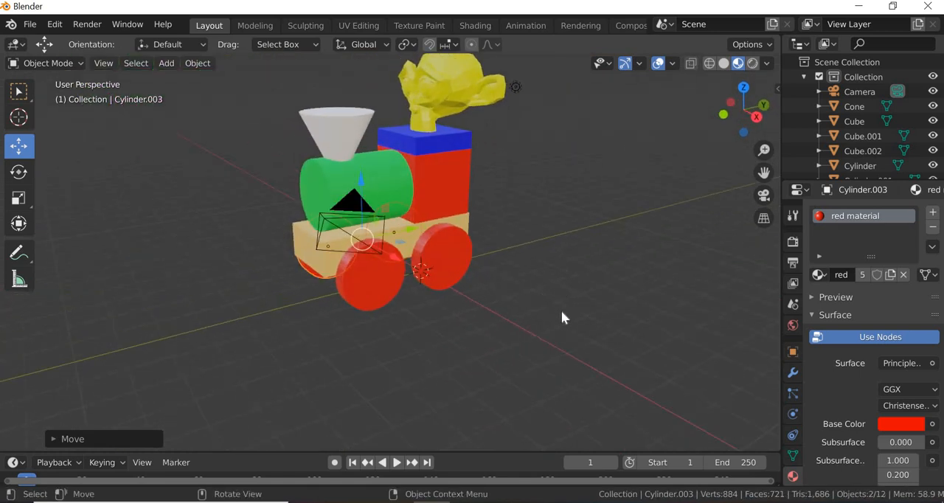
pyautogui.moveTo(565, 318); pyautogui.dragTo(442, 325)
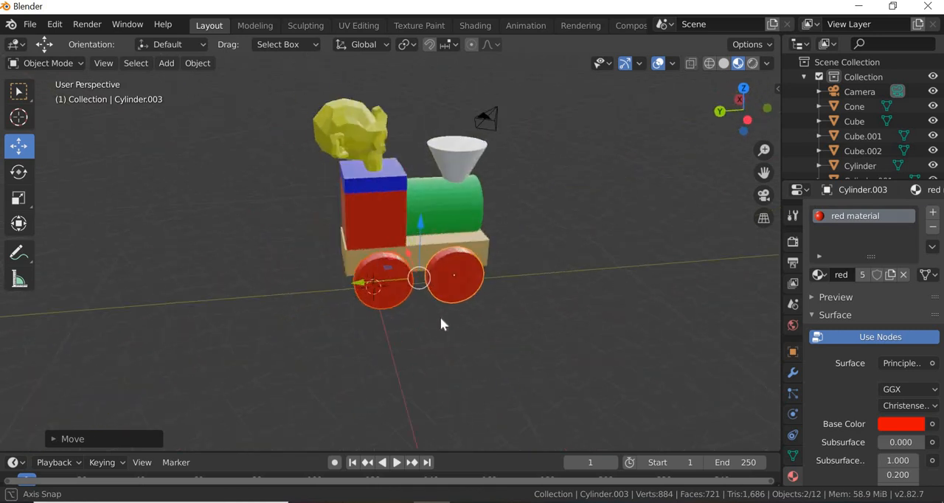
pyautogui.moveTo(443, 324); pyautogui.dragTo(568, 336)
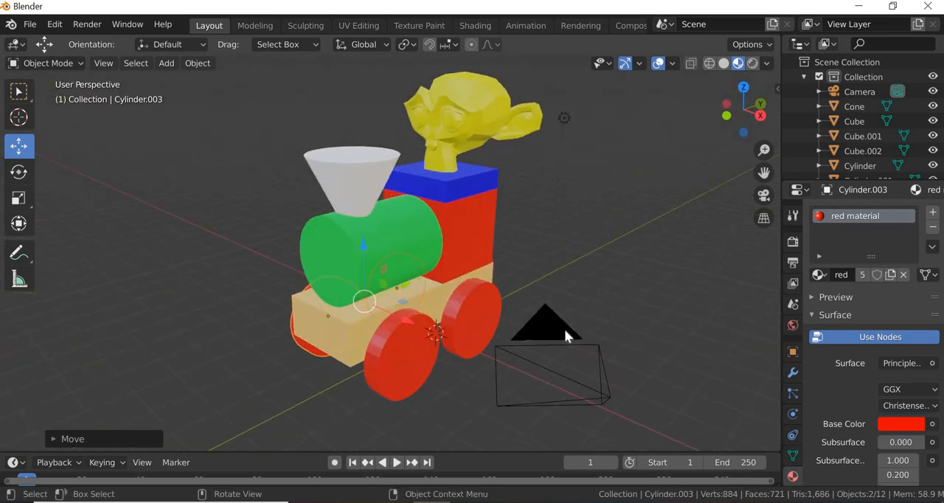
pyautogui.moveTo(546, 336); pyautogui.dragTo(505, 314)
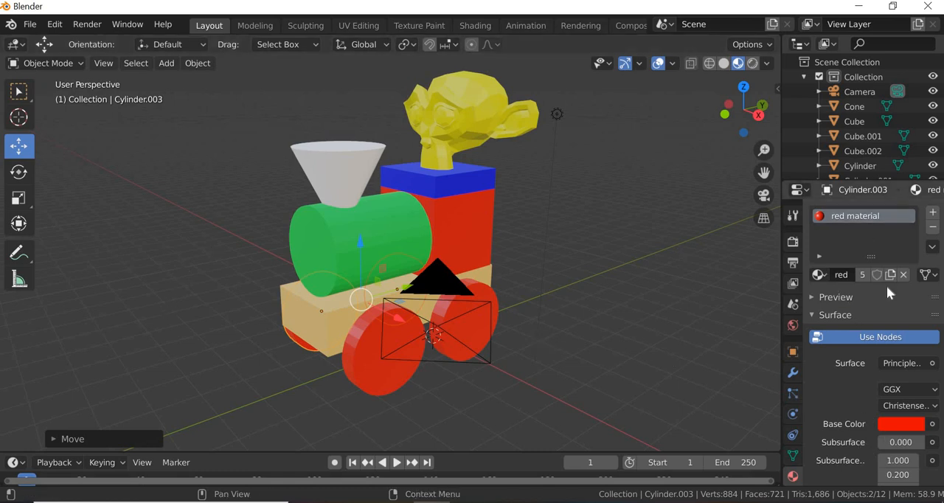
pyautogui.click(19, 91)
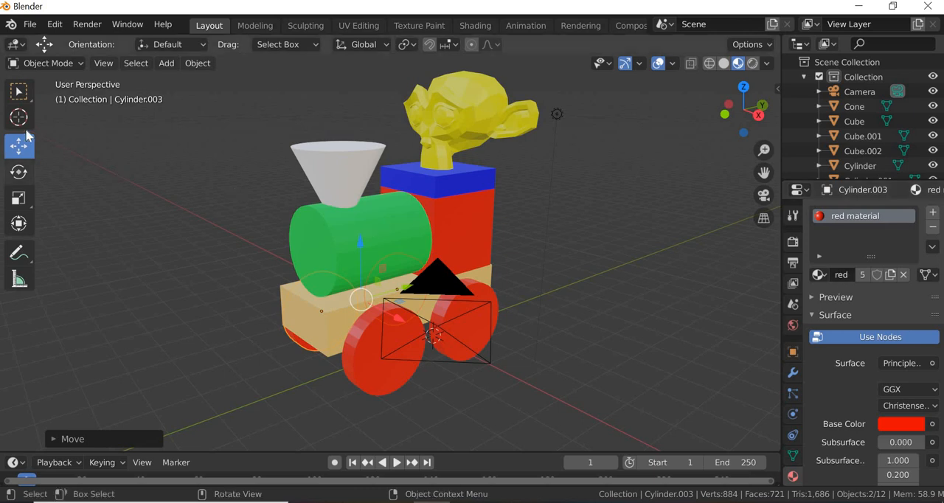
pyautogui.moveTo(578, 259)
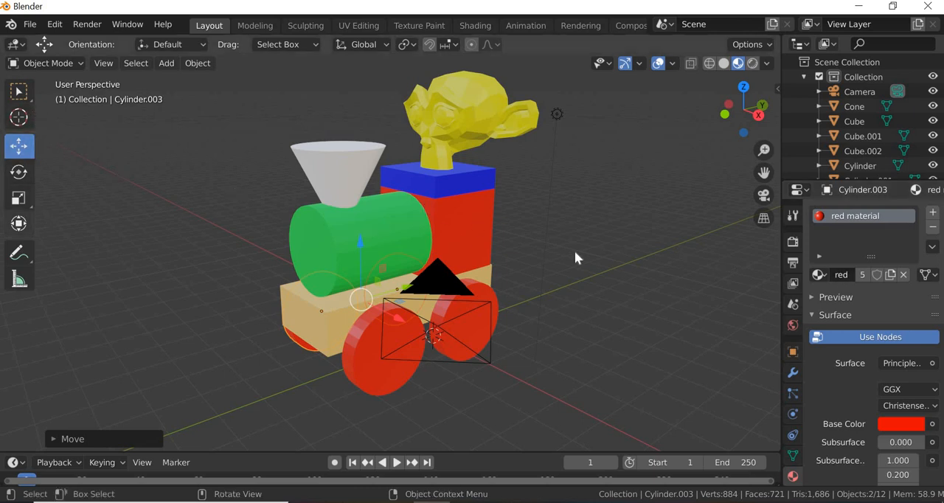
pyautogui.moveTo(561, 300)
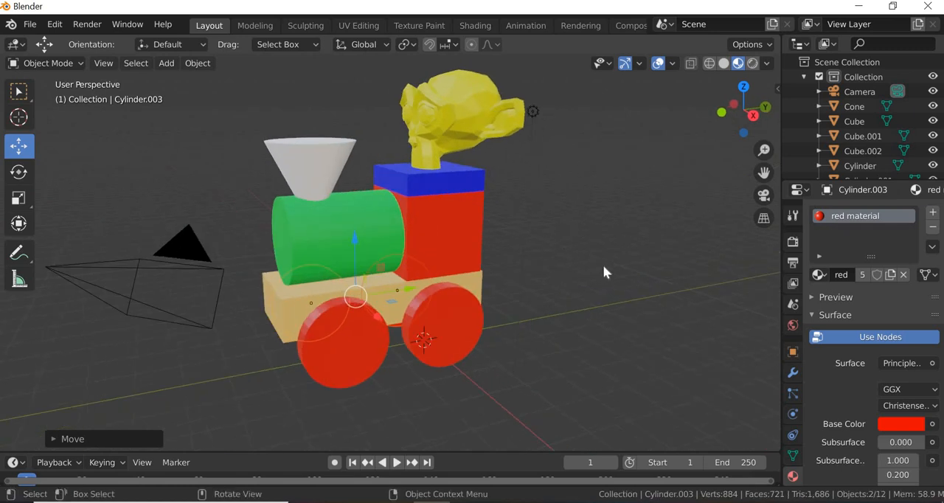
pyautogui.moveTo(600, 298)
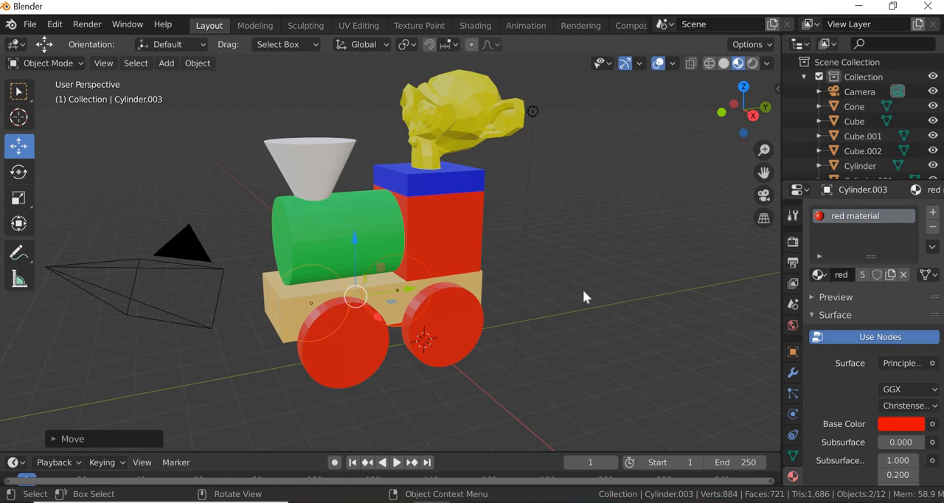
pyautogui.moveTo(537, 291)
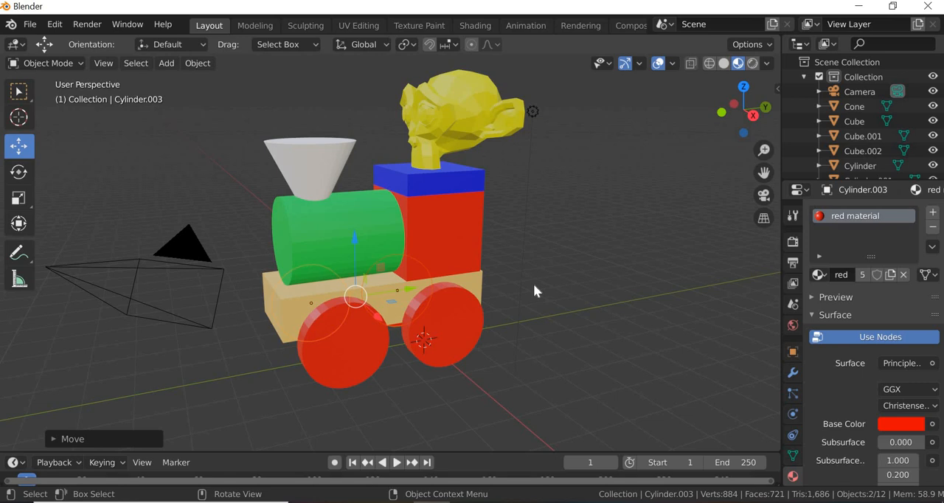